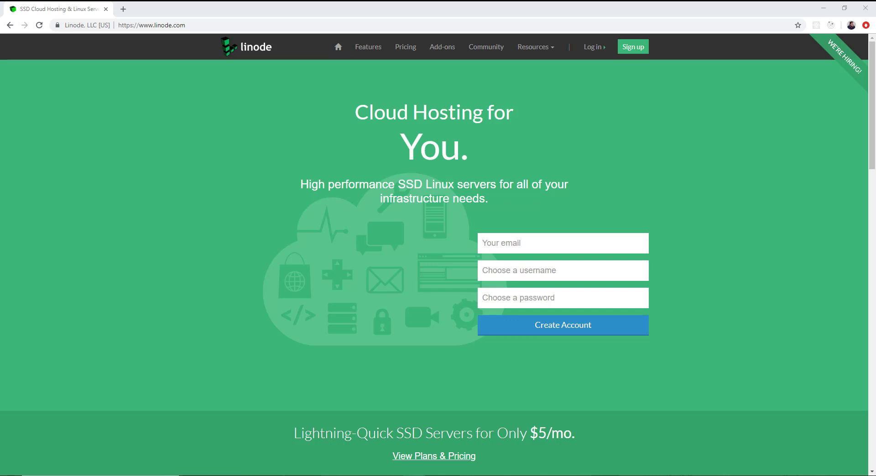
Step: Browse Linode's pricing page, scrolling through the standard and dedicated CPU server plans
{"action": "left_click", "coordinate": [405, 47]}
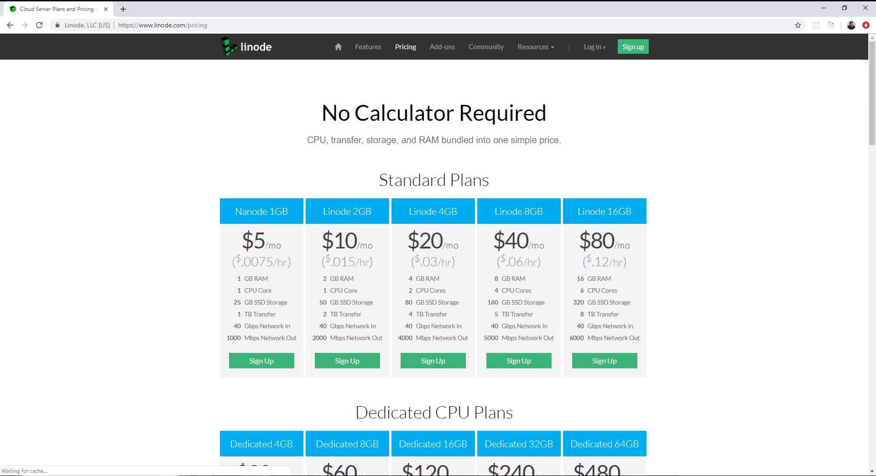
{"action": "scroll", "scroll_direction": "down", "scroll_amount": 3}
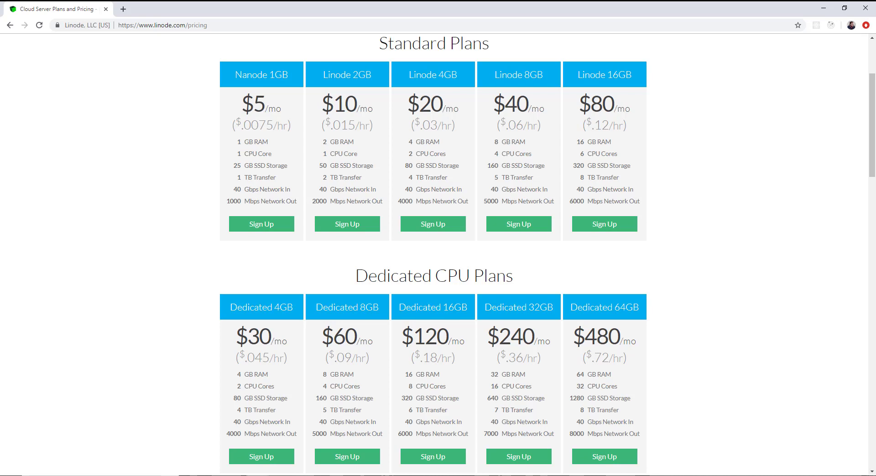
{"action": "scroll", "scroll_direction": "down", "scroll_amount": 3}
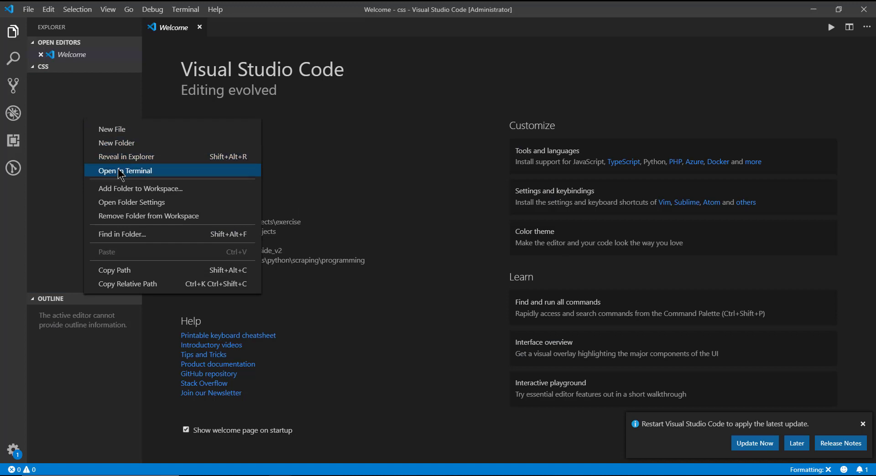
Step: Open a terminal in the css folder and run node to confirm Node is available
{"action": "left_click", "coordinate": [126, 171]}
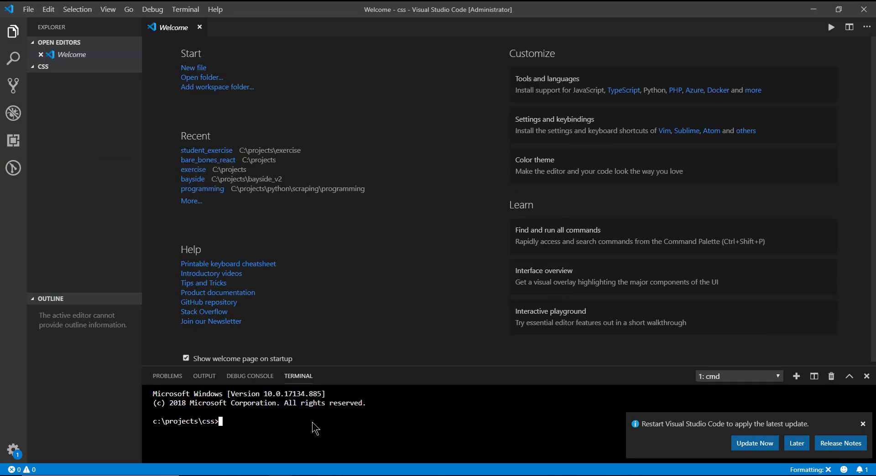
{"action": "type", "text": "node"}
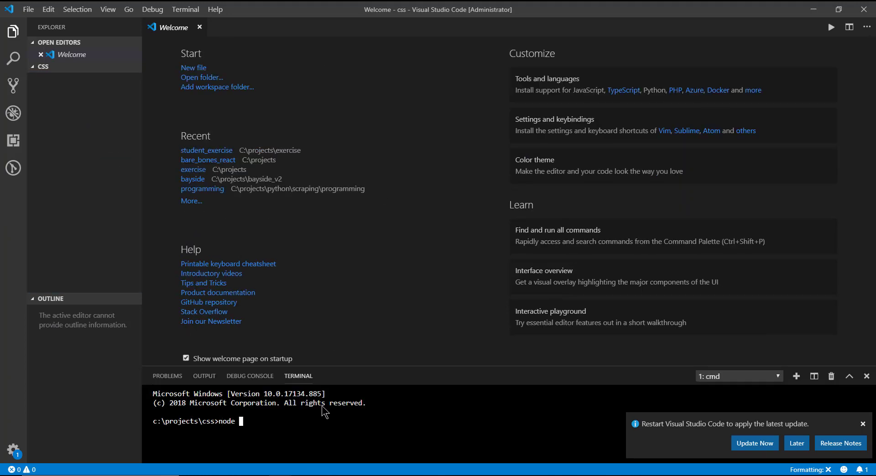
{"action": "key", "text": "Enter"}
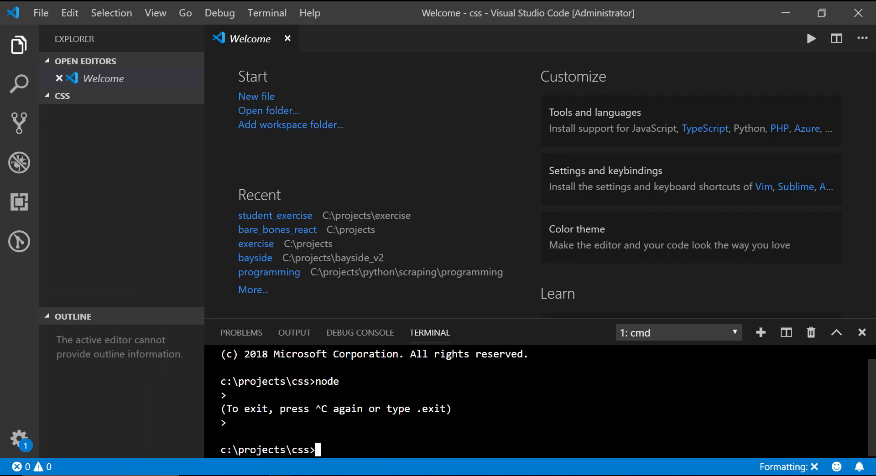
{"action": "mouse_move", "coordinate": [359, 448]}
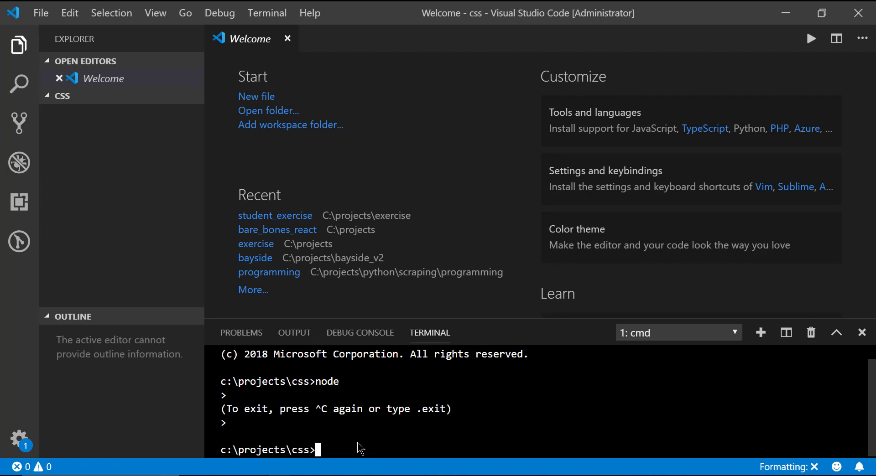
Step: Install Sass globally with npm install -g sass
{"action": "type", "text": "n"}
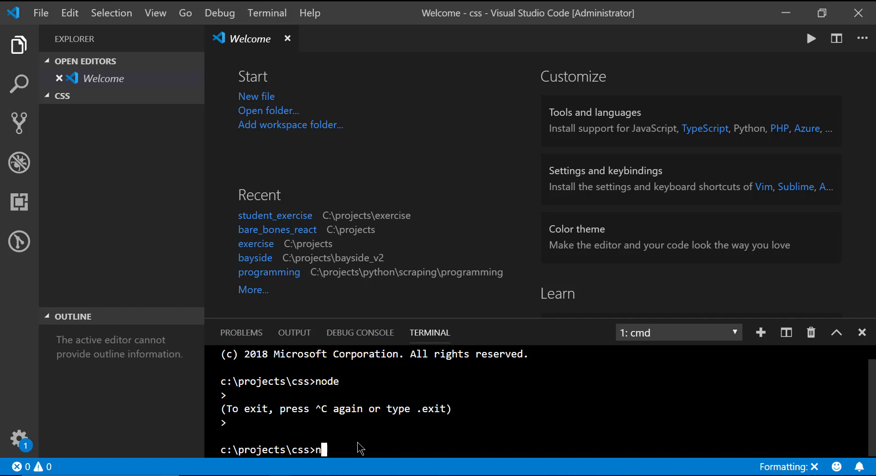
{"action": "type", "text": "pm"}
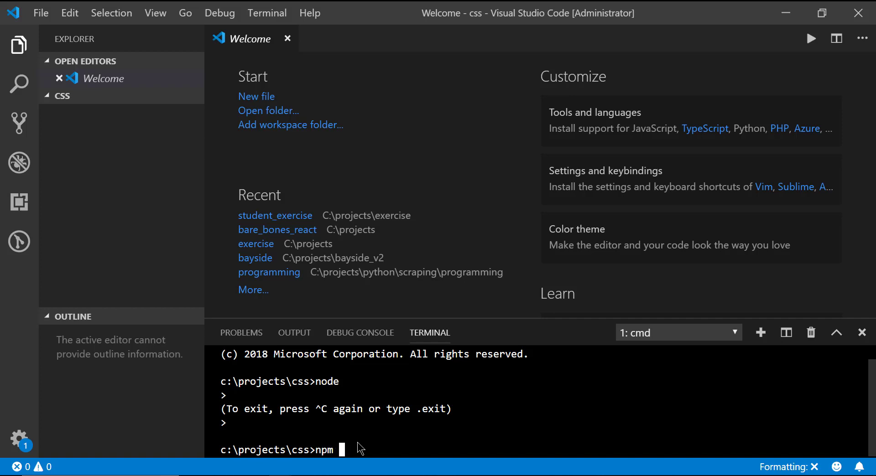
{"action": "type", "text": "install -g"}
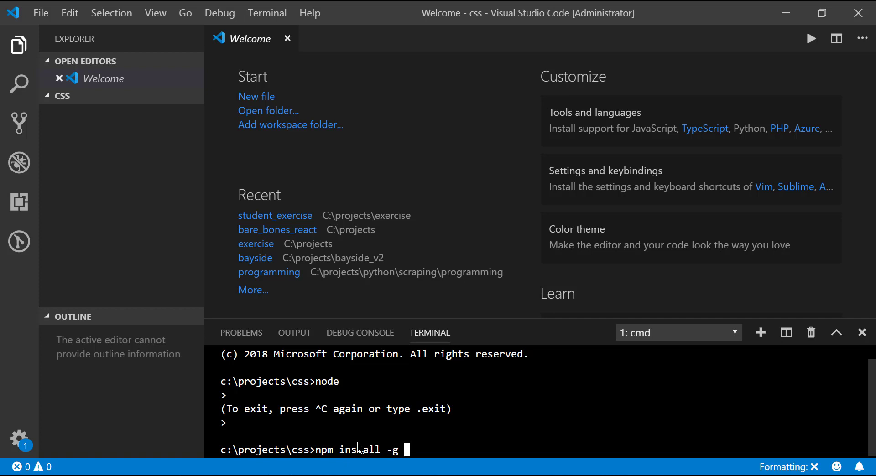
{"action": "type", "text": "sass"}
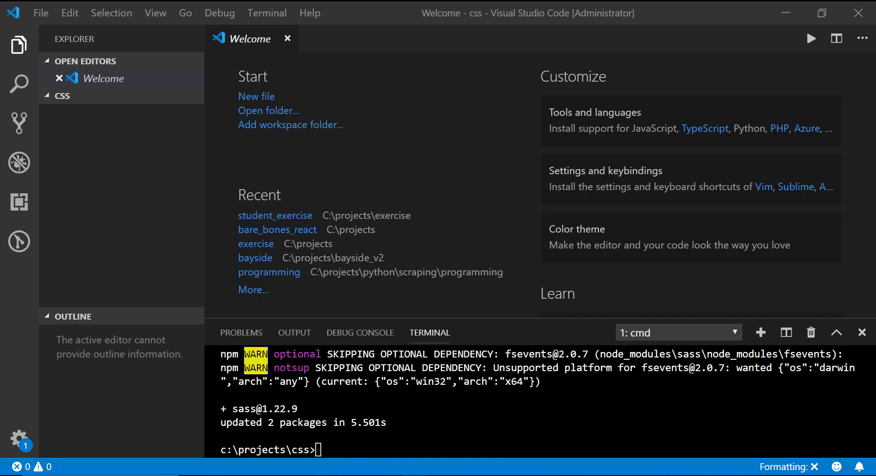
Step: Create index.html in the css folder with the page title 'CSS Tutorial'
{"action": "right_click", "coordinate": [62, 96]}
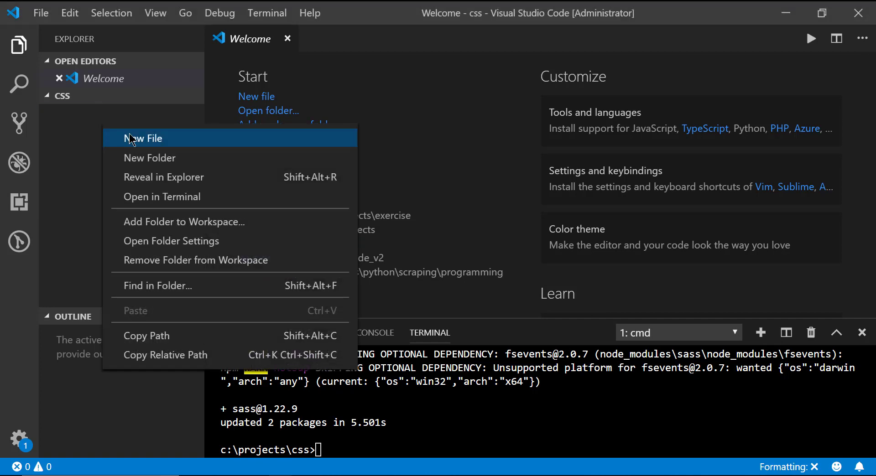
{"action": "left_click", "coordinate": [145, 137]}
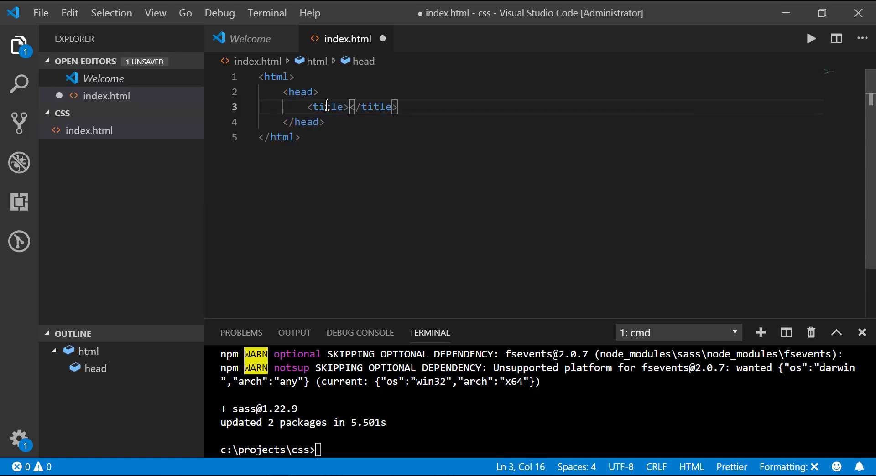
{"action": "type", "text": "CSS Tutorial"}
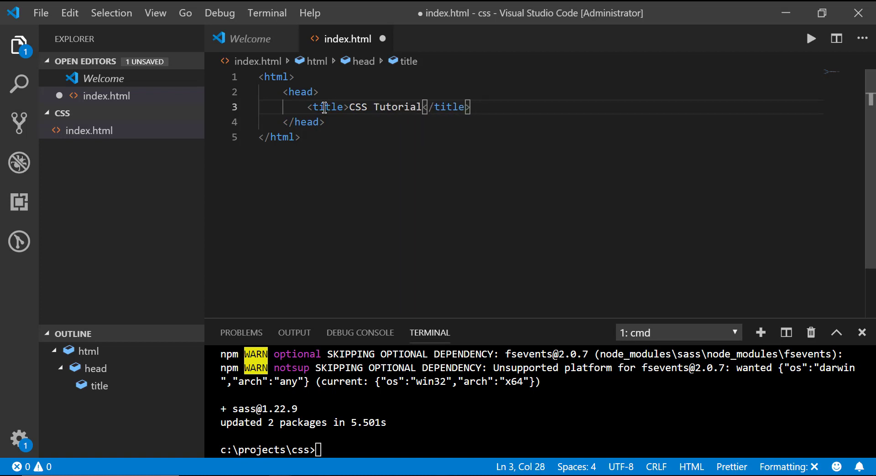
{"action": "type", "text": "<body>"}
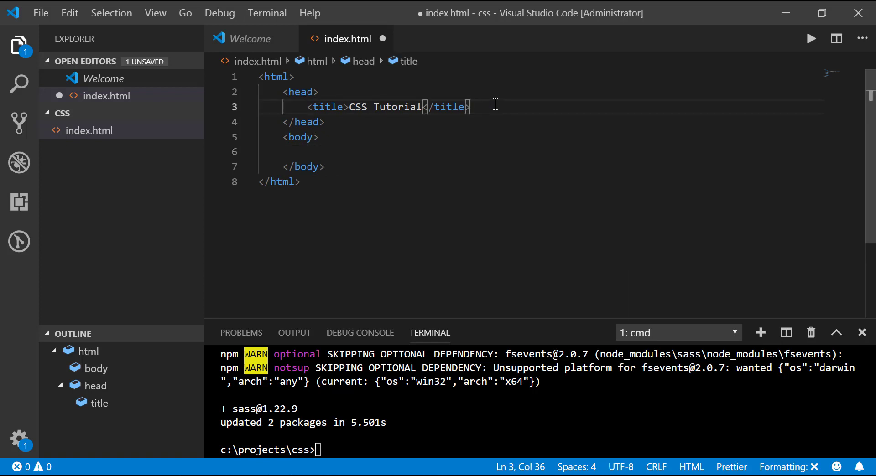
Step: Add a main.css stylesheet link and a 'Hello World' h1 heading to the page
{"action": "type", "text": "<linkk"}
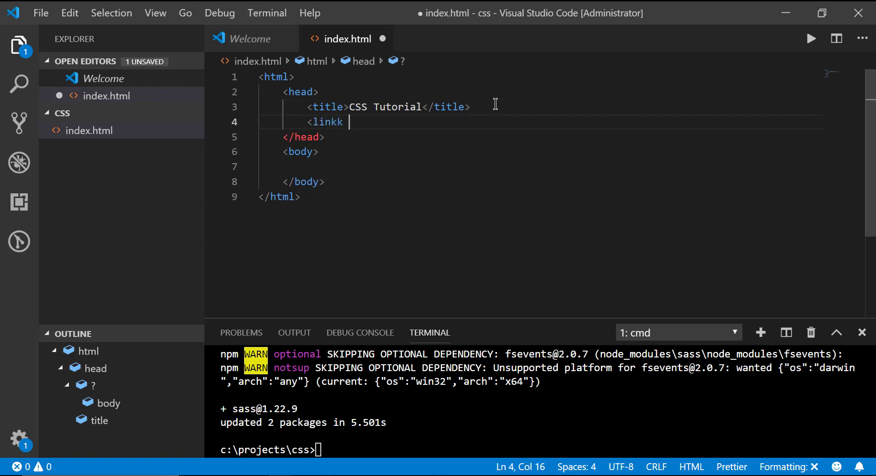
{"action": "type", "text": "rel=\"\""}
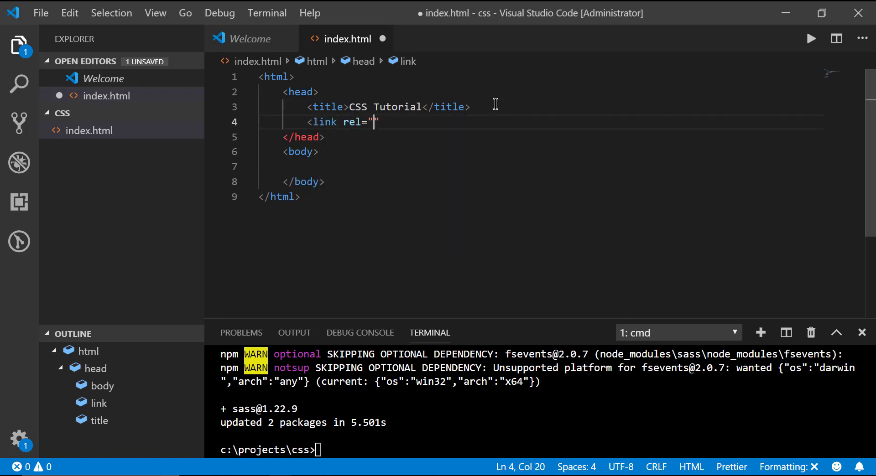
{"action": "type", "text": "stylesheet"}
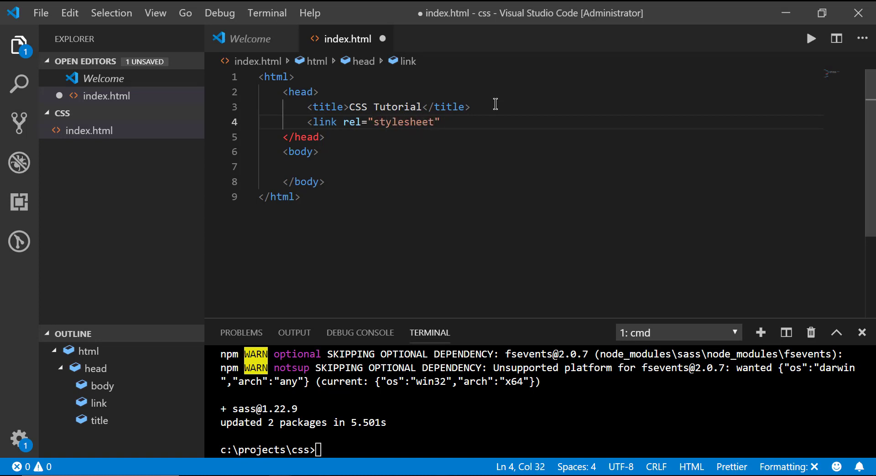
{"action": "type", "text": "href=\".\""}
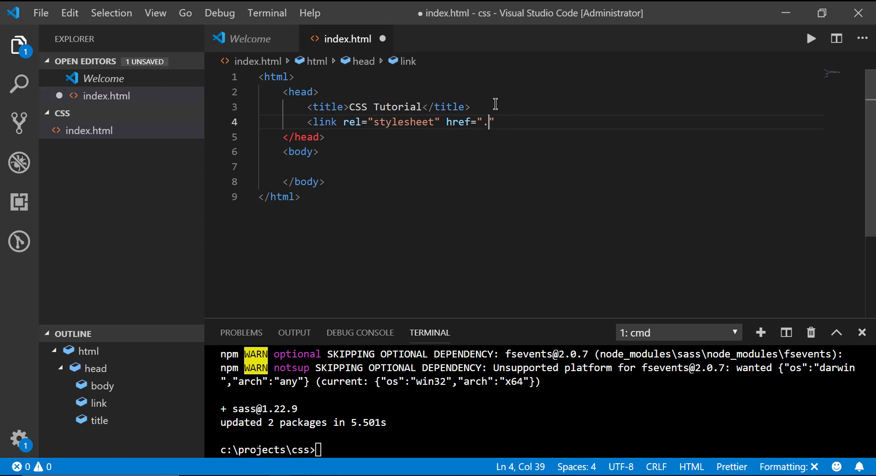
{"action": "type", "text": "/css"}
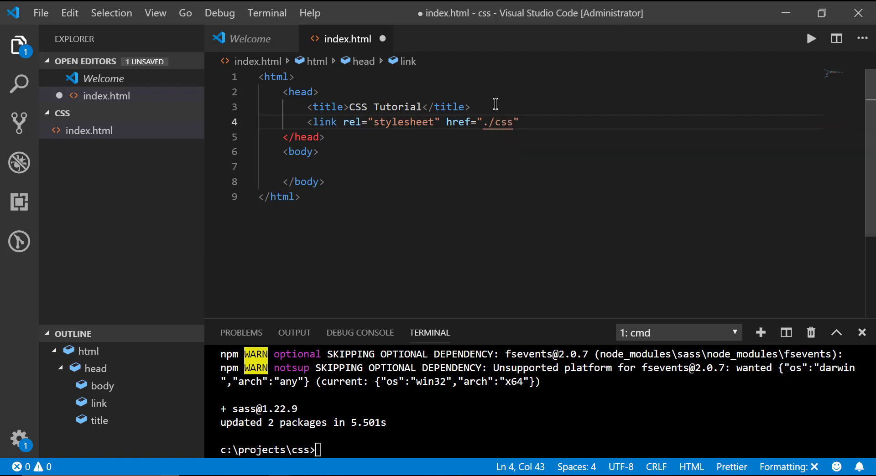
{"action": "type", "text": "main.css"}
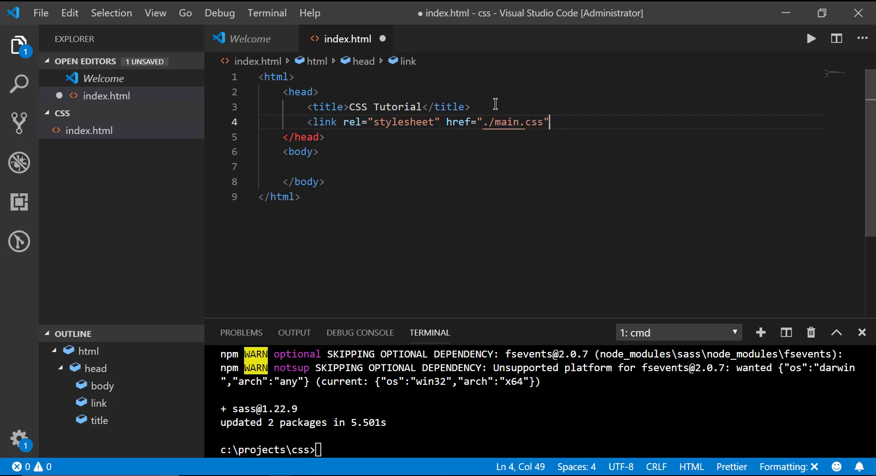
{"action": "type", "text": "/>"}
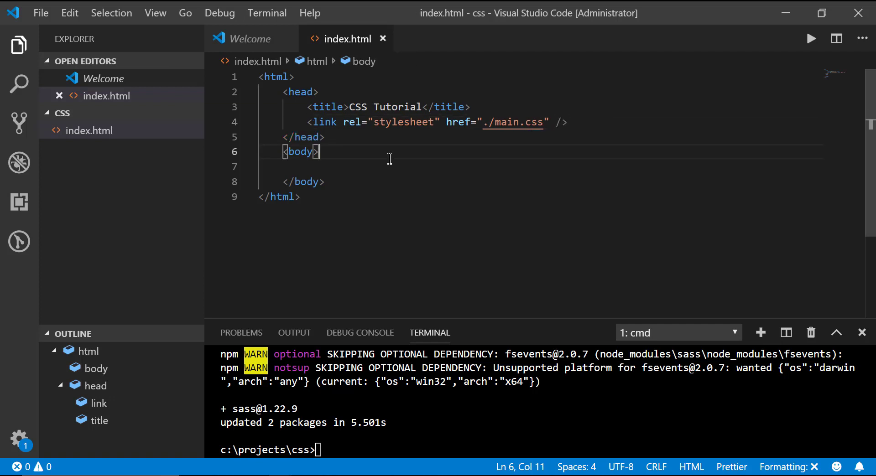
{"action": "type", "text": "<h1"}
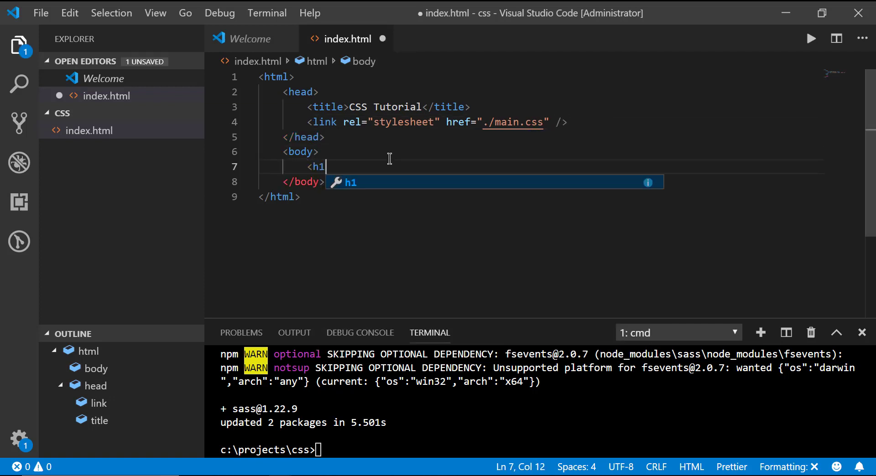
{"action": "type", "text": ">Hello </h1>"}
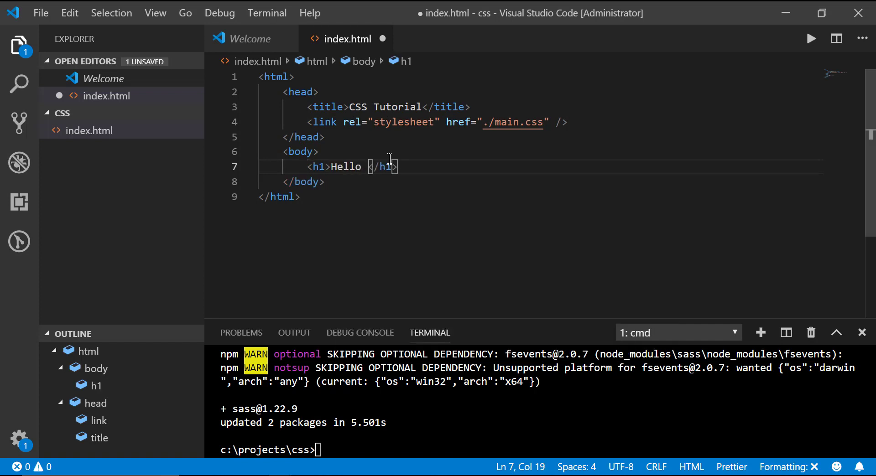
{"action": "type", "text": "World"}
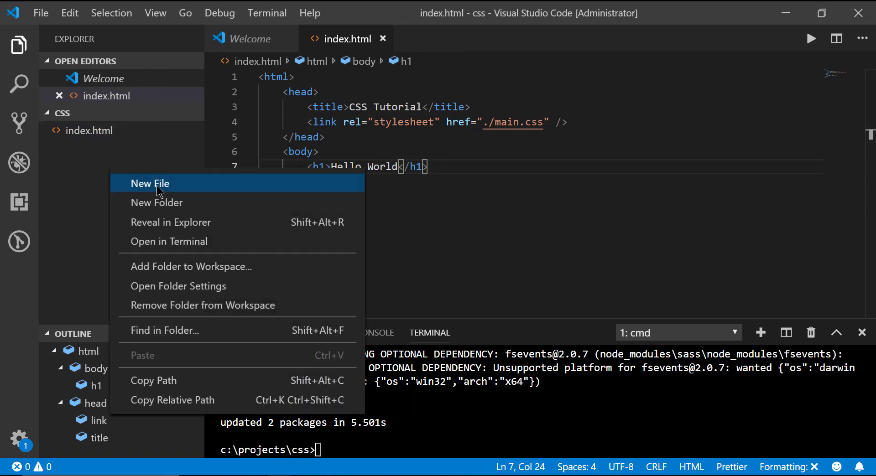
{"action": "mouse_move", "coordinate": [513, 127]}
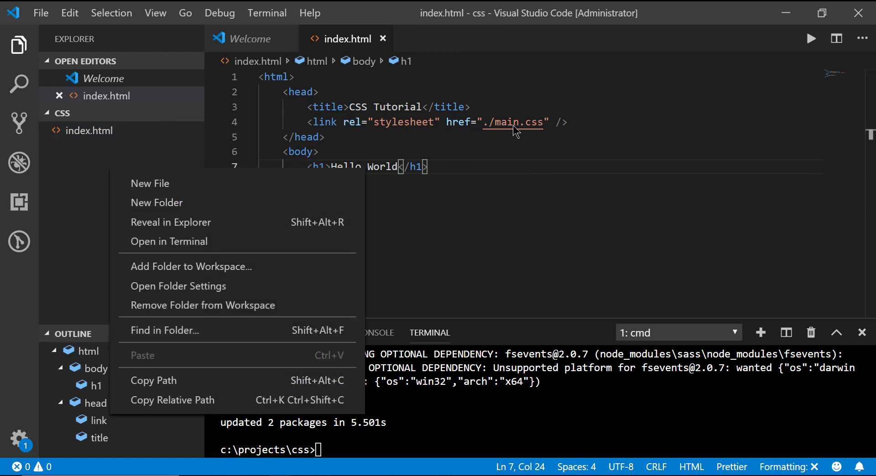
{"action": "mouse_move", "coordinate": [175, 188]}
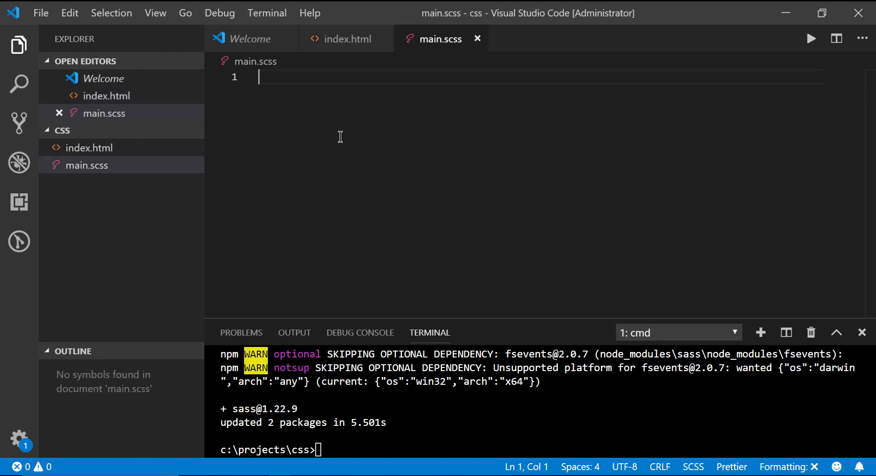
{"action": "type", "text": "h1 {"}
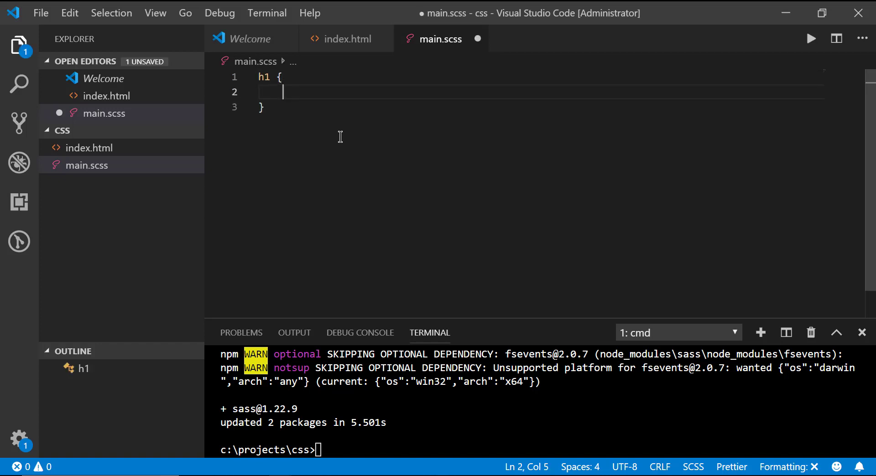
{"action": "type", "text": "color: red;"}
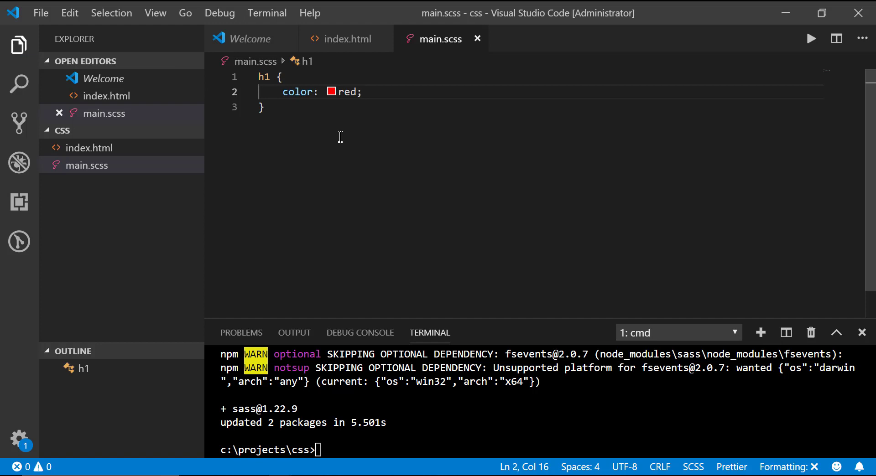
{"action": "mouse_move", "coordinate": [362, 137]}
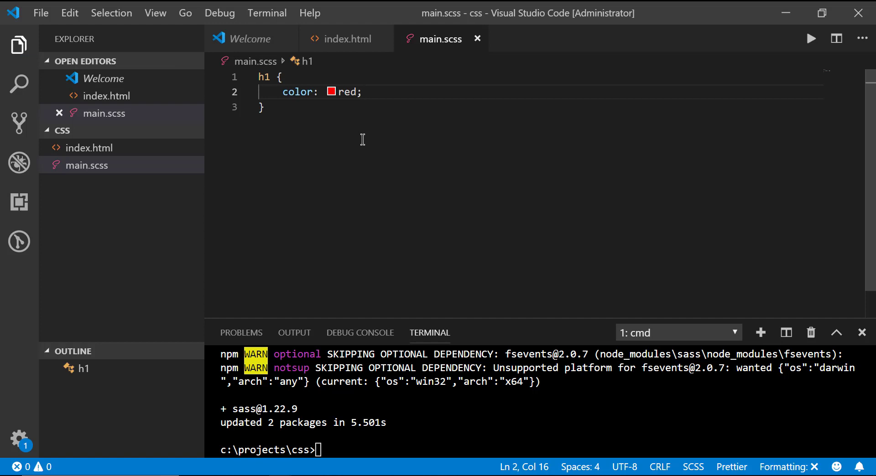
{"action": "mouse_move", "coordinate": [636, 250]}
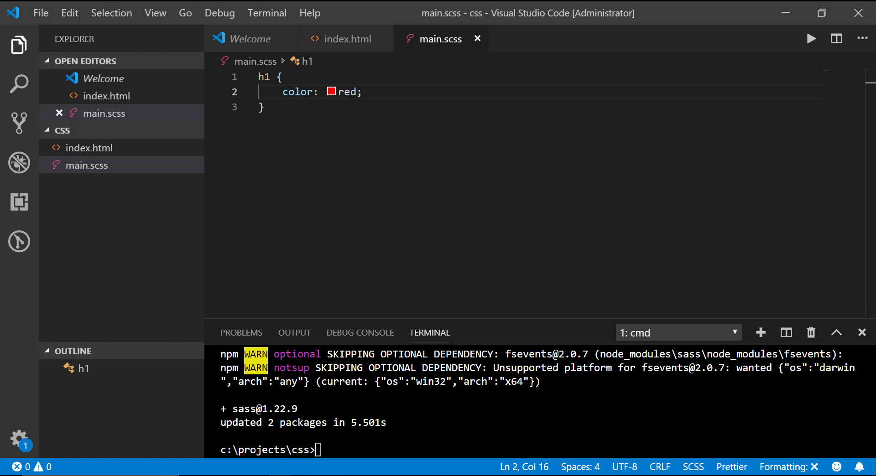
{"action": "mouse_move", "coordinate": [241, 209]}
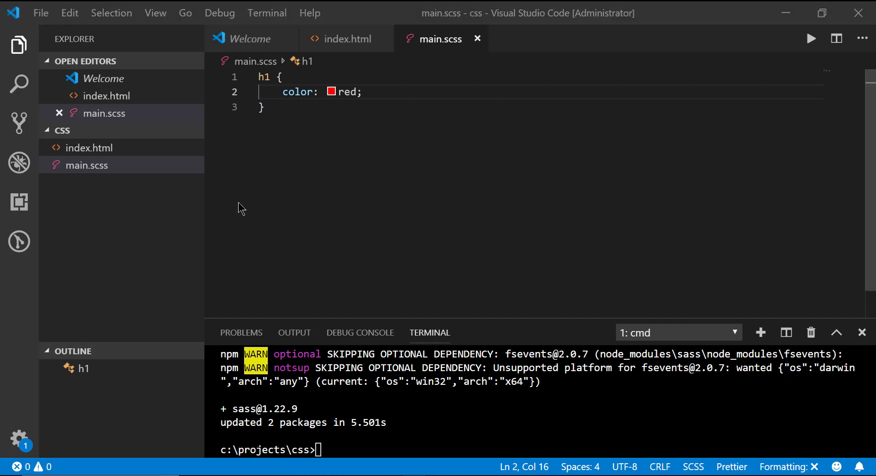
{"action": "left_click", "coordinate": [86, 166]}
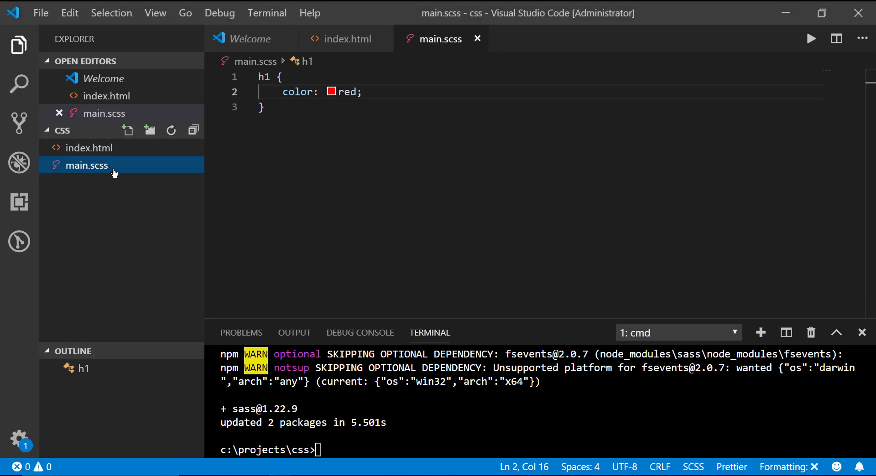
{"action": "key", "text": "ctrl+a"}
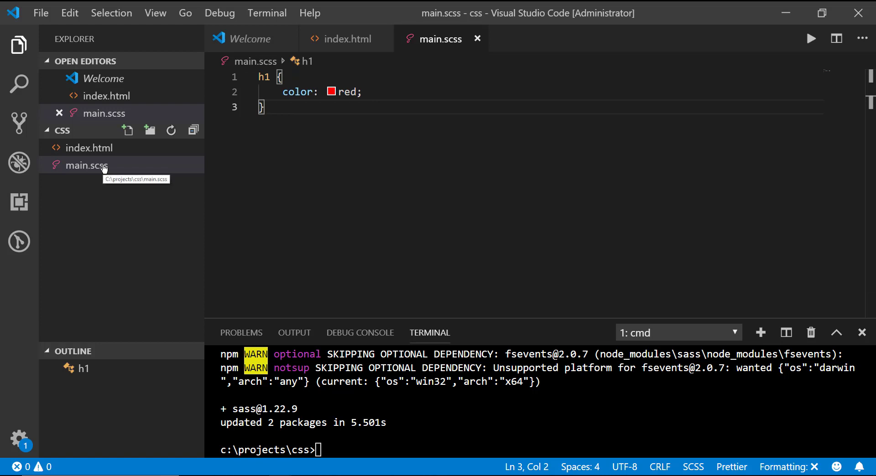
{"action": "mouse_move", "coordinate": [272, 214]}
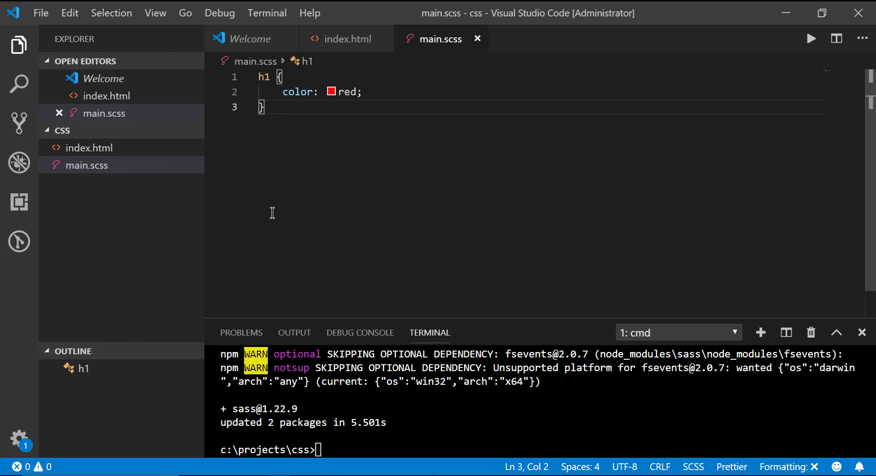
{"action": "mouse_move", "coordinate": [416, 434]}
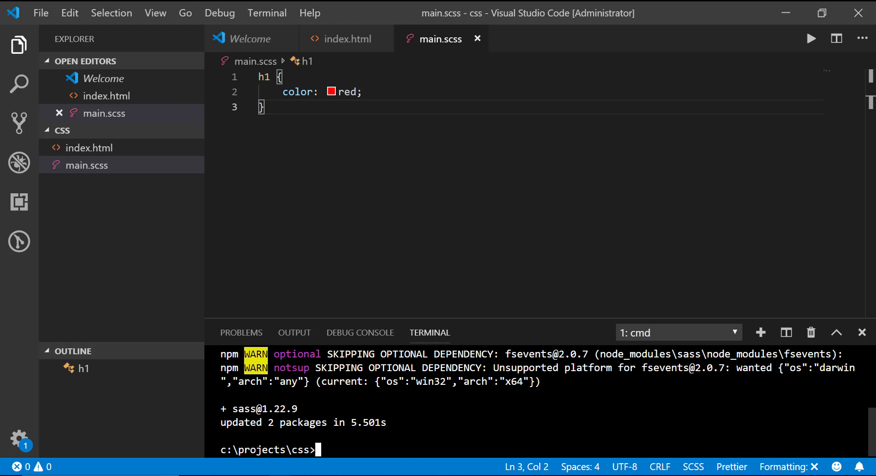
{"action": "mouse_move", "coordinate": [446, 447]}
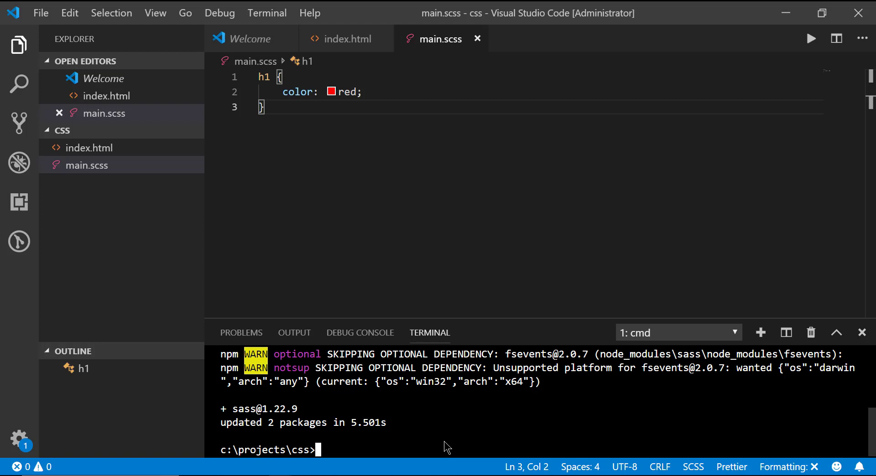
Step: Run sass main.scss main.css --watch and view the compiled main.css
{"action": "type", "text": "sass"}
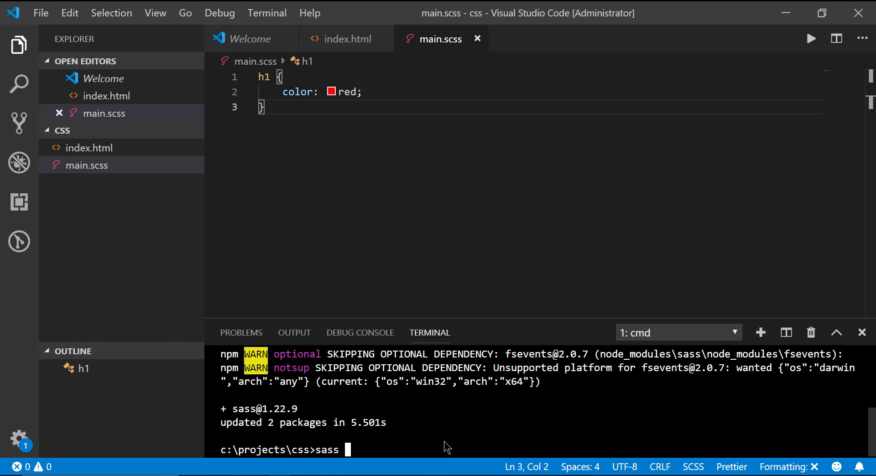
{"action": "type", "text": "main"}
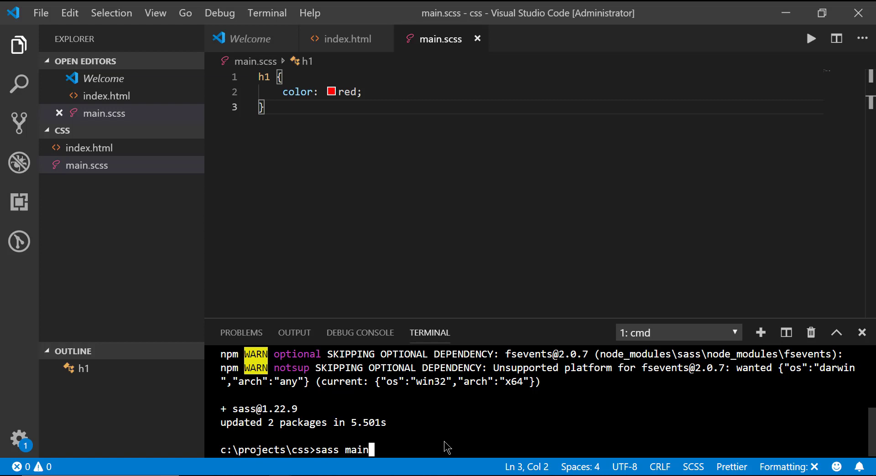
{"action": "type", "text": ".scss"}
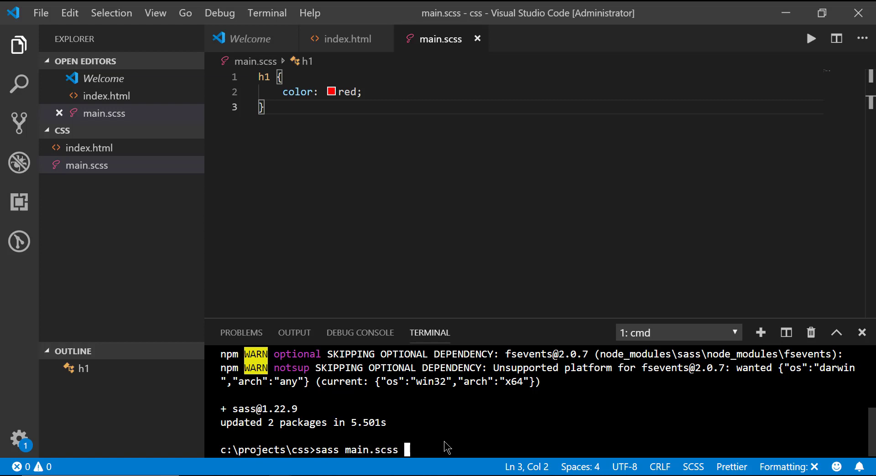
{"action": "type", "text": "main.css"}
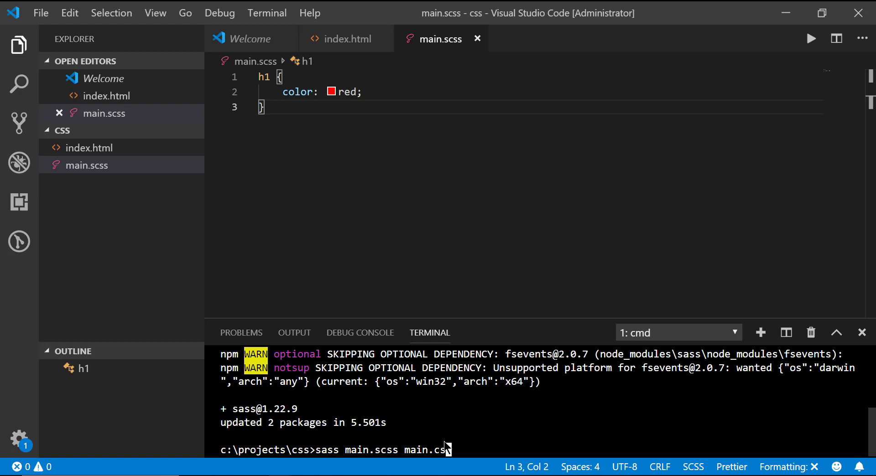
{"action": "type", "text": "--watch"}
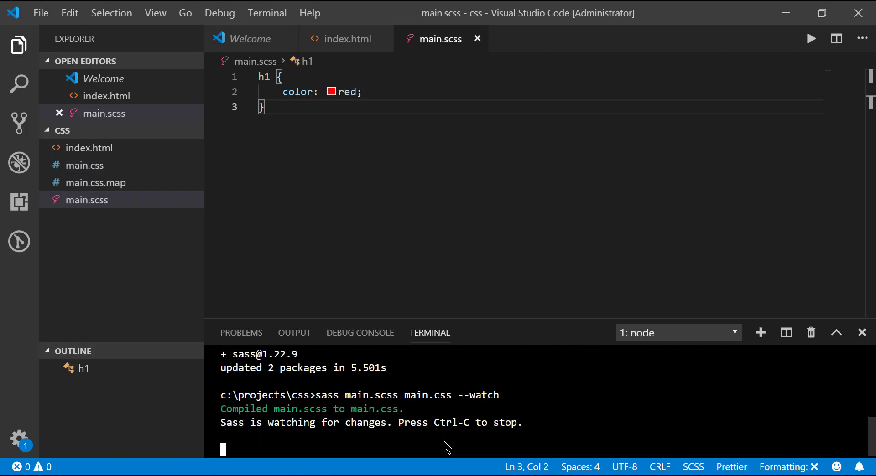
{"action": "left_click", "coordinate": [85, 166]}
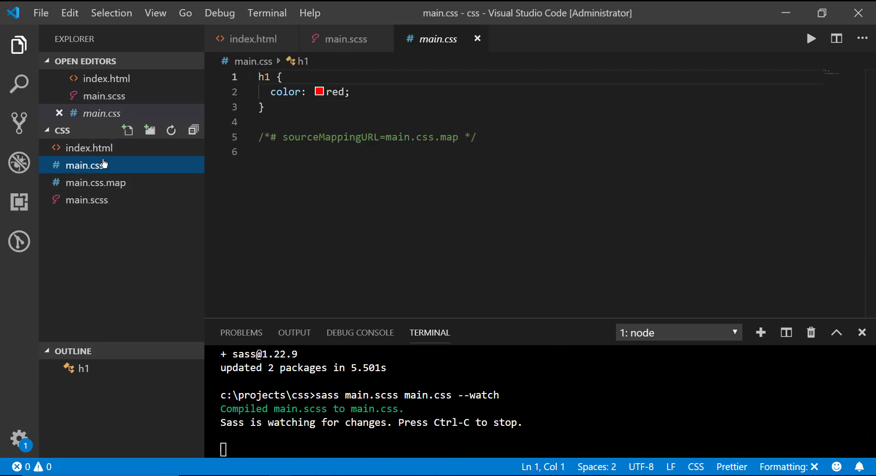
Step: Add a p rule with color #333 to main.scss
{"action": "left_click", "coordinate": [346, 39]}
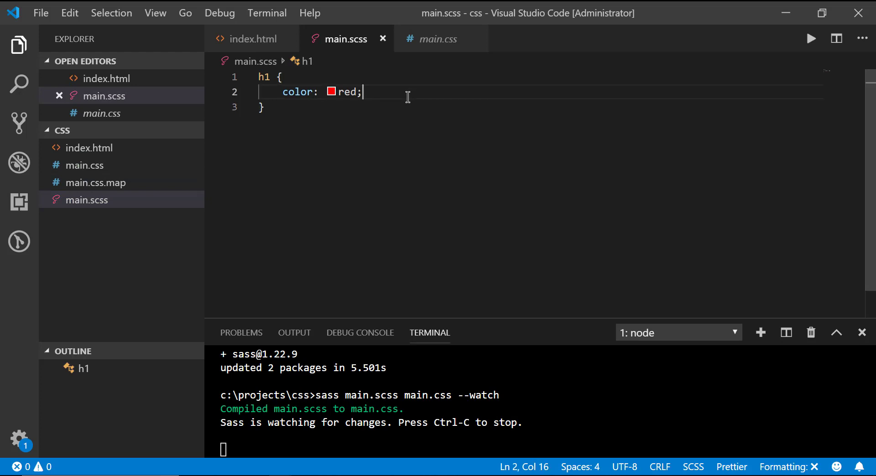
{"action": "type", "text": "p {"}
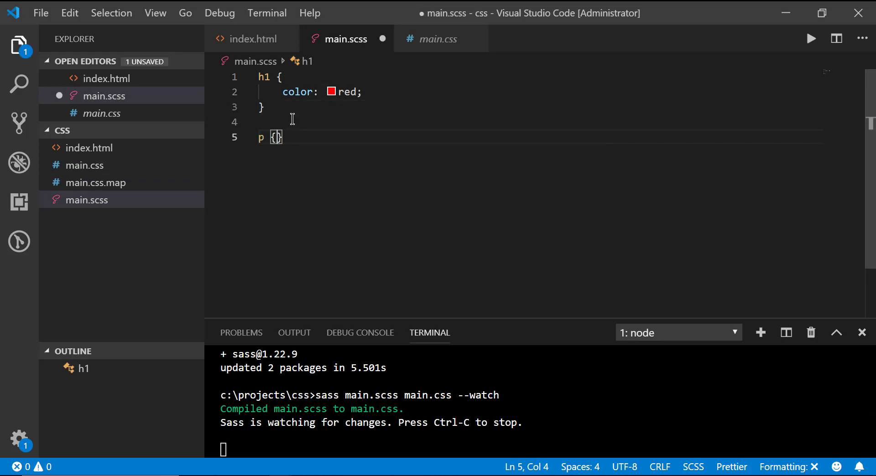
{"action": "type", "text": "color: #"}
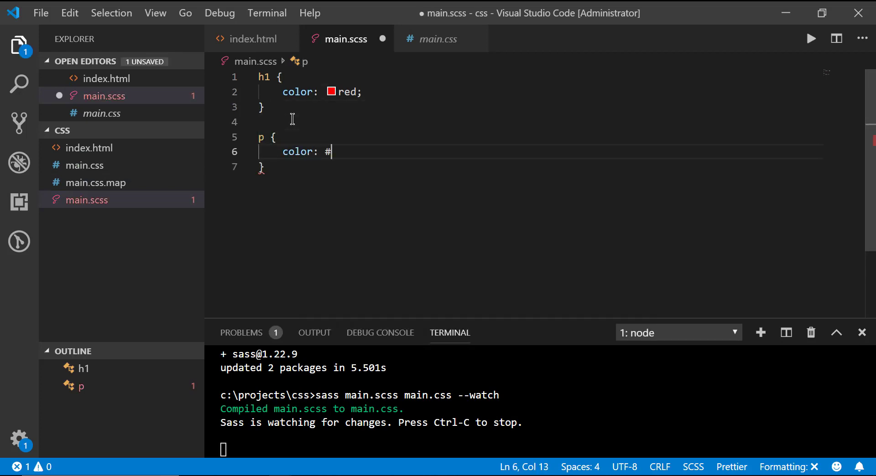
{"action": "type", "text": "333;"}
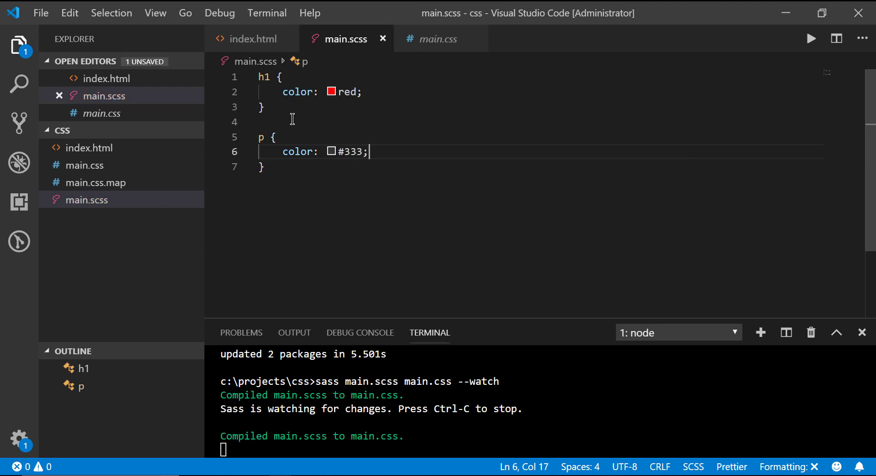
{"action": "left_click", "coordinate": [253, 40]}
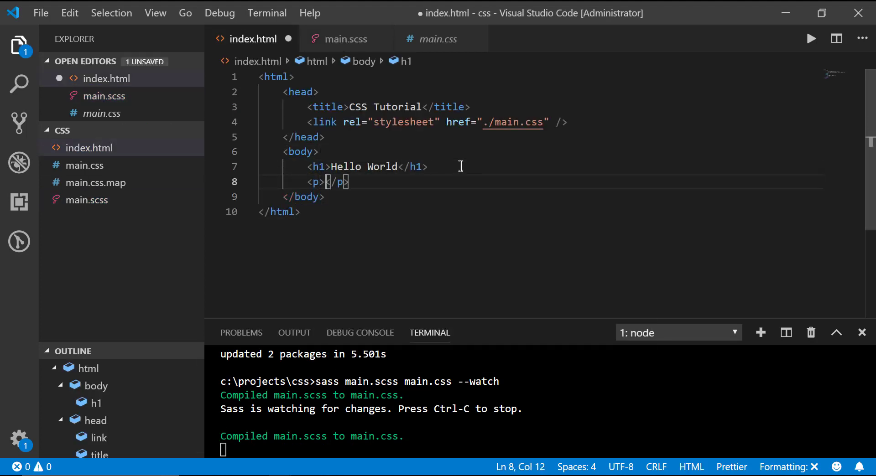
Step: Type 'This is gray text.' into the paragraph in index.html, fixing a typo
{"action": "type", "text": "This is gray"}
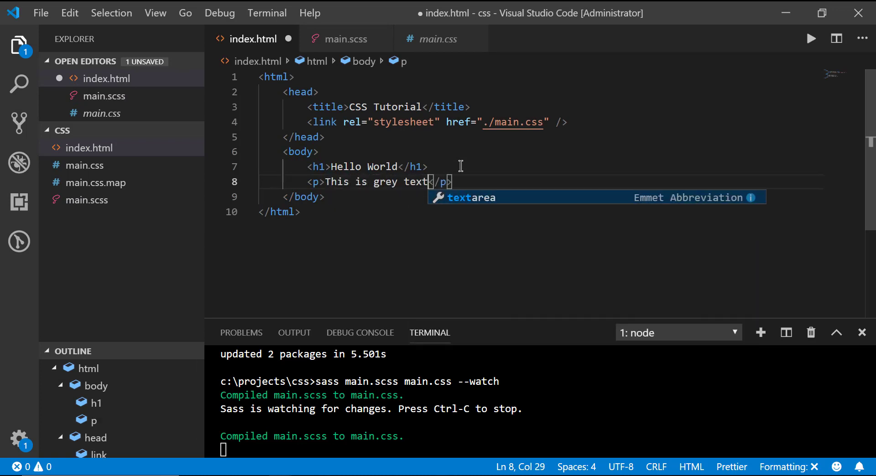
{"action": "key", "text": "Backspace"}
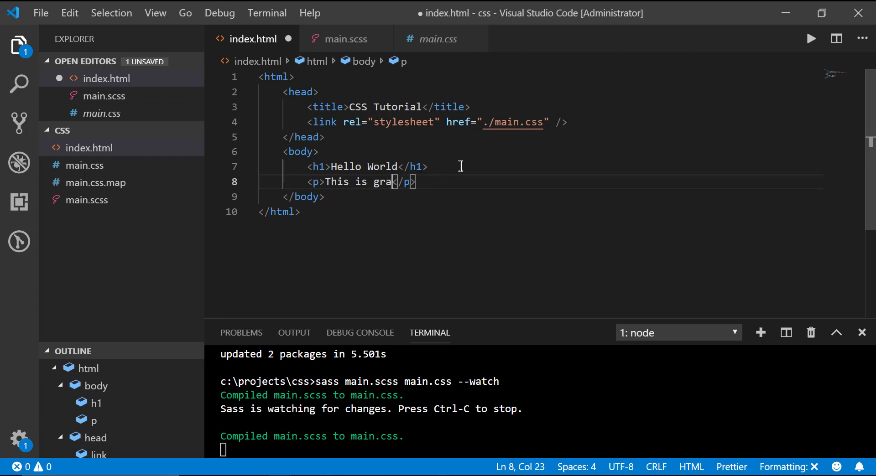
{"action": "type", "text": "y text."}
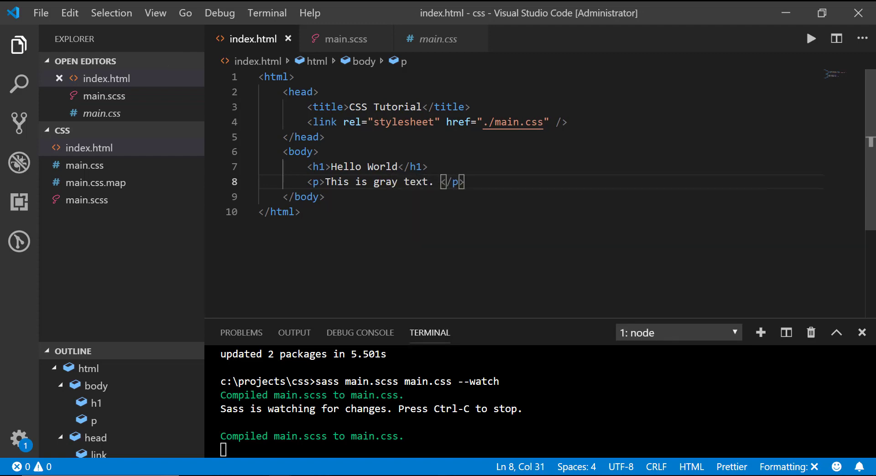
Step: Reveal the project folder in File Explorer and open index.html in Chrome
{"action": "right_click", "coordinate": [107, 230]}
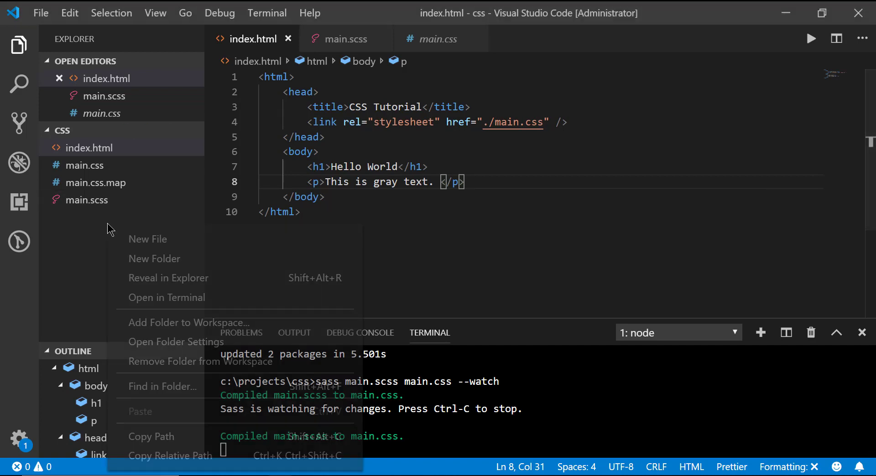
{"action": "mouse_move", "coordinate": [250, 260]}
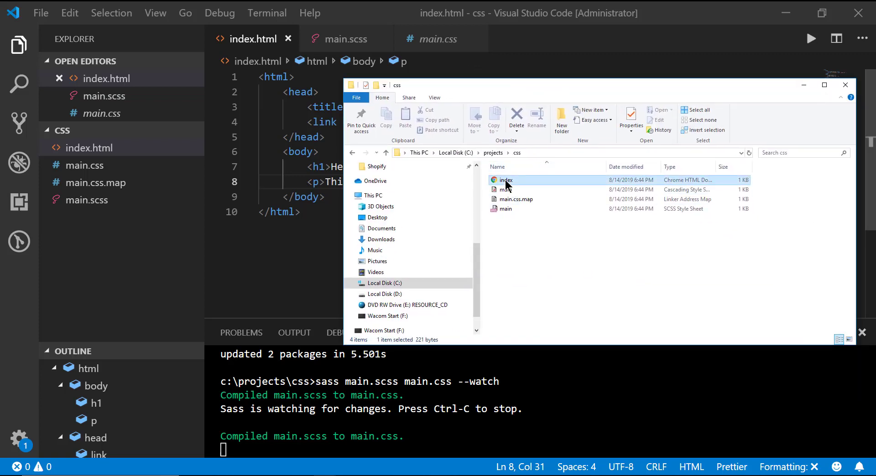
{"action": "double_click", "coordinate": [506, 180]}
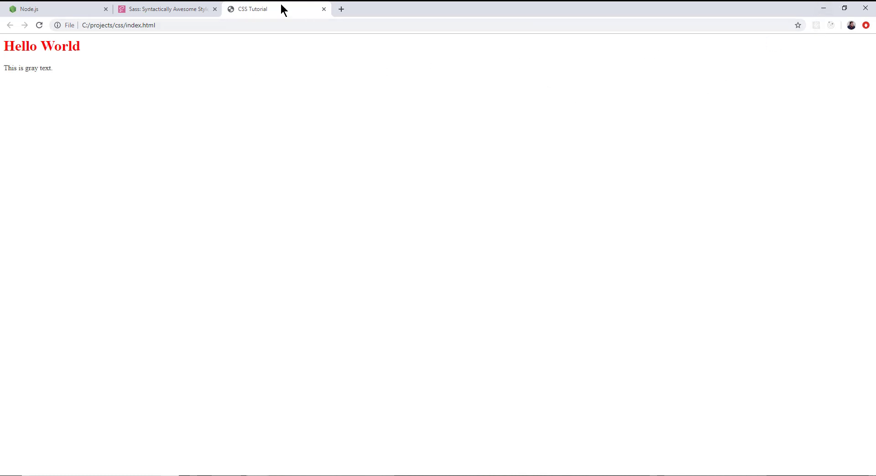
Step: Open the Sass Basics guide on sass-lang.com and scroll down to the Nesting example
{"action": "left_click", "coordinate": [167, 9]}
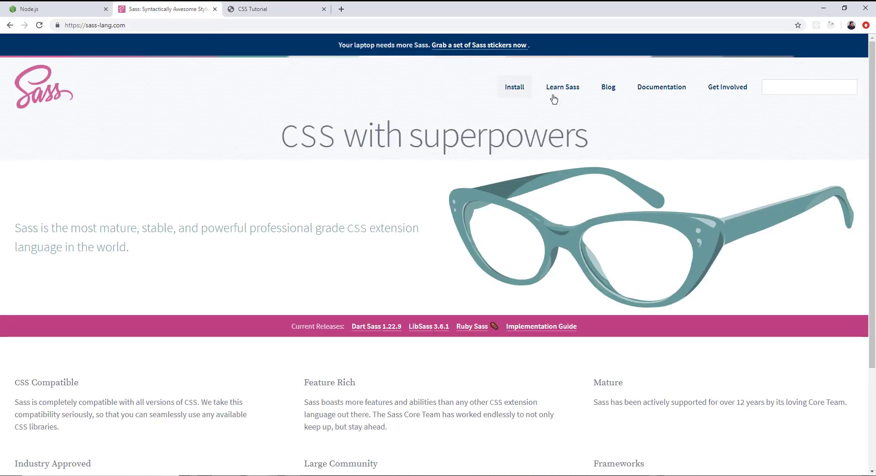
{"action": "left_click", "coordinate": [562, 87]}
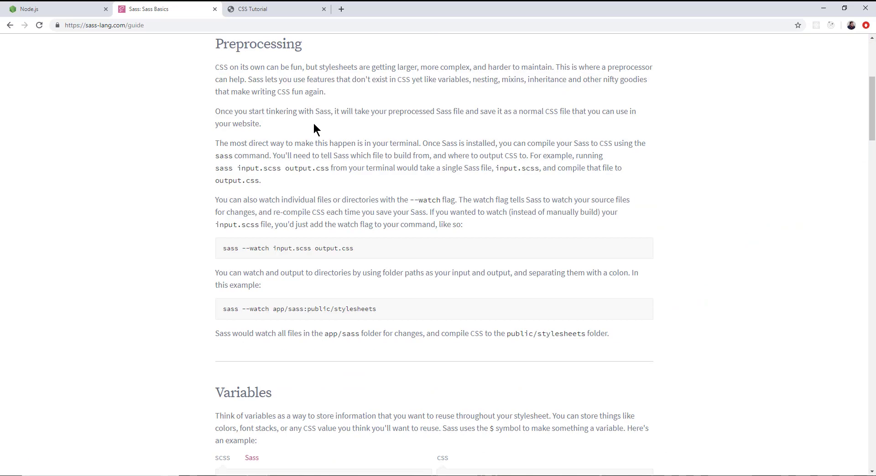
{"action": "scroll", "scroll_direction": "down", "scroll_amount": 3}
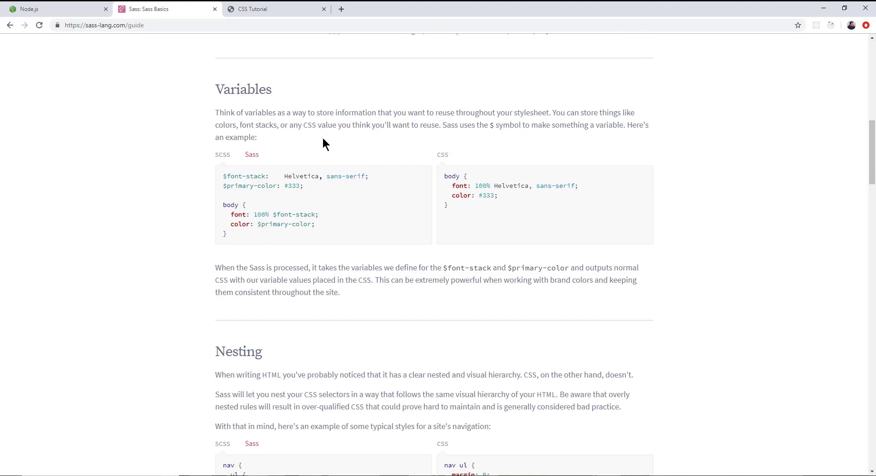
{"action": "scroll", "scroll_direction": "down", "scroll_amount": 3}
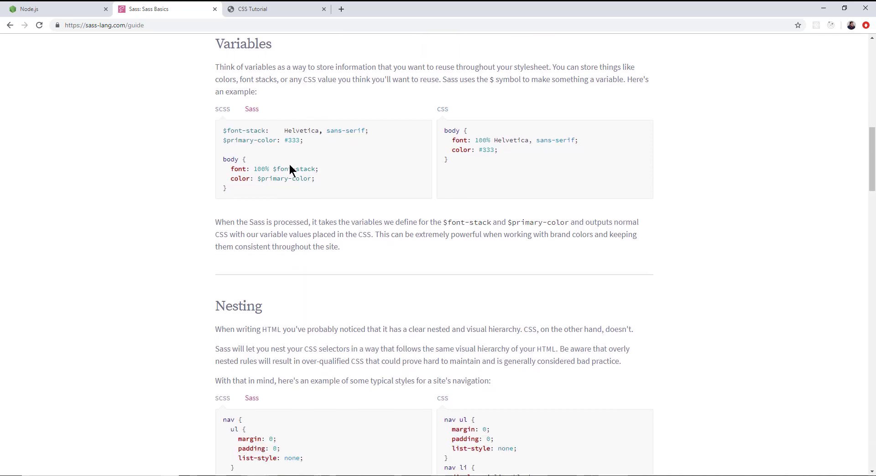
{"action": "scroll", "scroll_direction": "down", "scroll_amount": 3}
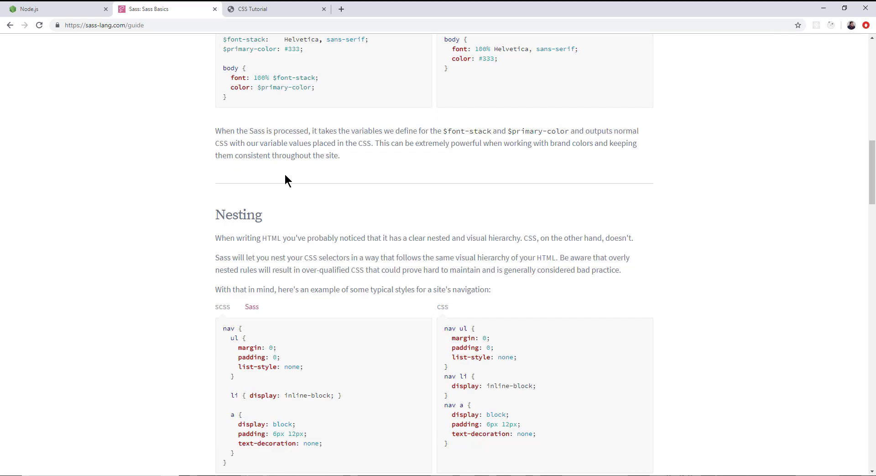
{"action": "scroll", "scroll_direction": "down", "scroll_amount": 3}
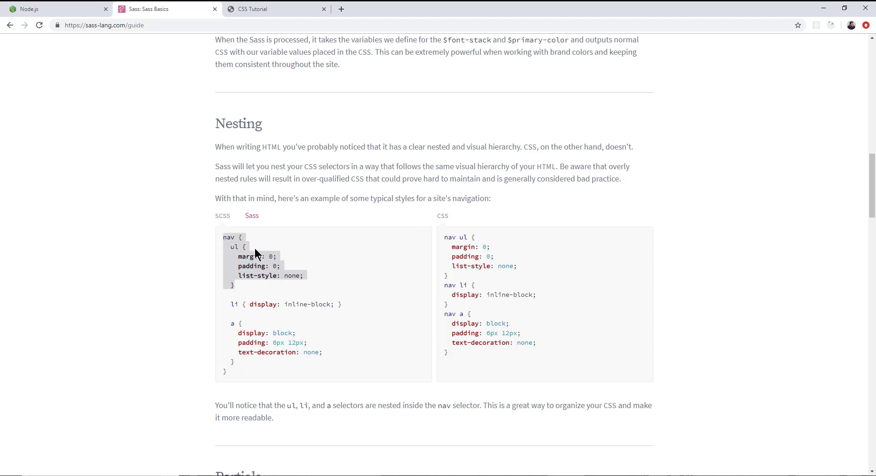
{"action": "mouse_move", "coordinate": [344, 262]}
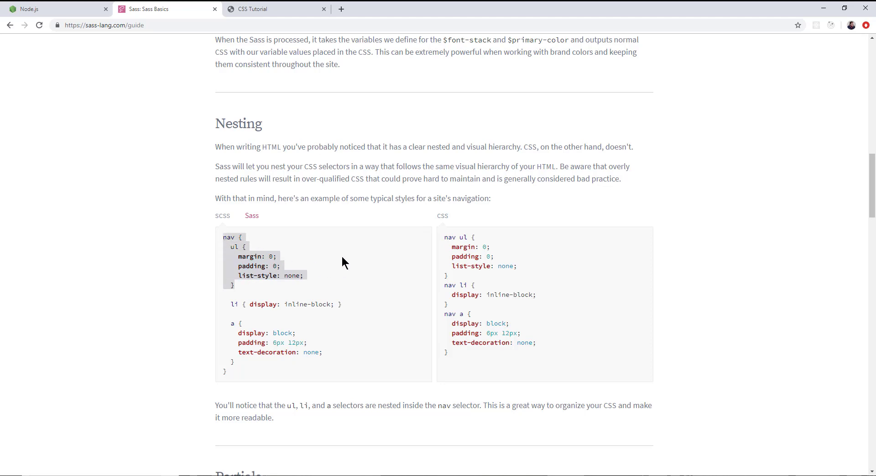
{"action": "mouse_move", "coordinate": [824, 8]}
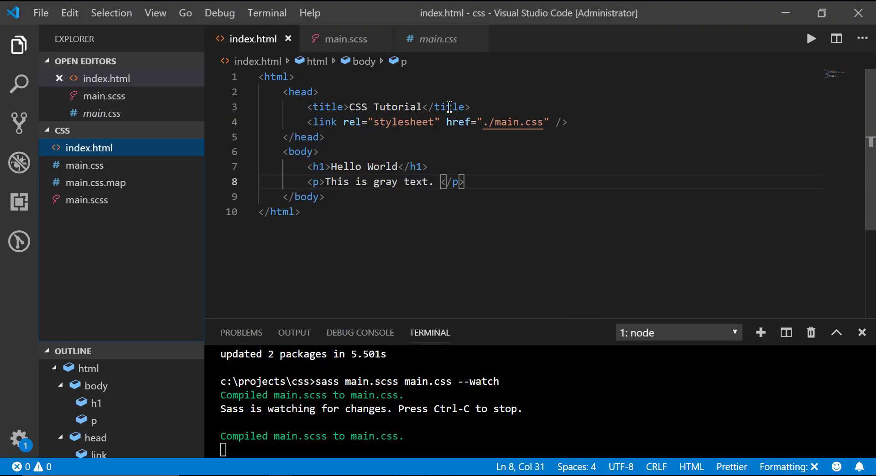
{"action": "mouse_move", "coordinate": [461, 169]}
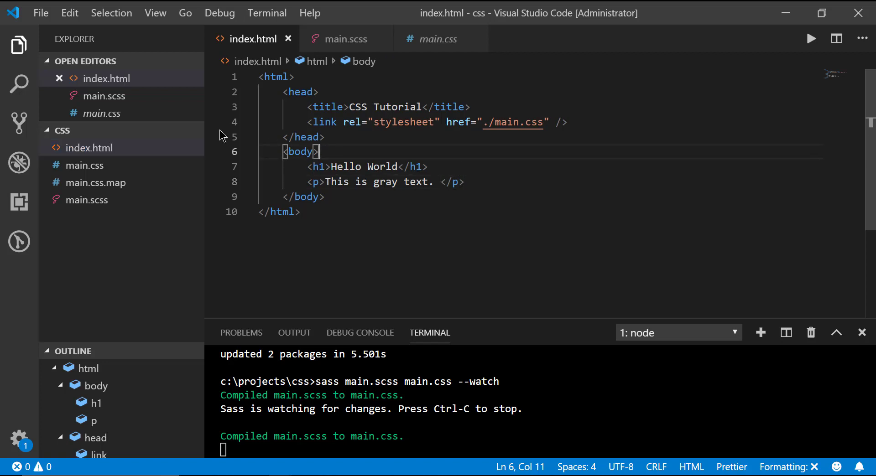
Step: Change h1 to h2 in main.scss and index.html, and add a 'Hello Mother' h2
{"action": "left_click", "coordinate": [347, 39]}
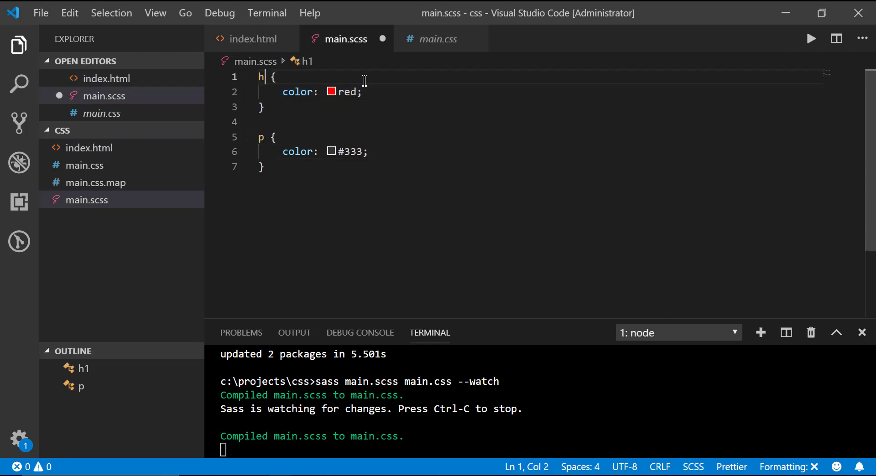
{"action": "type", "text": "2"}
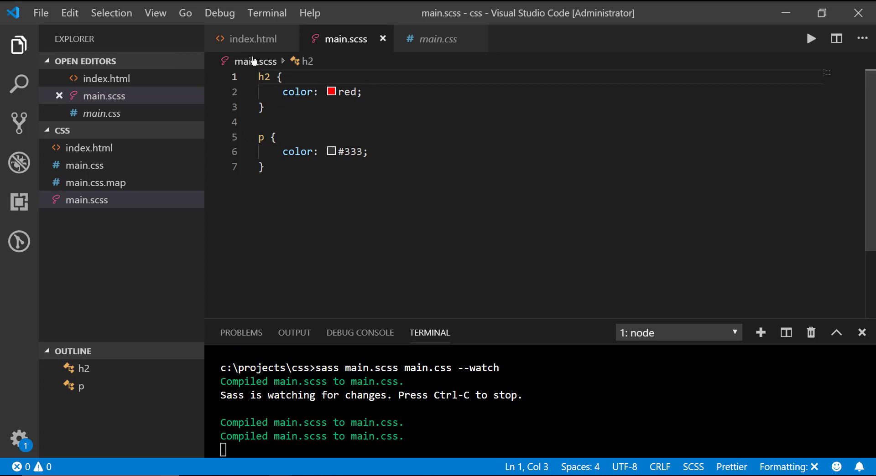
{"action": "left_click", "coordinate": [254, 40]}
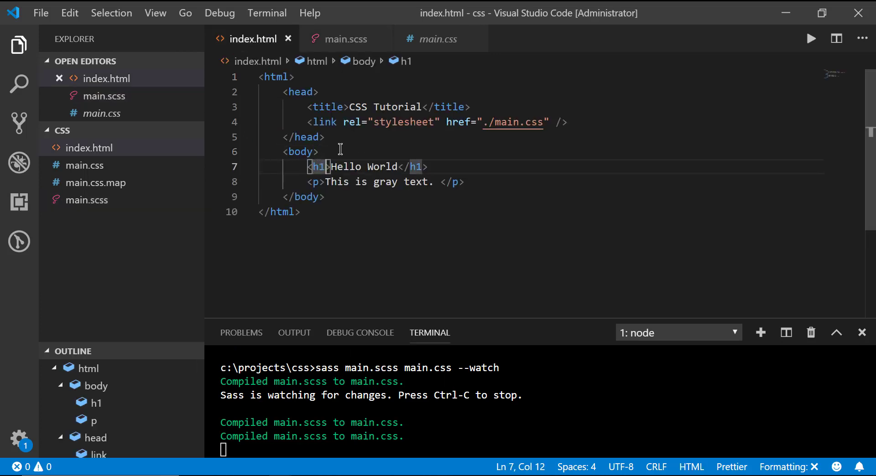
{"action": "type", "text": "2"}
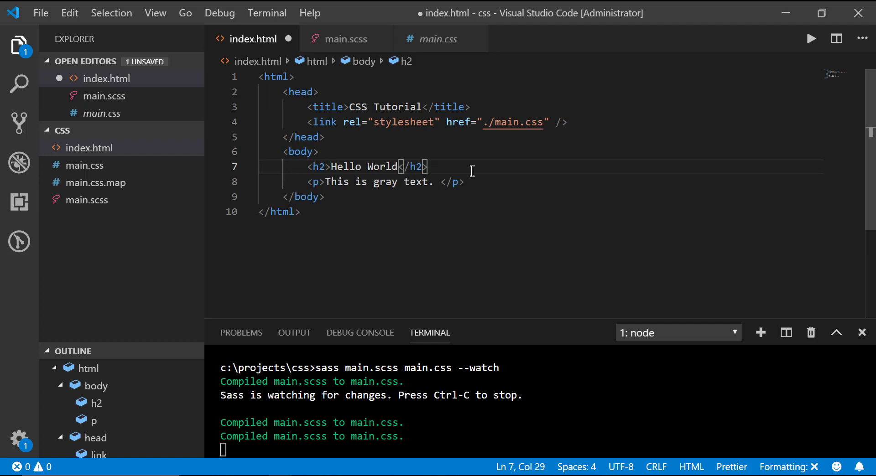
{"action": "type", "text": "<h2></h2>"}
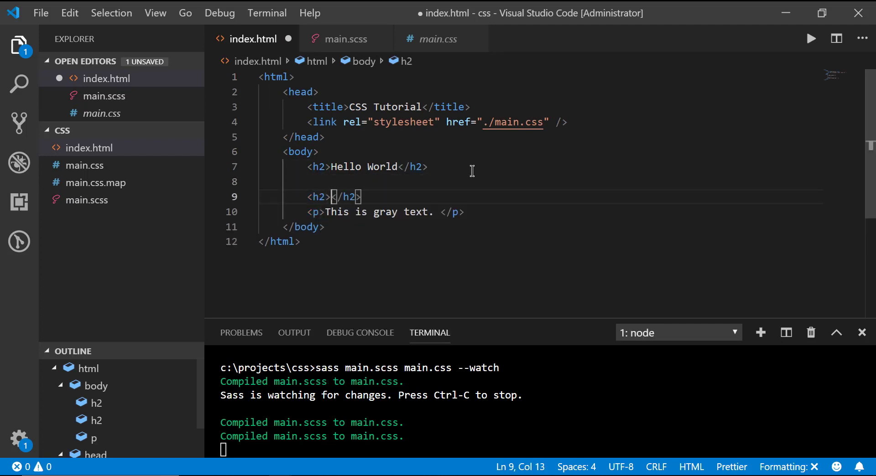
{"action": "type", "text": "H"}
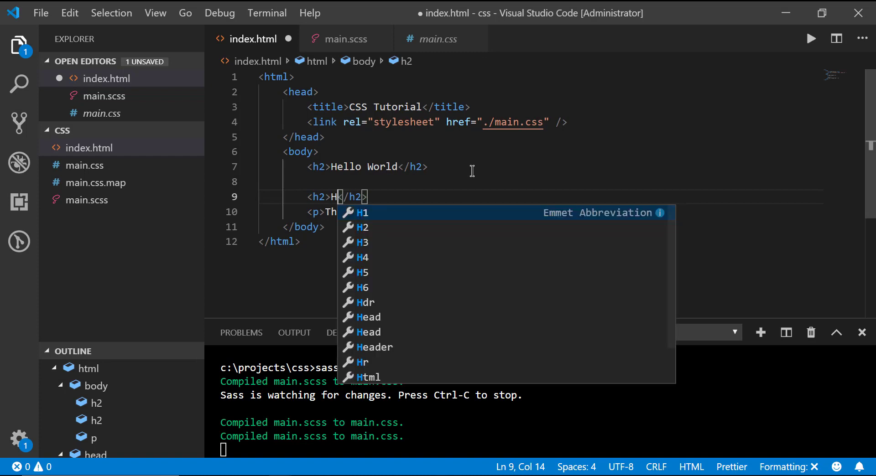
{"action": "type", "text": "ello MOther"}
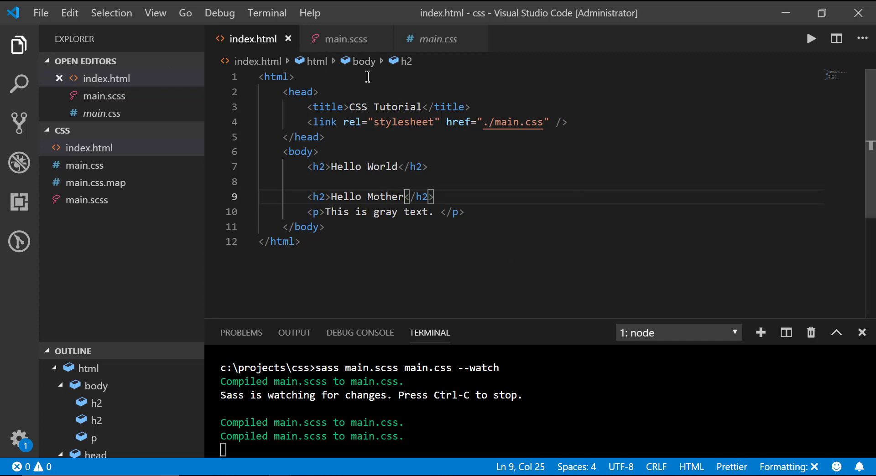
{"action": "left_click", "coordinate": [346, 39]}
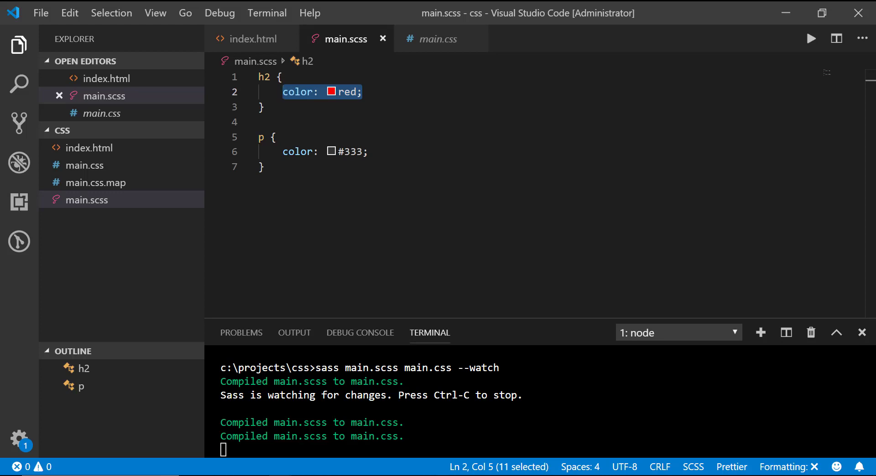
Step: Add class 'heading--gray' to the Hello Mother h2 tag and save index.html
{"action": "left_click", "coordinate": [254, 39]}
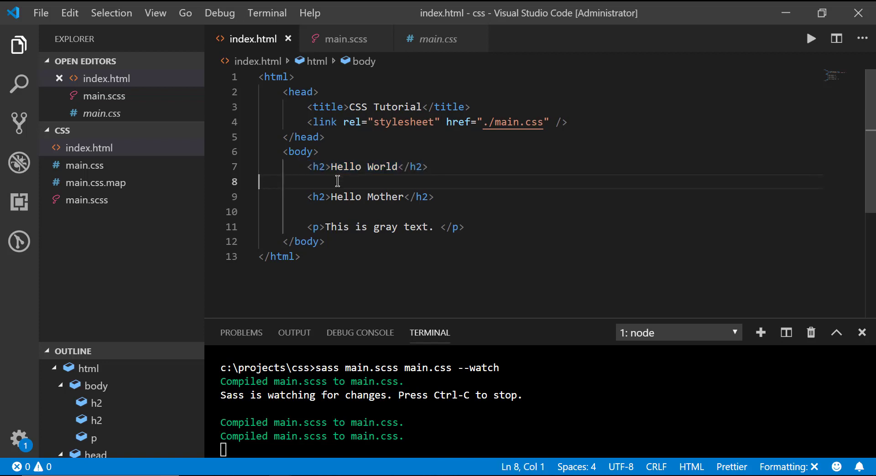
{"action": "left_click_drag", "start_coordinate": [312, 197], "coordinate": [435, 196]}
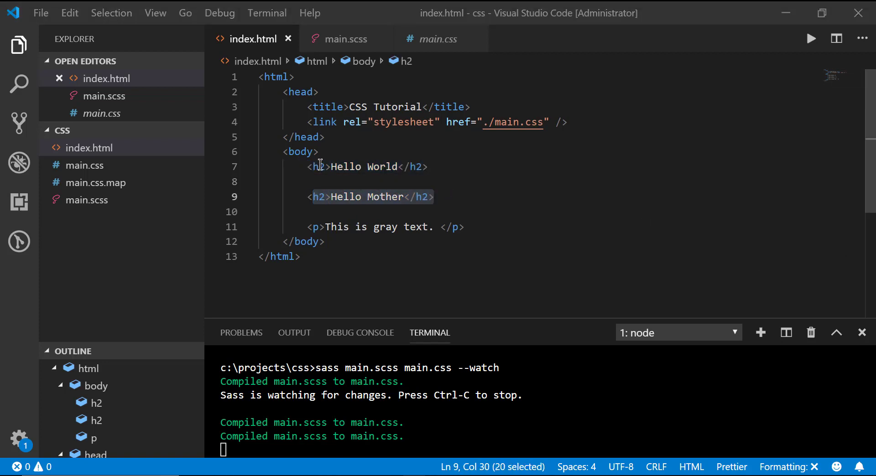
{"action": "left_click", "coordinate": [316, 166]}
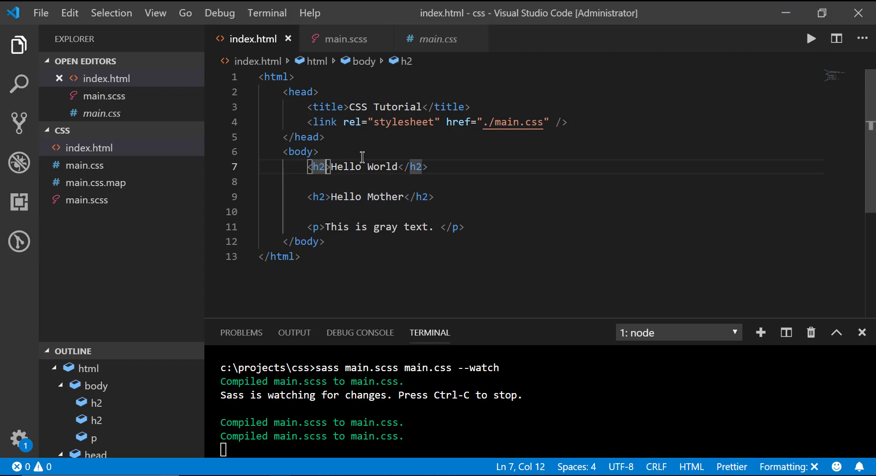
{"action": "mouse_move", "coordinate": [319, 195]}
{"action": "type", "text": " class=\"h"}
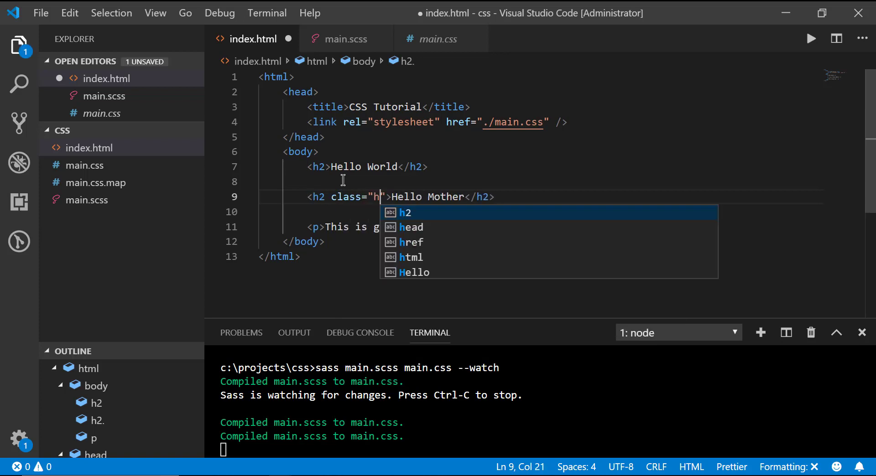
{"action": "type", "text": "eading0-"}
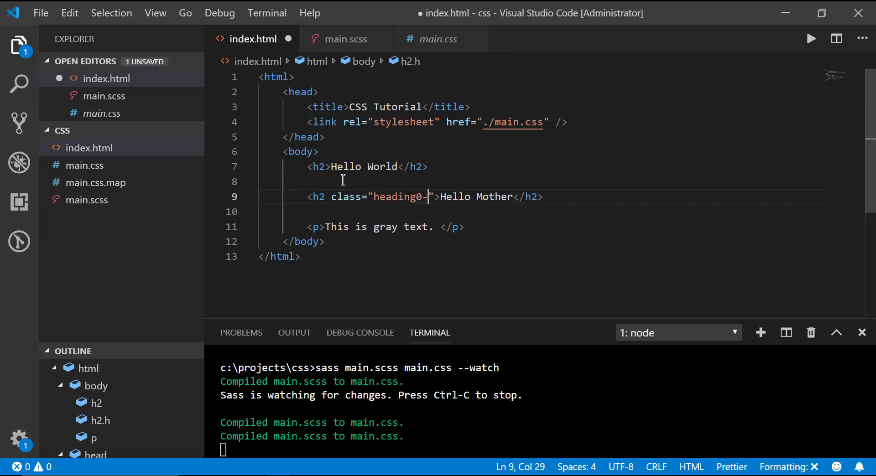
{"action": "type", "text": "-gray"}
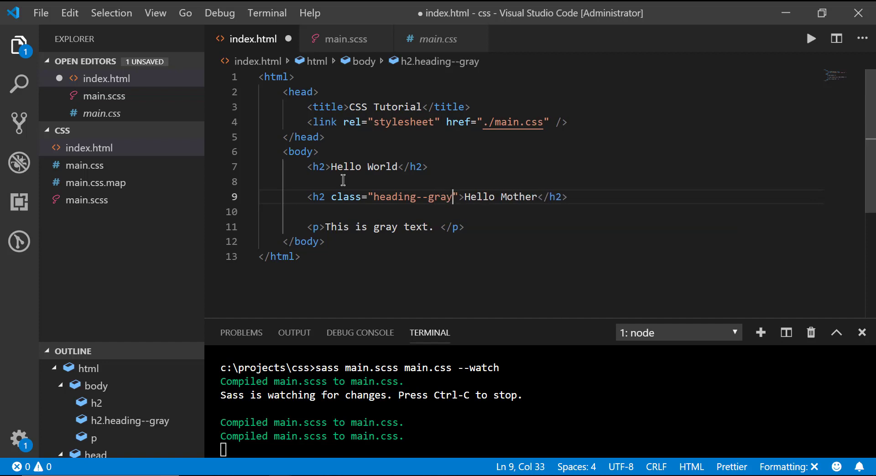
{"action": "key", "text": "ctrl+s"}
{"action": "type", "text": "."}
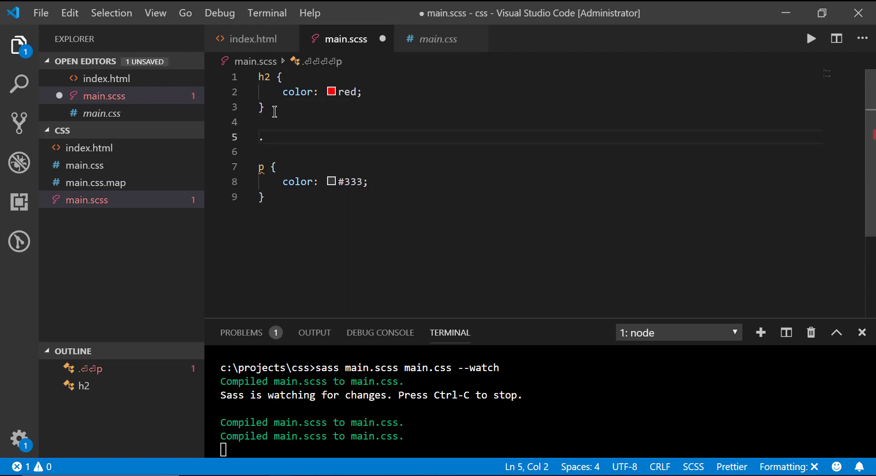
Step: Add a .heading--gray rule coloured #333 between the h2 and p rules in main.scss and save
{"action": "type", "text": "heading--gray {"}
{"action": "left_click", "coordinate": [538, 152]}
{"action": "type", "text": "color: #333;"}
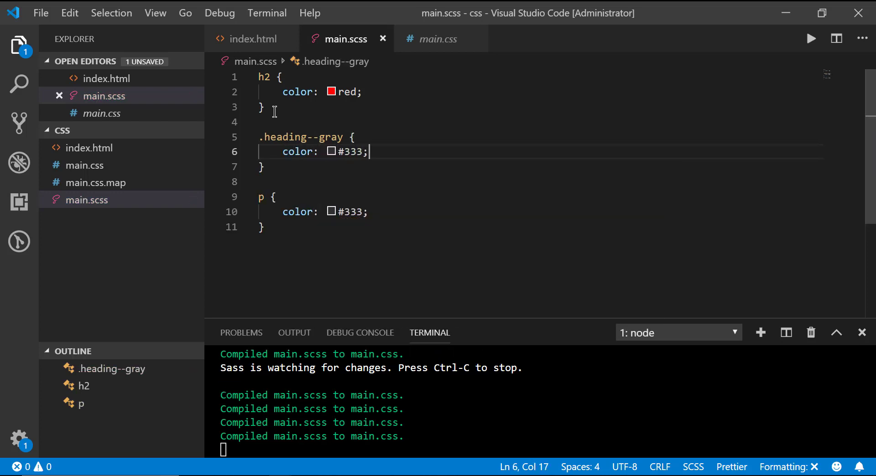
{"action": "double_click", "coordinate": [355, 151]}
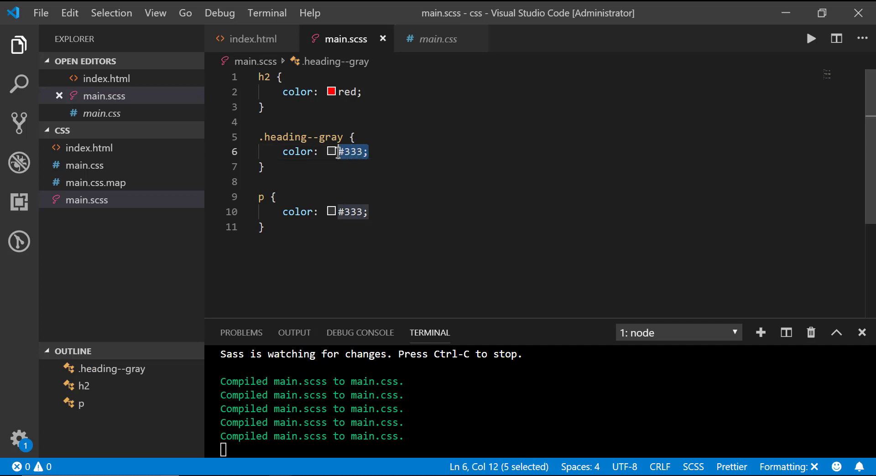
{"action": "mouse_move", "coordinate": [350, 212]}
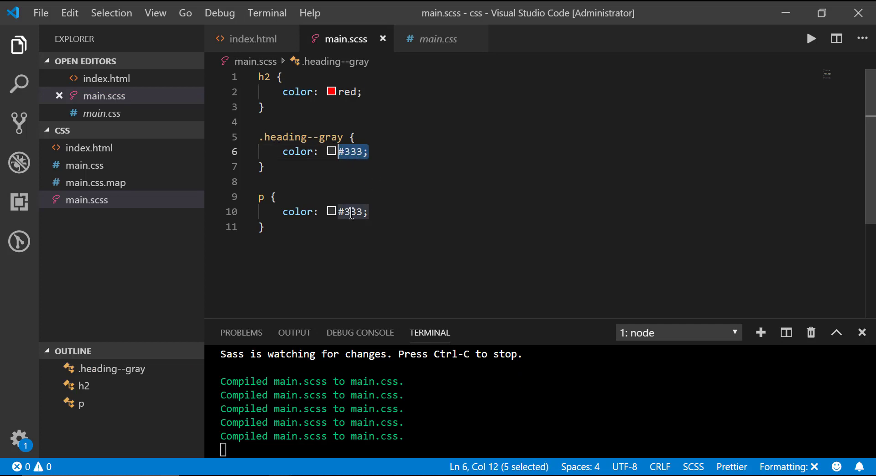
{"action": "left_click", "coordinate": [263, 227]}
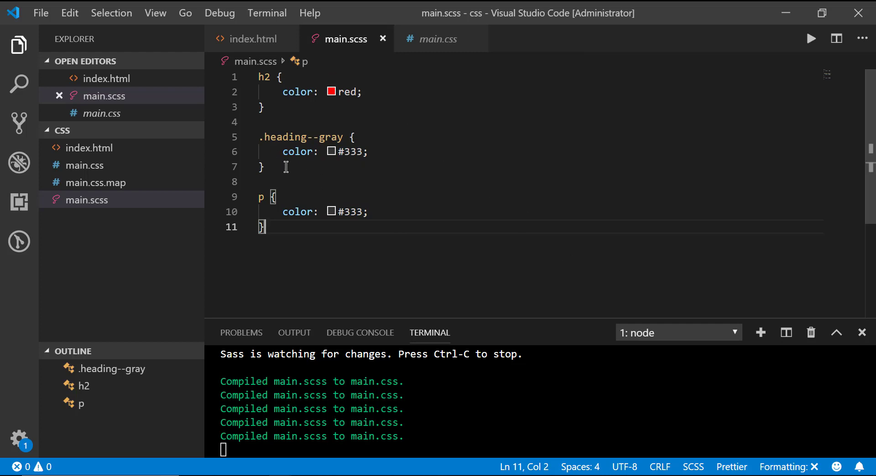
{"action": "left_click_drag", "start_coordinate": [260, 77], "coordinate": [264, 107]}
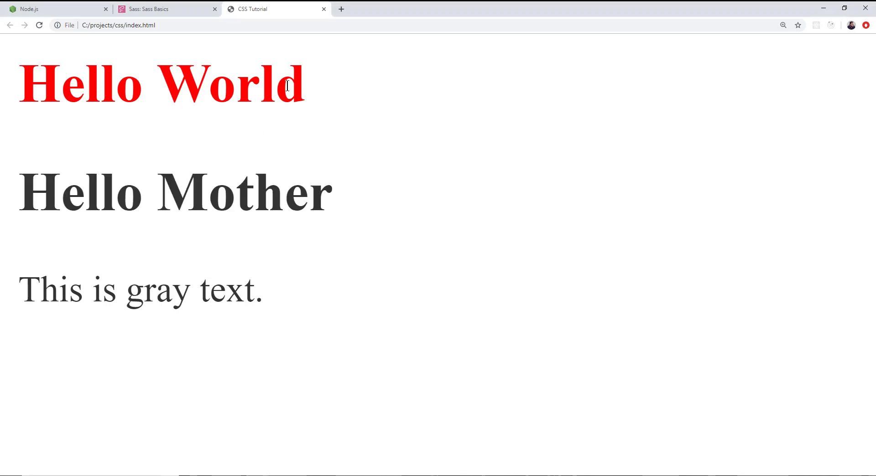
{"action": "mouse_move", "coordinate": [76, 200]}
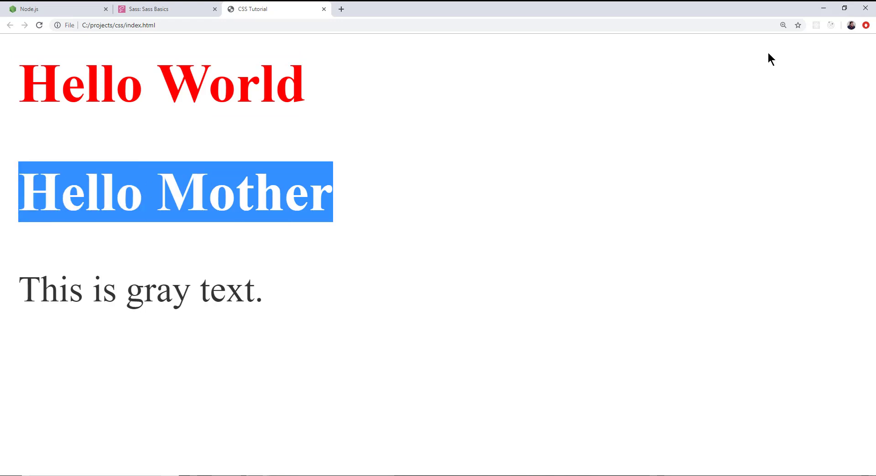
{"action": "mouse_move", "coordinate": [394, 375]}
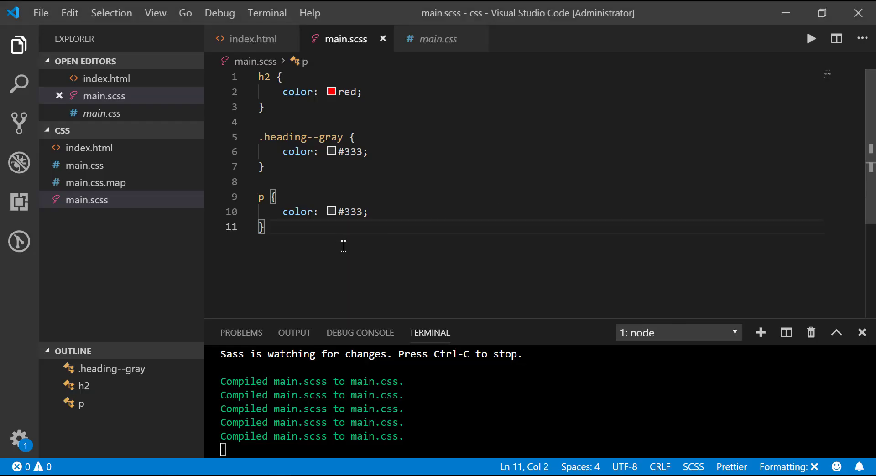
Step: Add an empty .gray--container rule below the p rule, then switch to index.html
{"action": "key", "text": "Enter"}
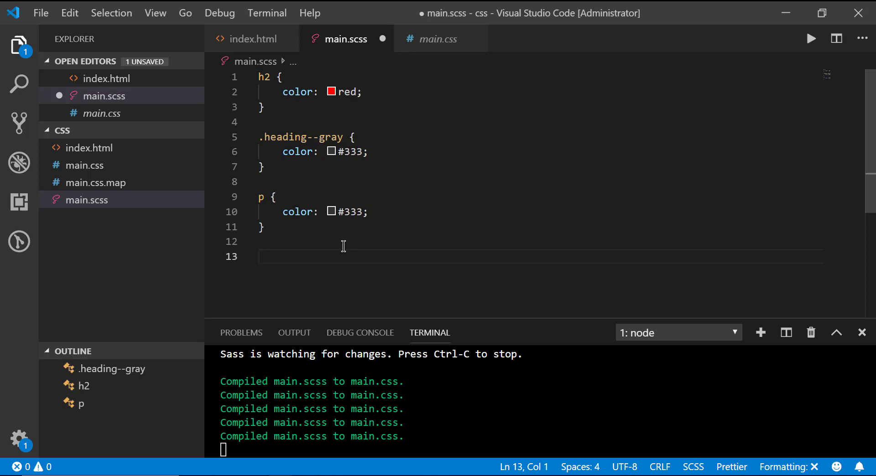
{"action": "type", "text": "."}
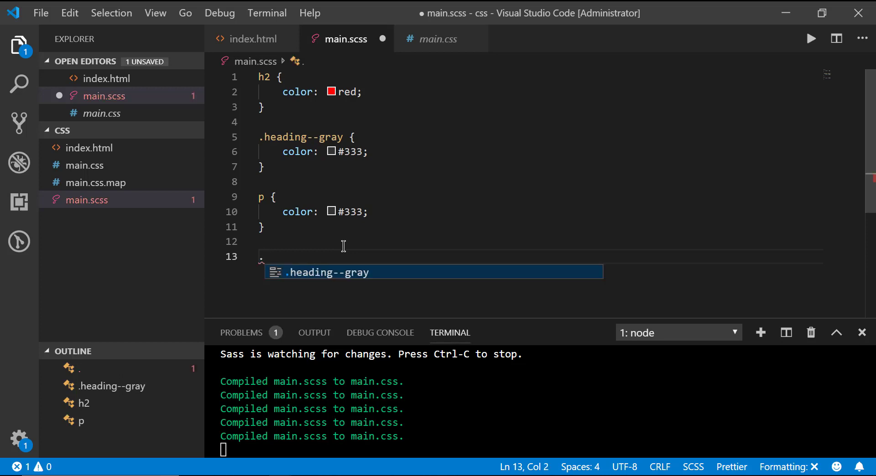
{"action": "type", "text": "gray--container"}
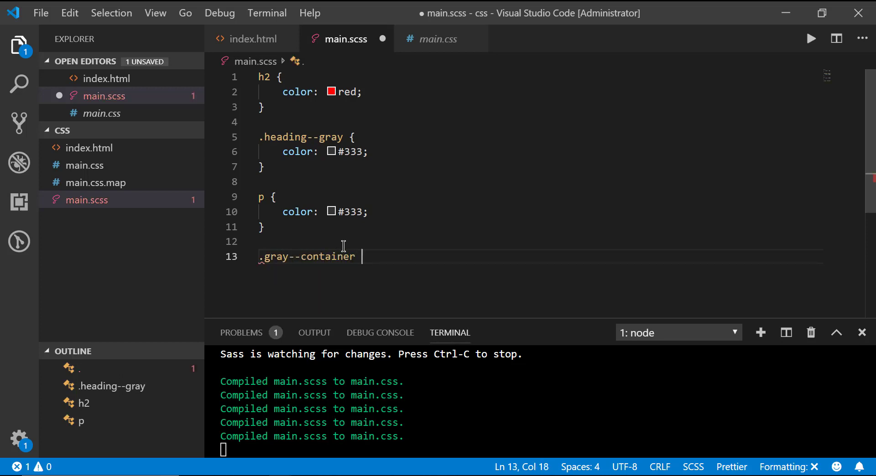
{"action": "type", "text": "{"}
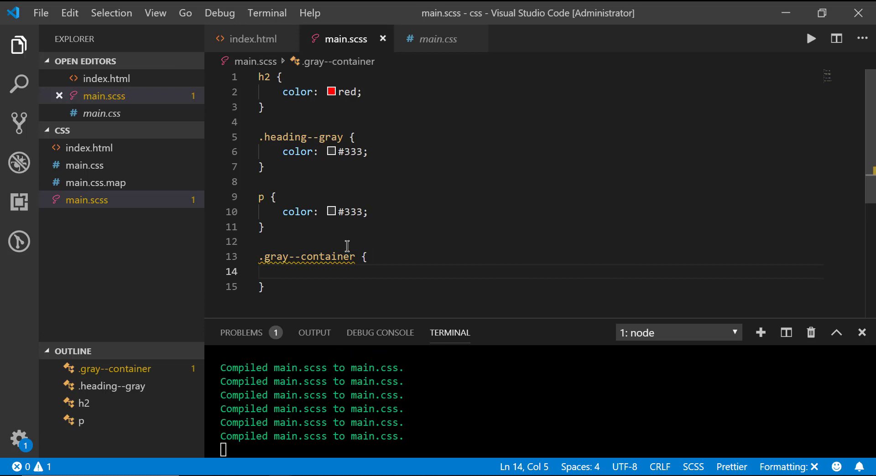
{"action": "left_click", "coordinate": [252, 39]}
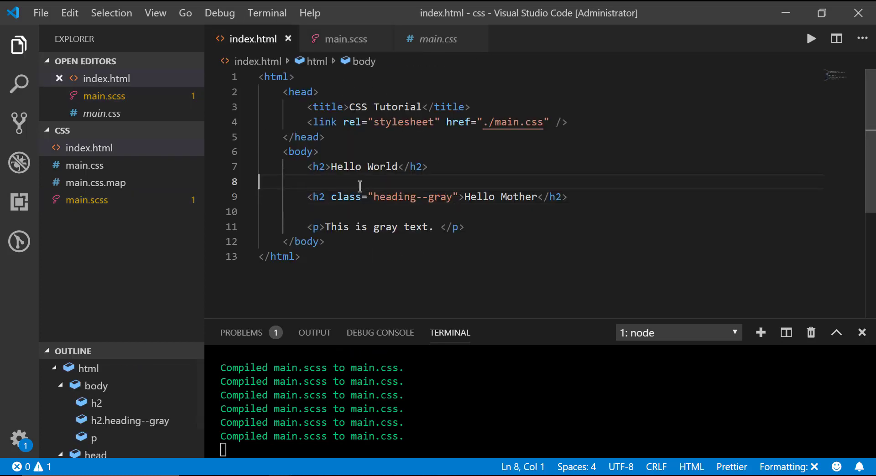
Step: Create a div with class gray--container holding the Hello Mother h2 and gray paragraph
{"action": "type", "text": "div"}
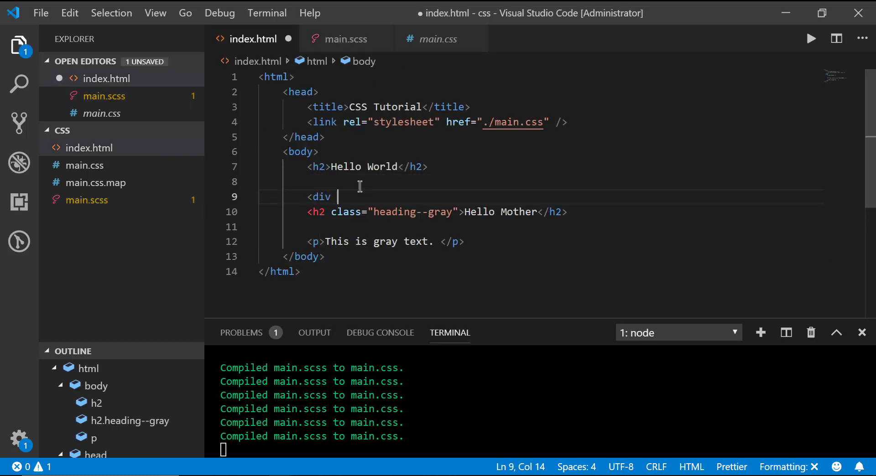
{"action": "type", "text": "class=\"gray\""}
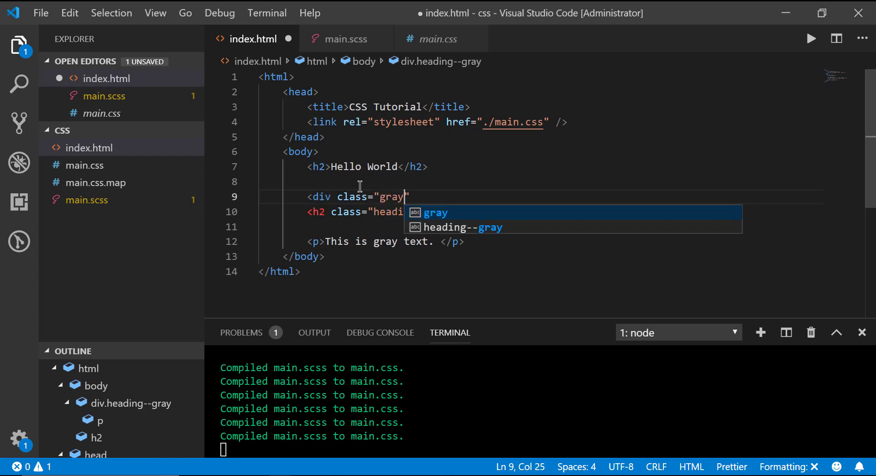
{"action": "type", "text": "--container\">"}
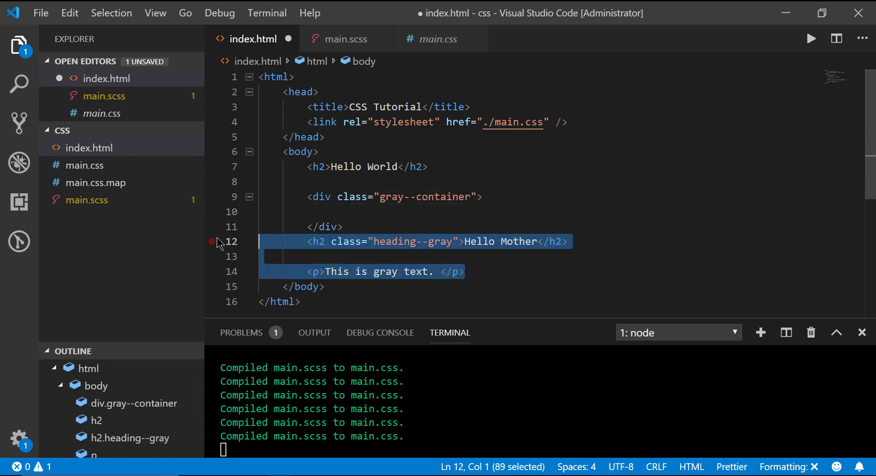
{"action": "key", "text": "Delete"}
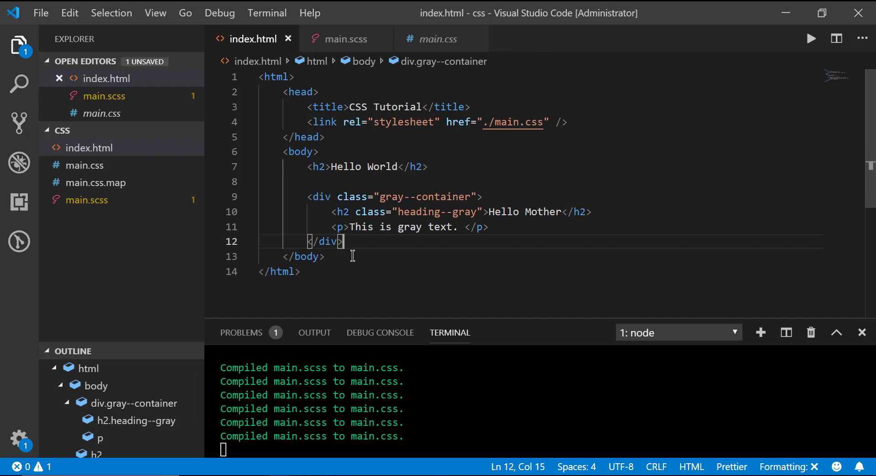
{"action": "left_click", "coordinate": [458, 196]}
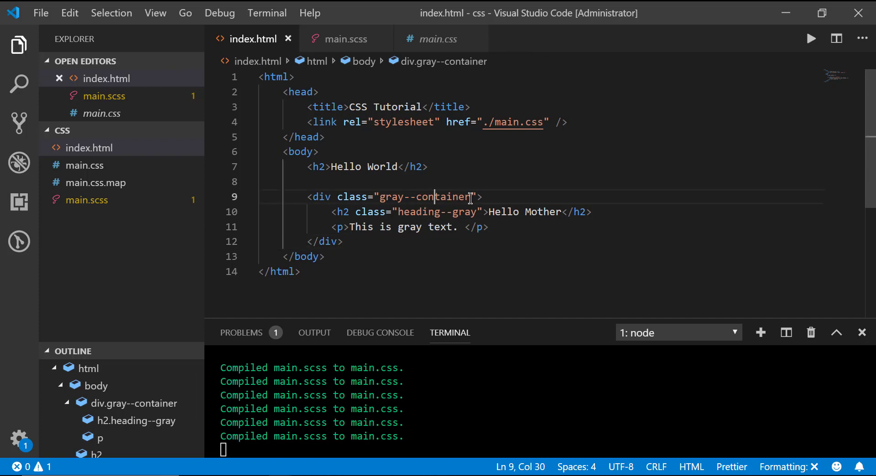
{"action": "double_click", "coordinate": [425, 197]}
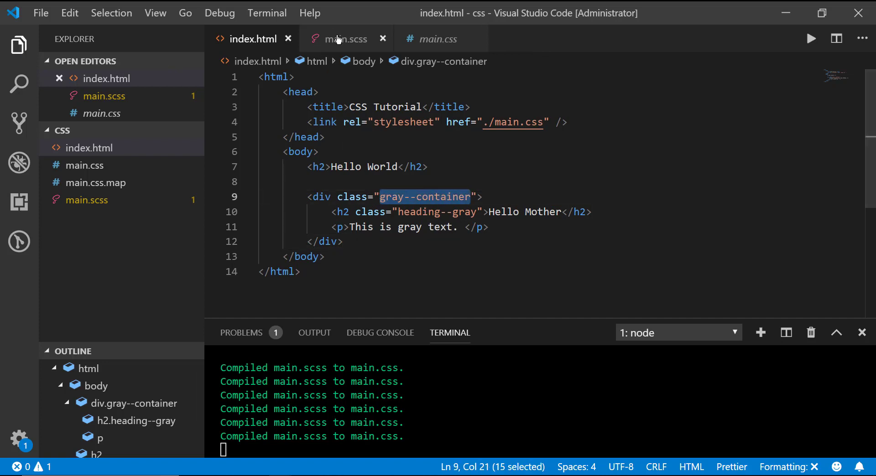
Step: Move the p and .heading--gray blocks into .gray--container, renaming the latter h2, both #333
{"action": "left_click", "coordinate": [341, 39]}
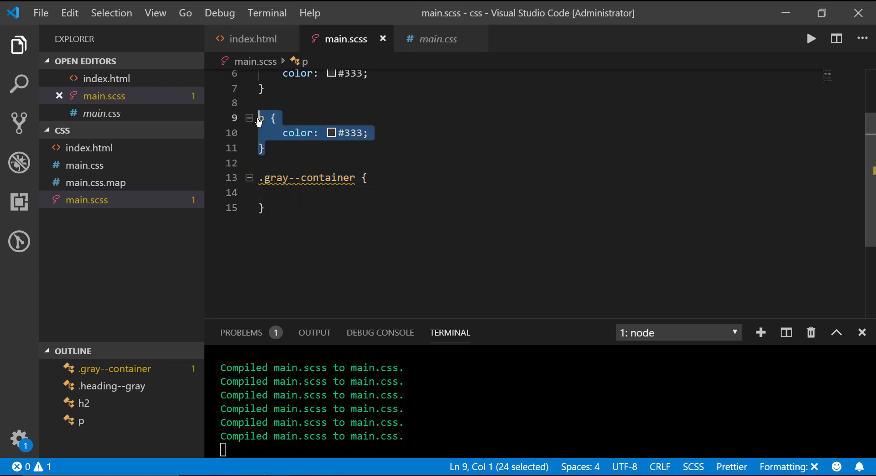
{"action": "key", "text": "Delete"}
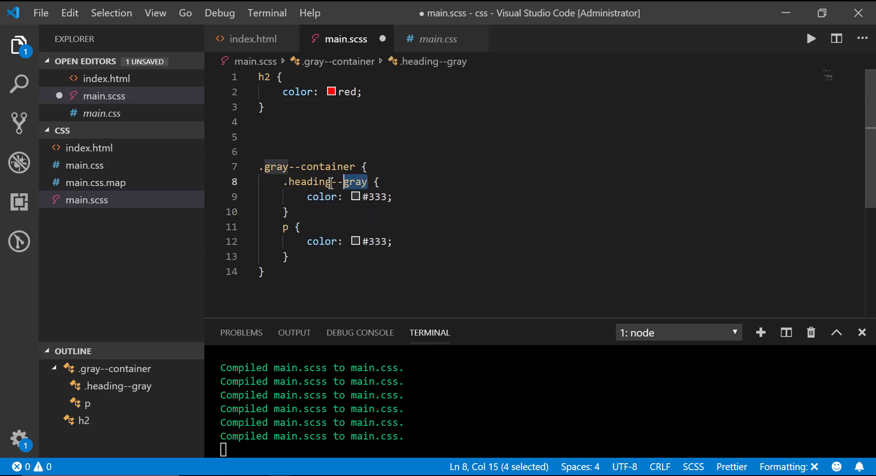
{"action": "type", "text": "h3 {"}
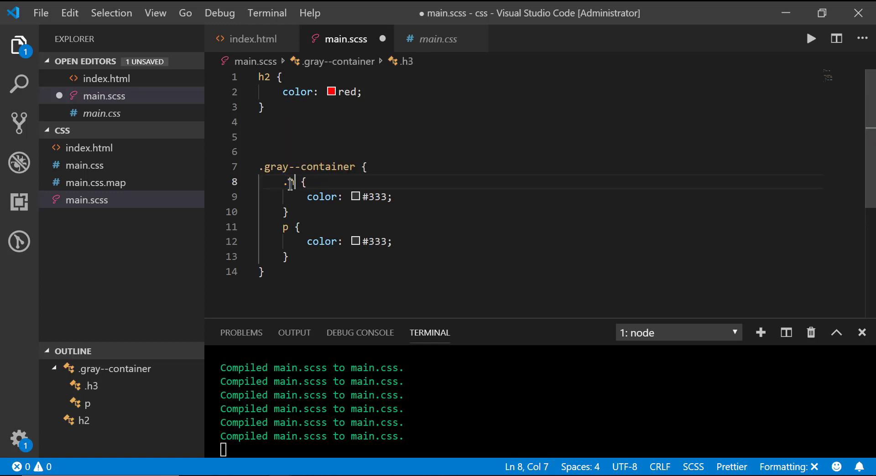
{"action": "type", "text": "h2"}
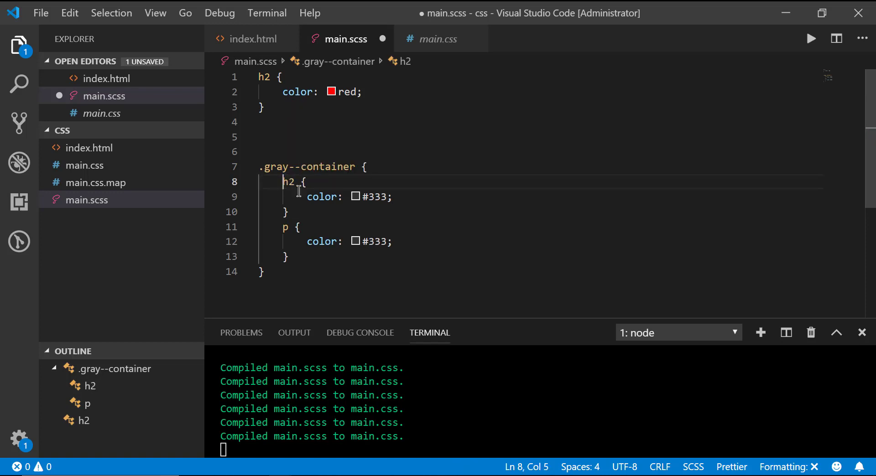
{"action": "key", "text": "Enter"}
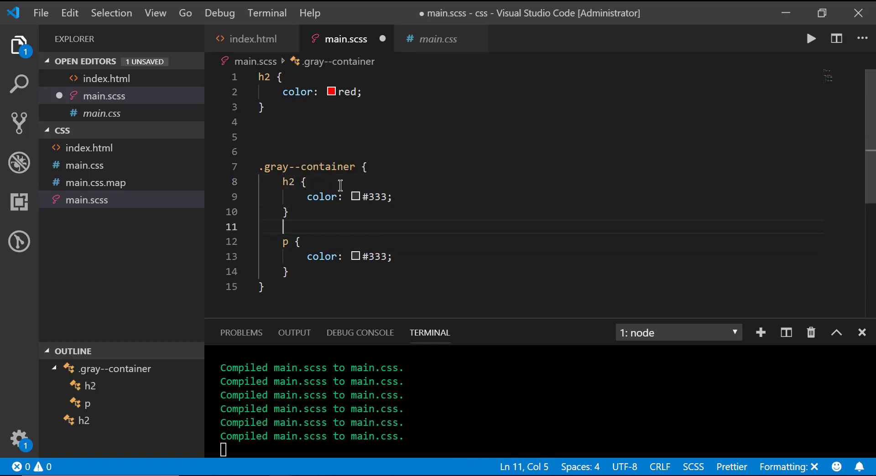
{"action": "double_click", "coordinate": [306, 166]}
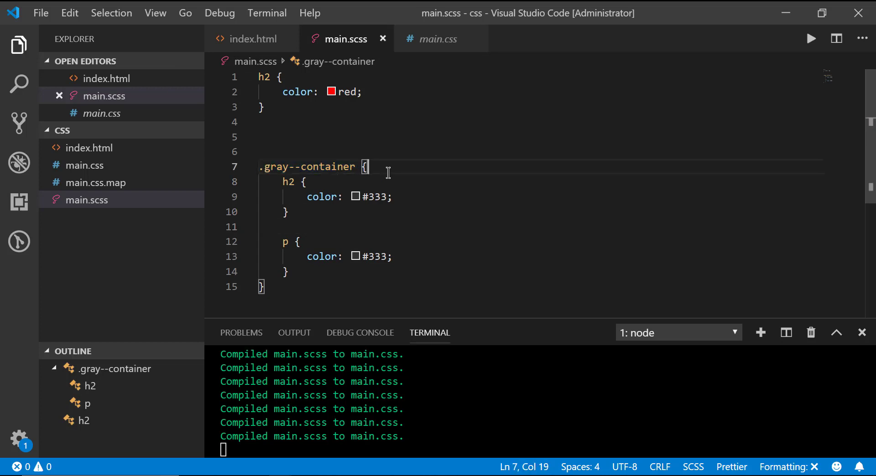
{"action": "left_click", "coordinate": [252, 38]}
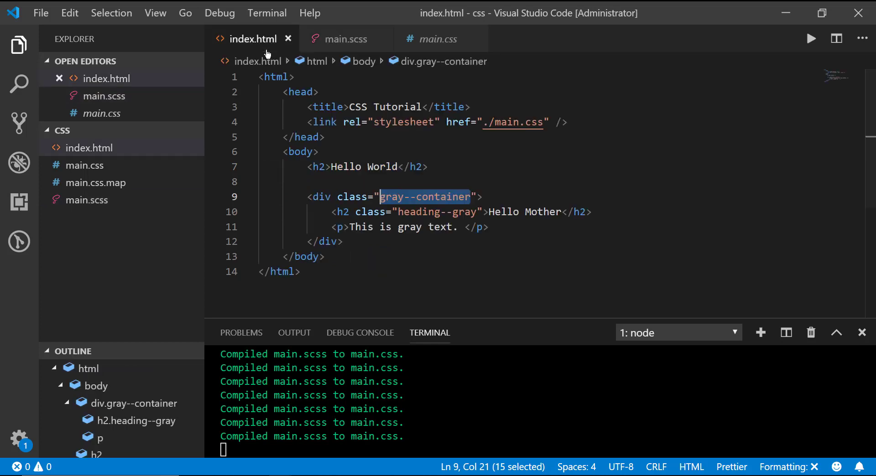
Step: Delete class="heading--gray" from the Hello Mother h2, save, and recheck main.scss
{"action": "left_click", "coordinate": [326, 257]}
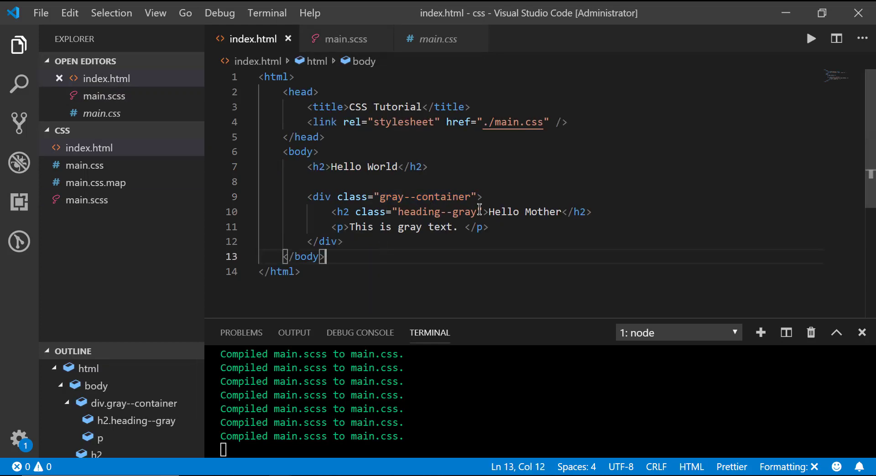
{"action": "left_click_drag", "start_coordinate": [356, 212], "coordinate": [482, 212]}
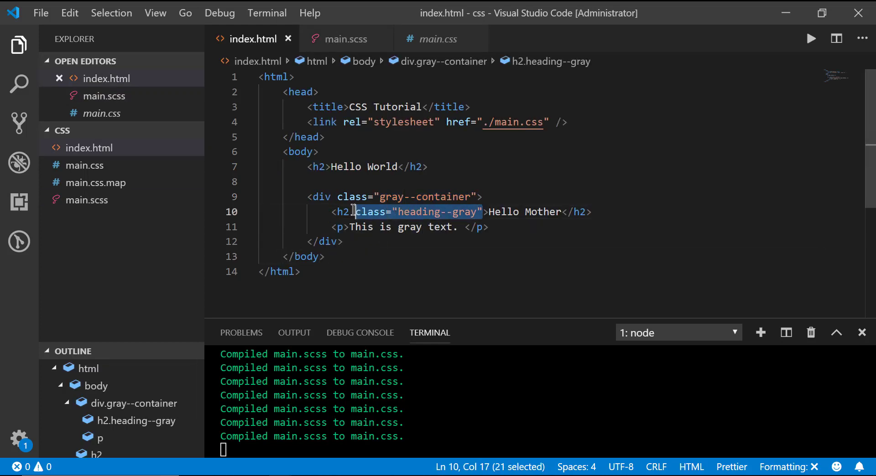
{"action": "key", "text": "Delete"}
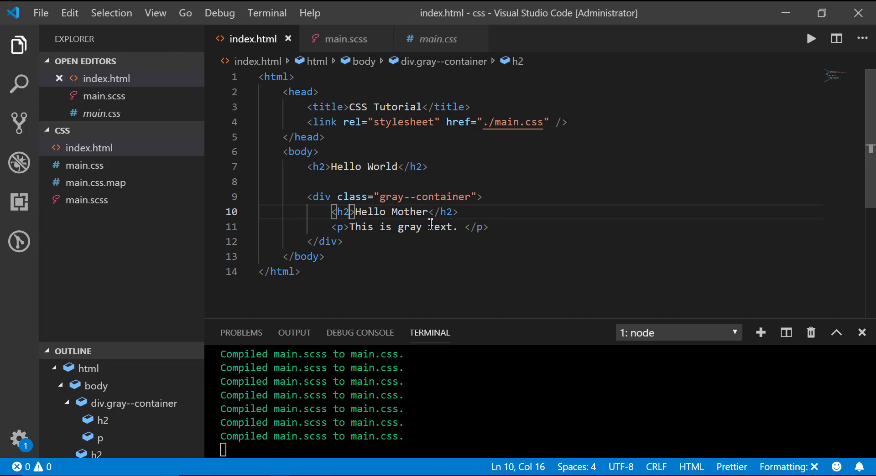
{"action": "left_click", "coordinate": [478, 227]}
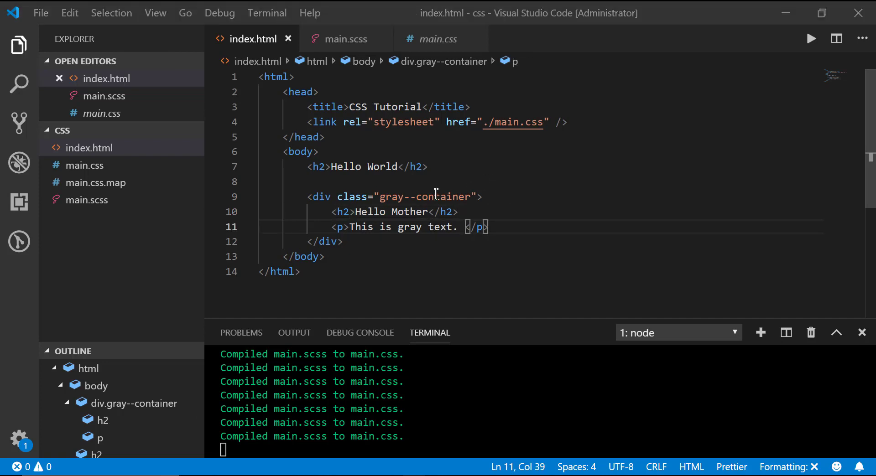
{"action": "left_click", "coordinate": [345, 39]}
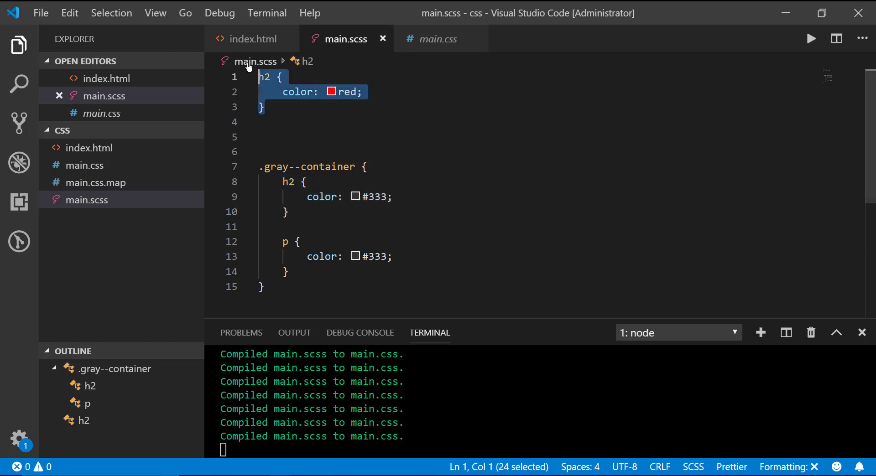
{"action": "double_click", "coordinate": [305, 166]}
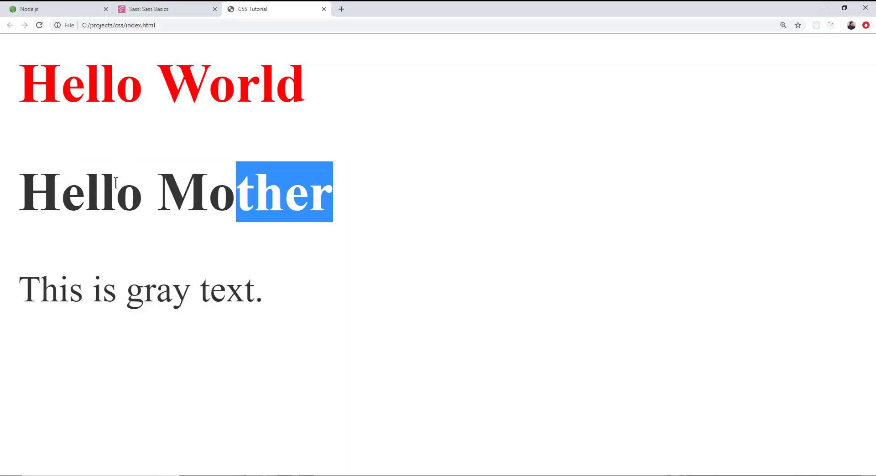
Step: Clear the partial selection in Hello Mother while reviewing the red and gray page
{"action": "left_click", "coordinate": [344, 193]}
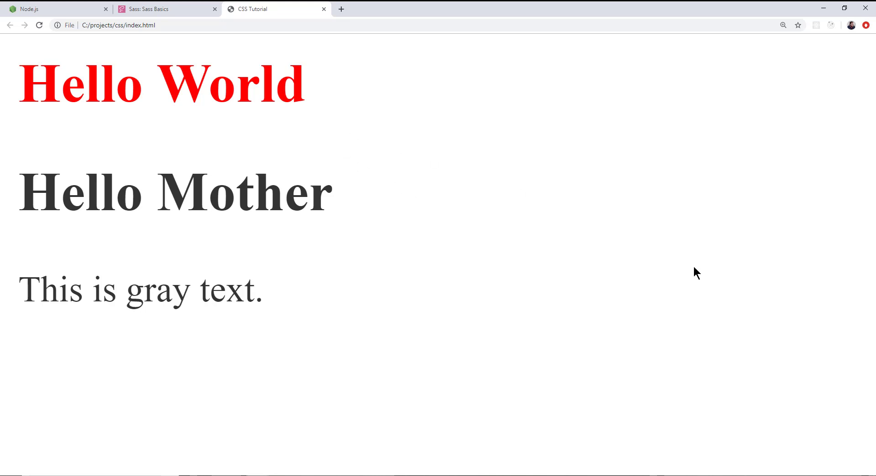
{"action": "mouse_move", "coordinate": [571, 321]}
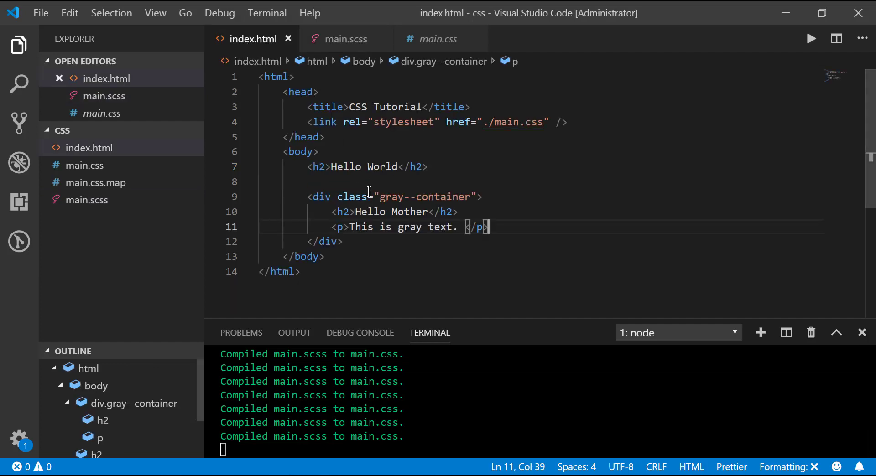
Step: Put the Hello Mother h2 and paragraph inside a plain inner div within gray--container
{"action": "left_click", "coordinate": [483, 197]}
{"action": "type", "text": "<div>"}
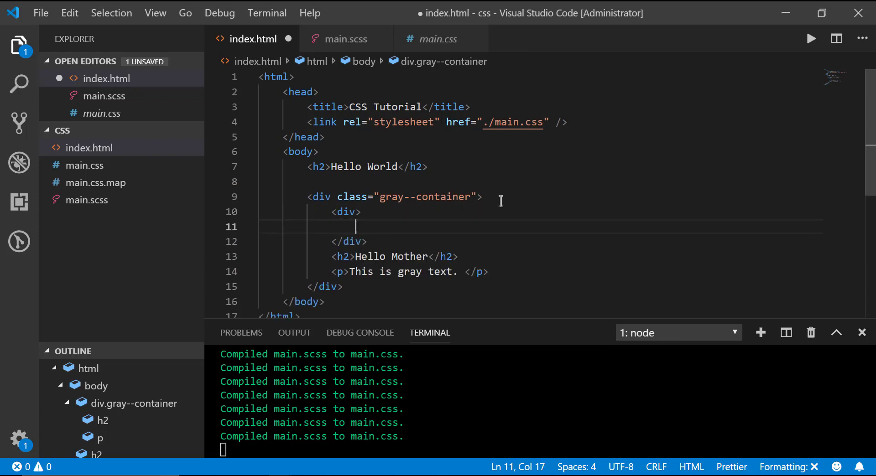
{"action": "left_click_drag", "start_coordinate": [355, 227], "coordinate": [488, 272]}
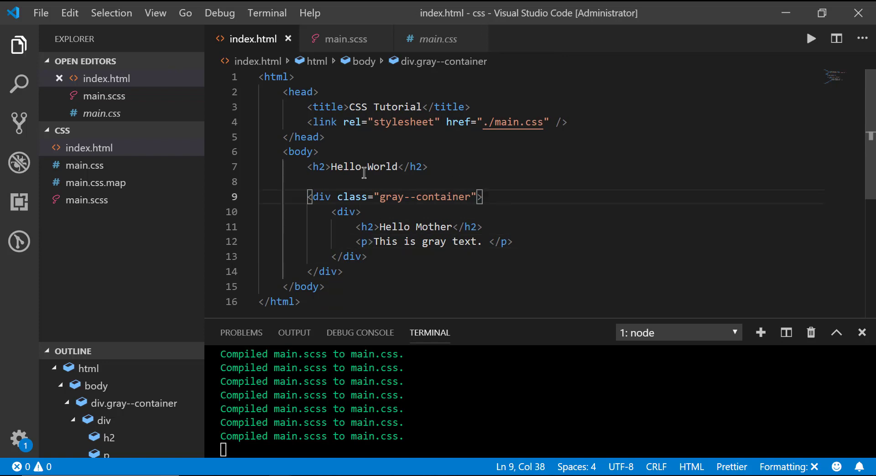
{"action": "double_click", "coordinate": [343, 212]}
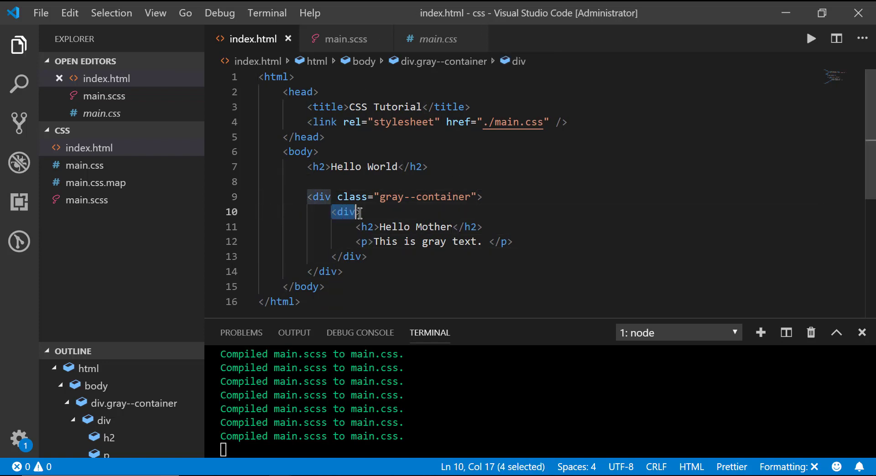
{"action": "double_click", "coordinate": [426, 197]}
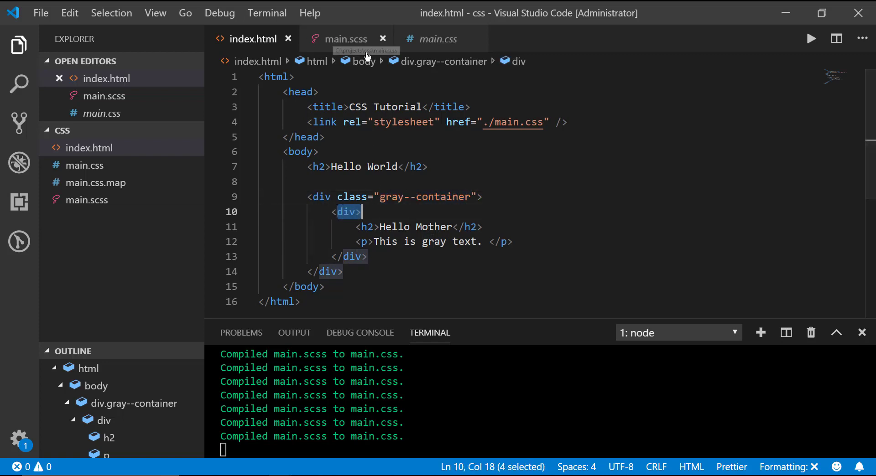
{"action": "mouse_move", "coordinate": [808, 162]}
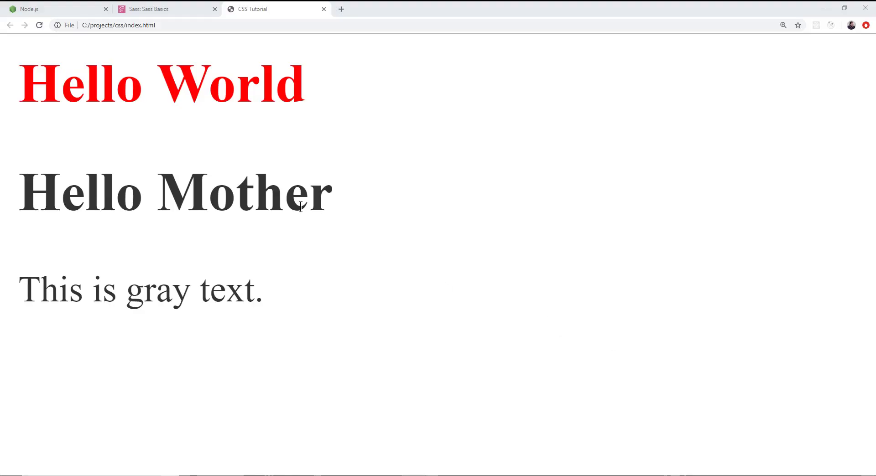
{"action": "mouse_move", "coordinate": [218, 258]}
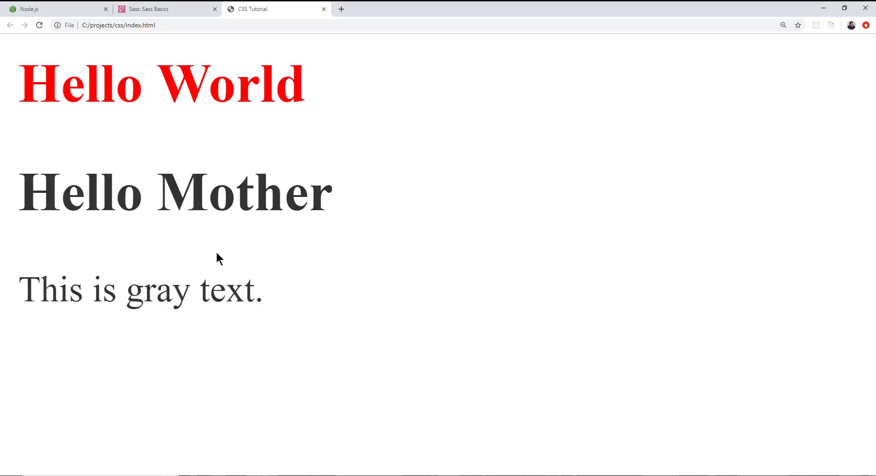
{"action": "mouse_move", "coordinate": [475, 301]}
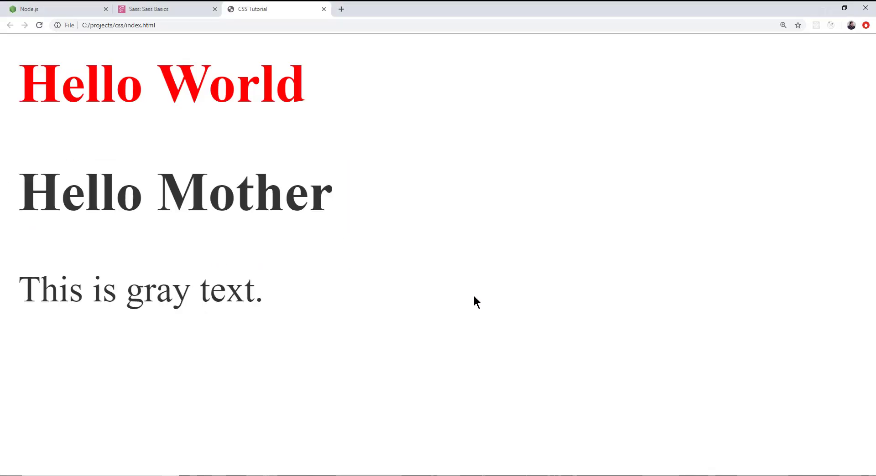
{"action": "mouse_move", "coordinate": [479, 295]}
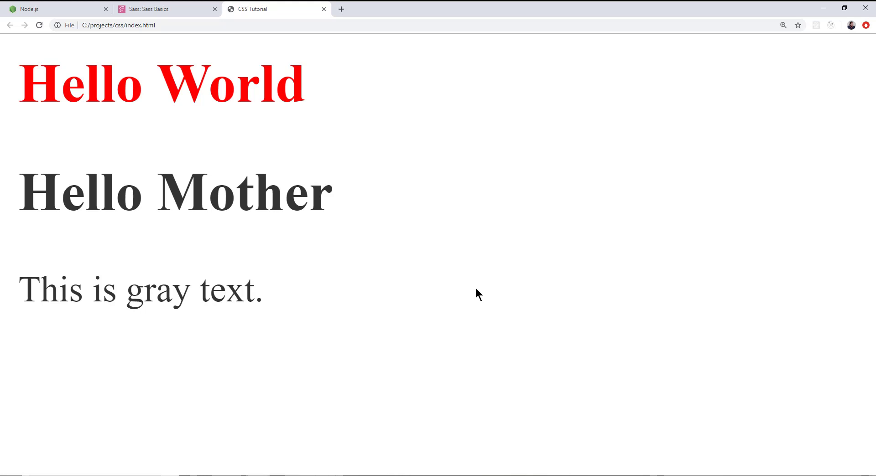
{"action": "mouse_move", "coordinate": [483, 294]}
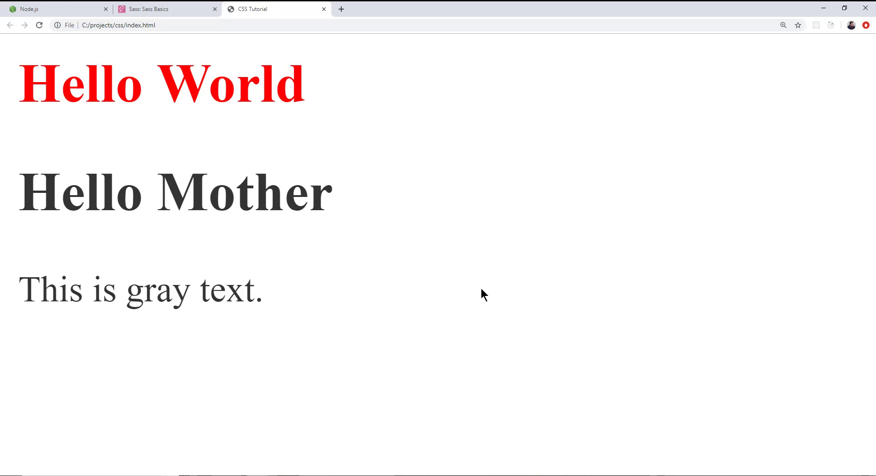
{"action": "mouse_move", "coordinate": [486, 295]}
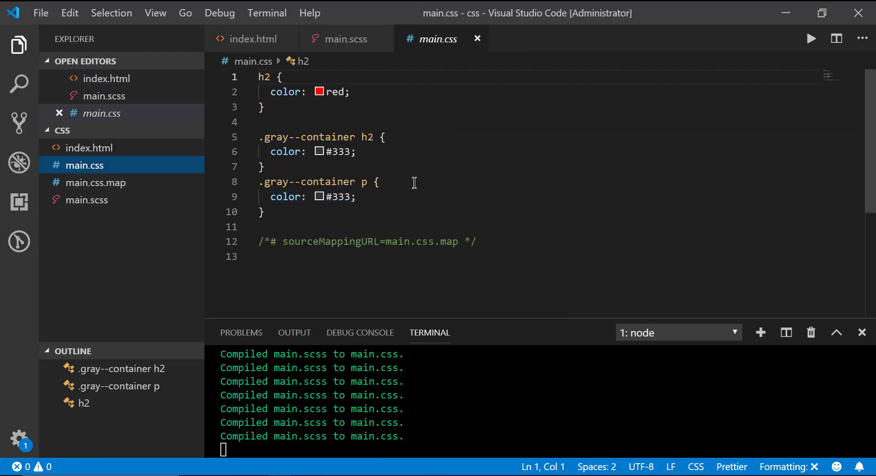
{"action": "left_click_drag", "start_coordinate": [259, 137], "coordinate": [272, 151]}
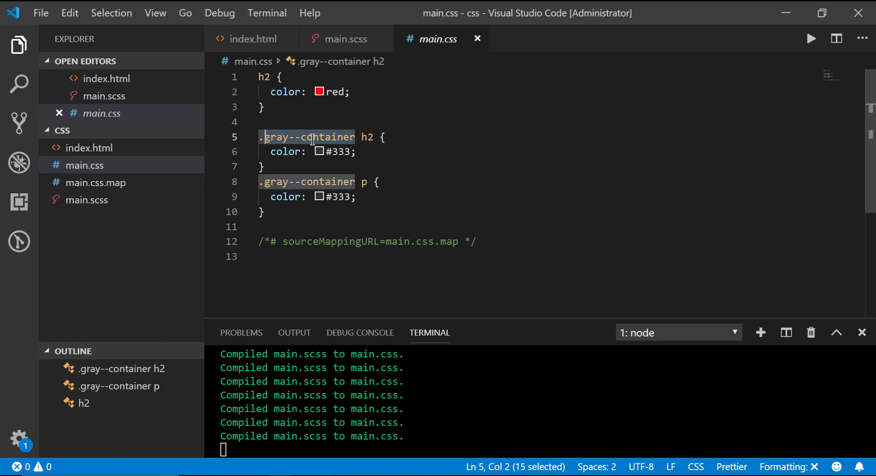
{"action": "double_click", "coordinate": [367, 137]}
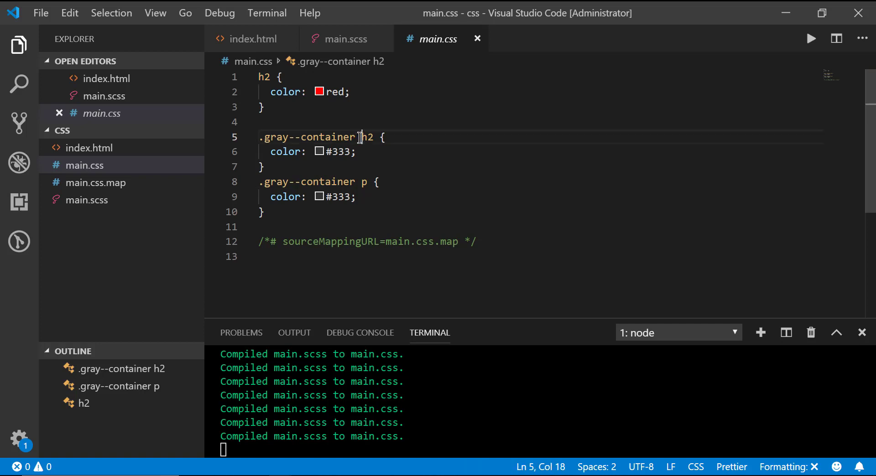
{"action": "left_click", "coordinate": [368, 137]}
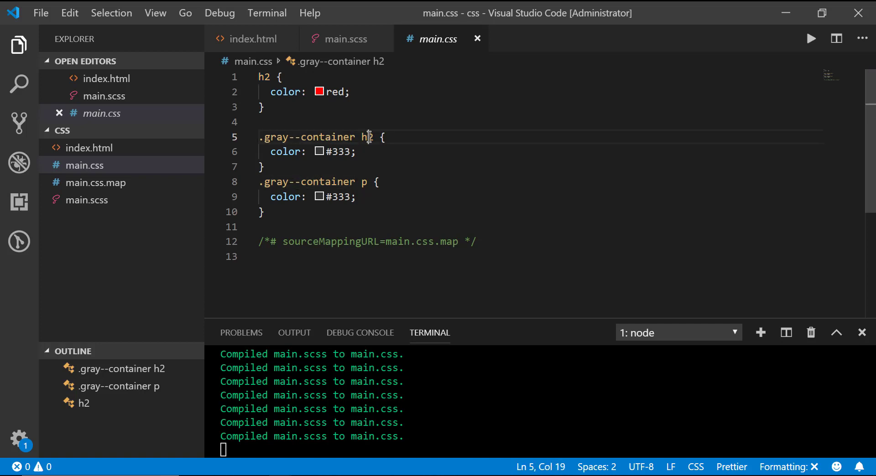
{"action": "left_click", "coordinate": [352, 137]}
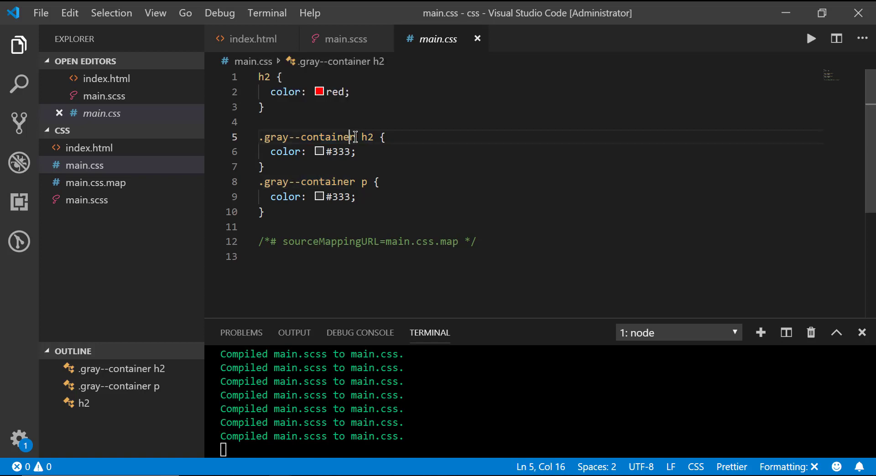
{"action": "left_click", "coordinate": [357, 151]}
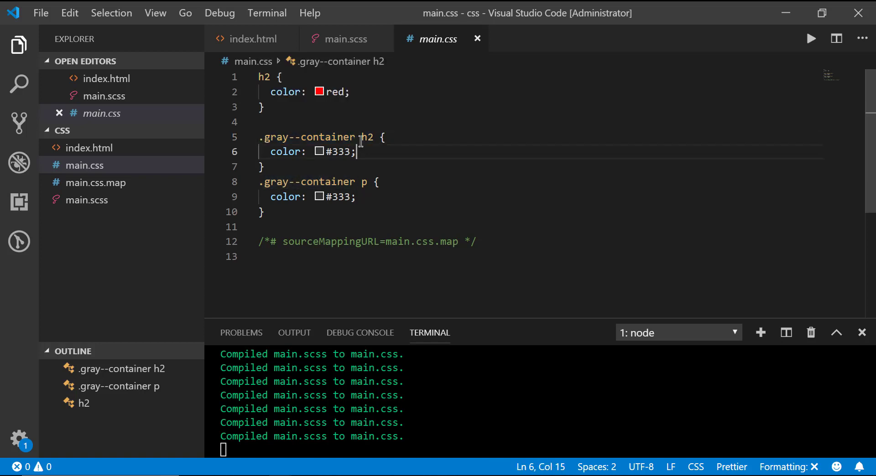
{"action": "double_click", "coordinate": [362, 137]}
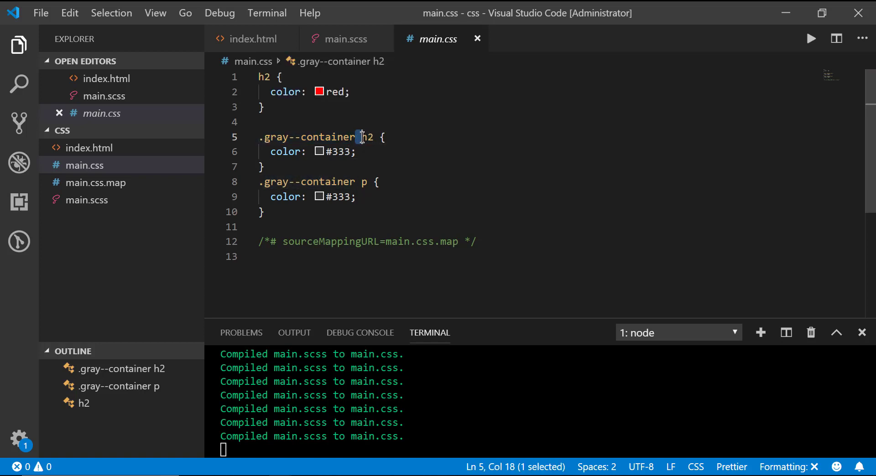
{"action": "double_click", "coordinate": [366, 137]}
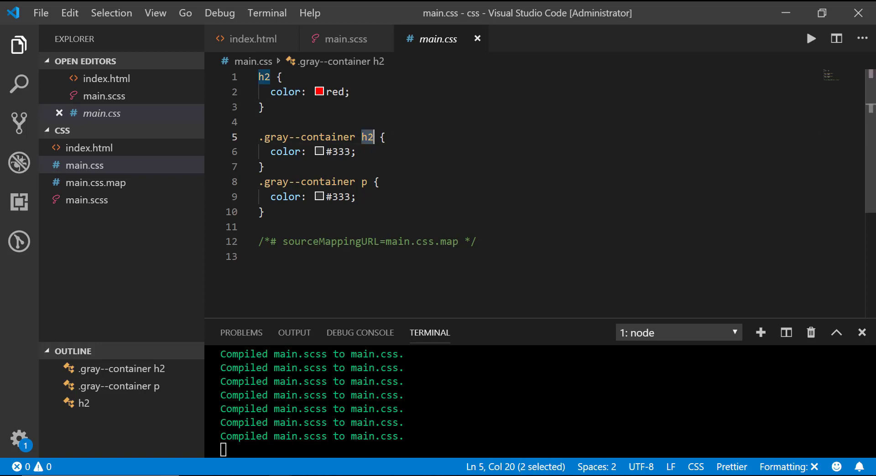
{"action": "left_click", "coordinate": [253, 38]}
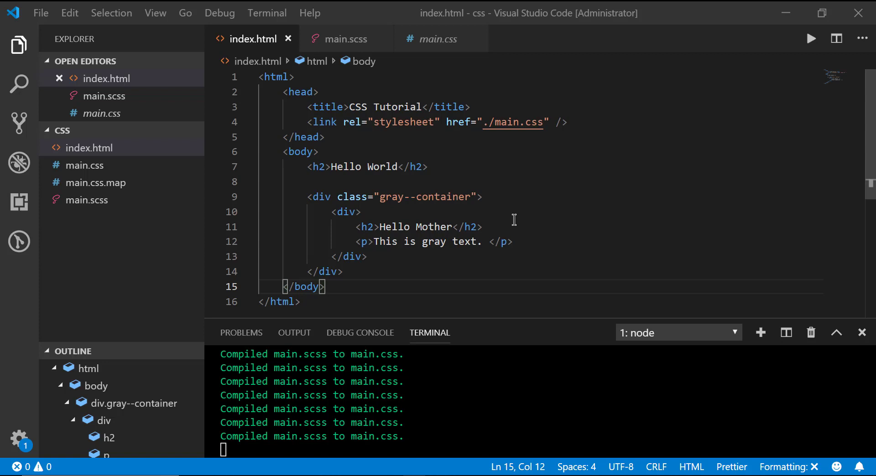
{"action": "left_click", "coordinate": [345, 39]}
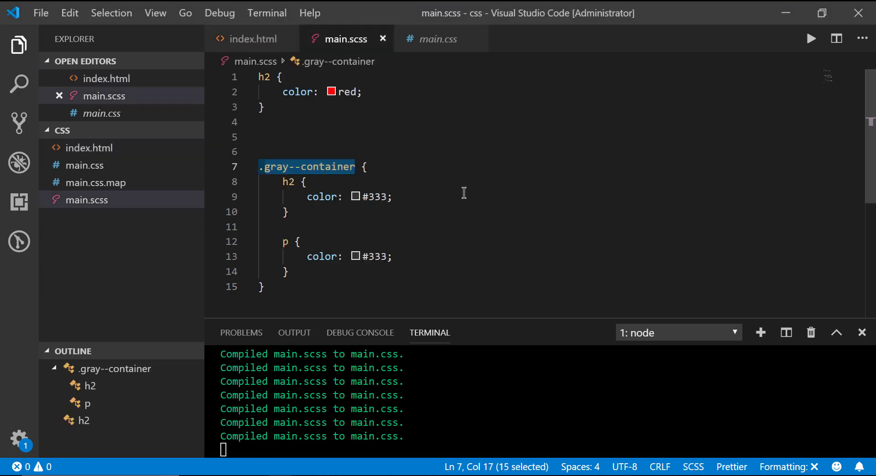
{"action": "left_click", "coordinate": [438, 39]}
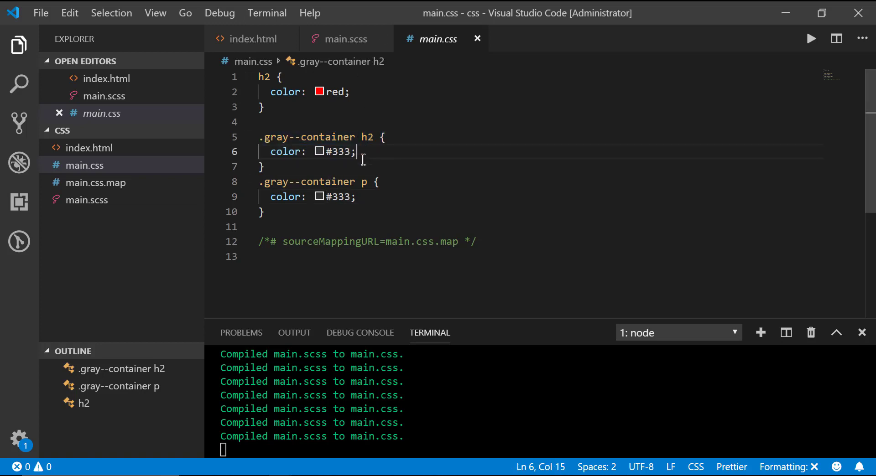
{"action": "left_click", "coordinate": [343, 38]}
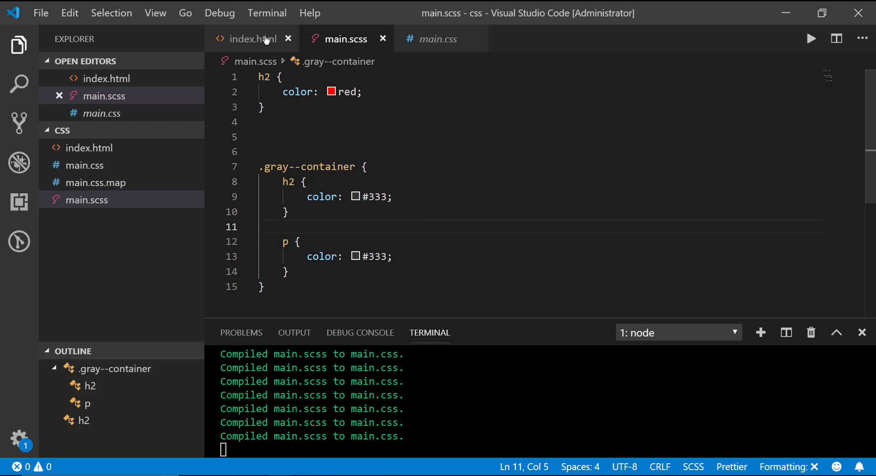
{"action": "left_click", "coordinate": [438, 39]}
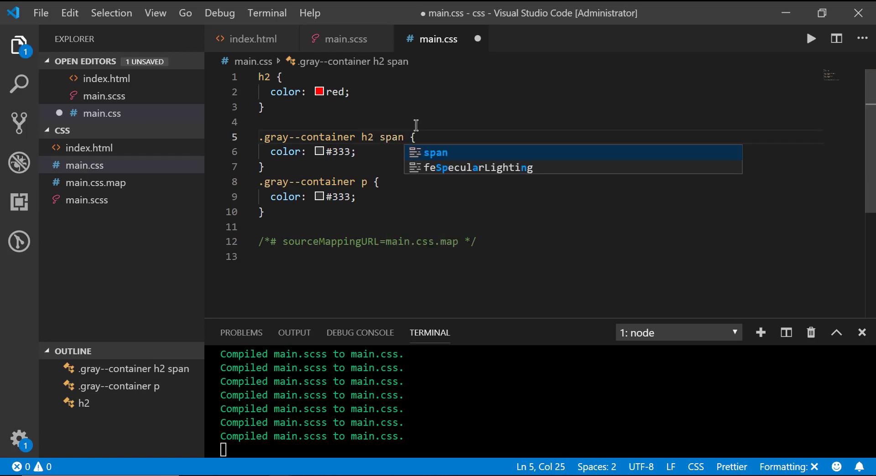
Step: Change the selector to .gray--container h2 span and wrap Hello in span tags
{"action": "double_click", "coordinate": [391, 137]}
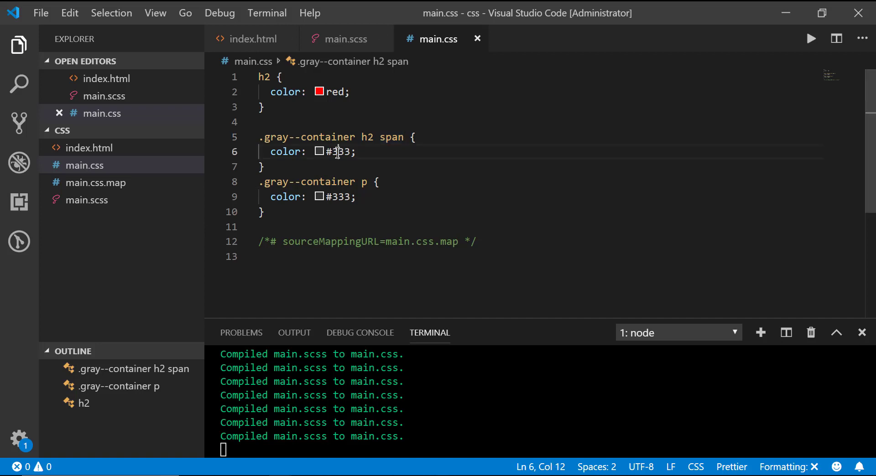
{"action": "double_click", "coordinate": [338, 152]}
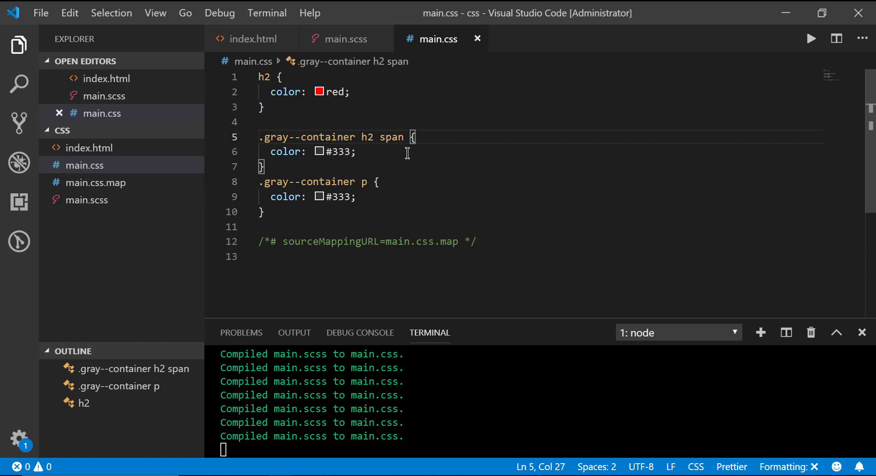
{"action": "left_click", "coordinate": [252, 38]}
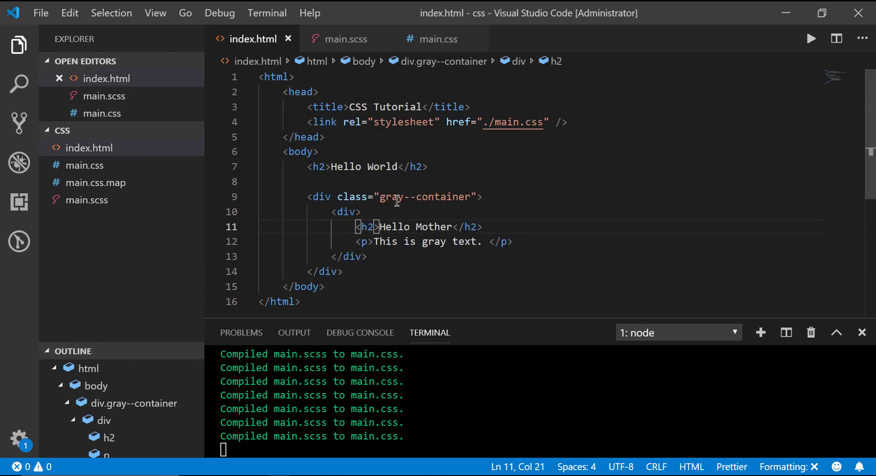
{"action": "type", "text": "span></span>"}
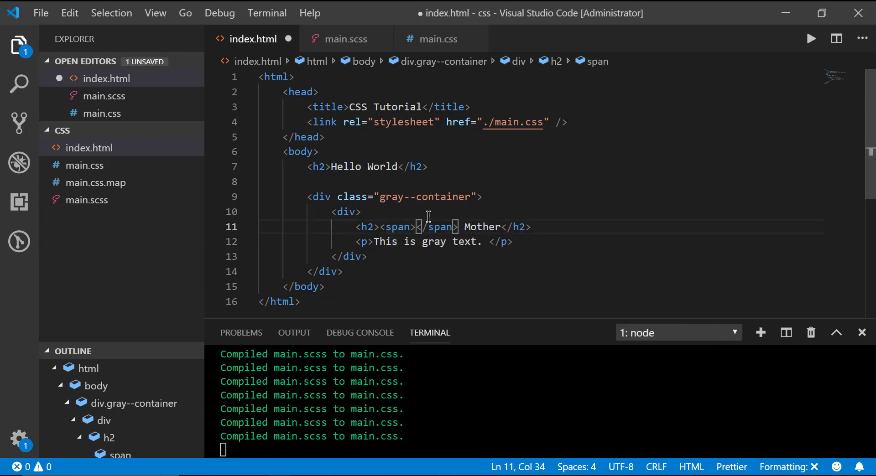
{"action": "type", "text": "Hello"}
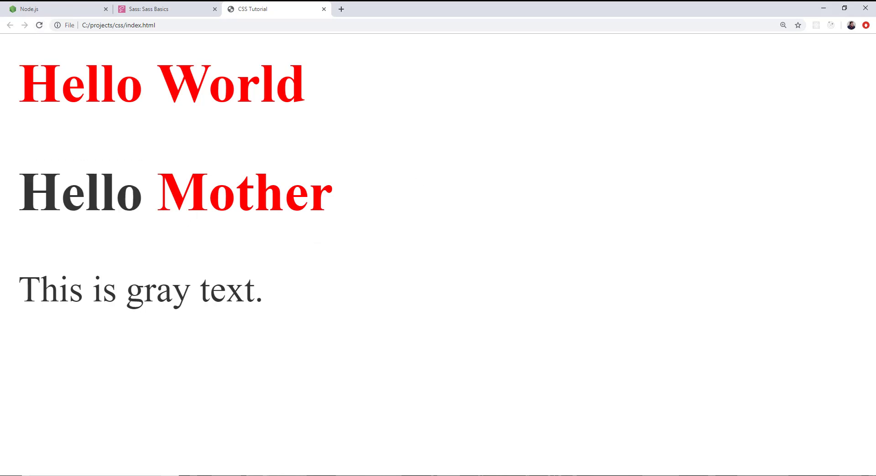
{"action": "mouse_move", "coordinate": [615, 312]}
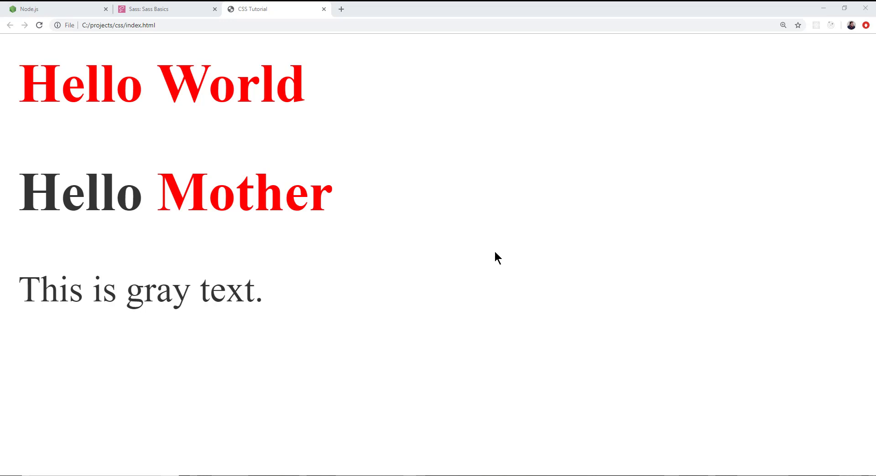
{"action": "mouse_move", "coordinate": [414, 336]}
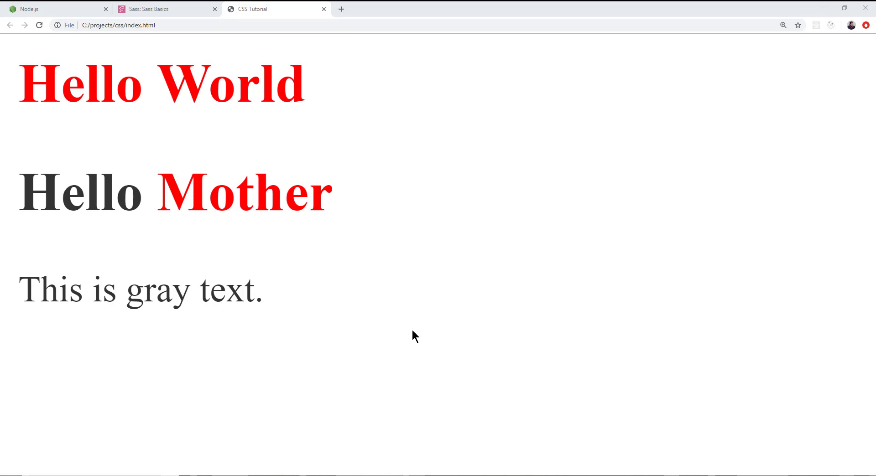
Step: Add a blue class after gray--container on the container div in index.html
{"action": "key", "text": "alt+tab"}
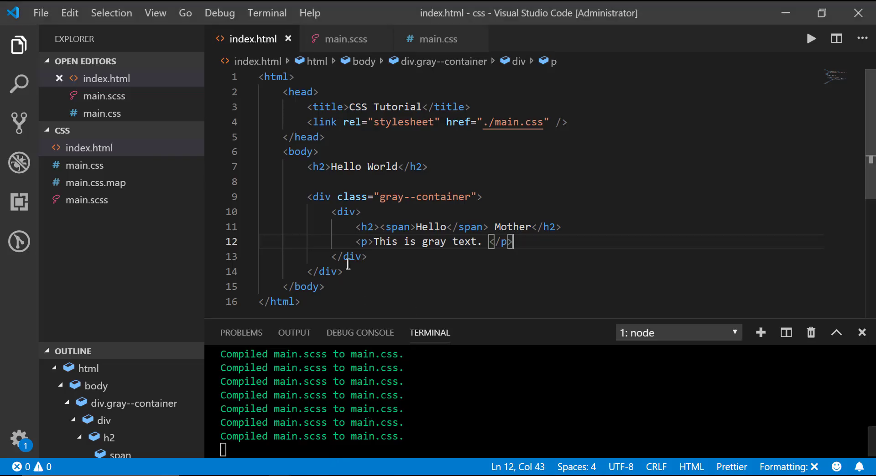
{"action": "left_click", "coordinate": [473, 197]}
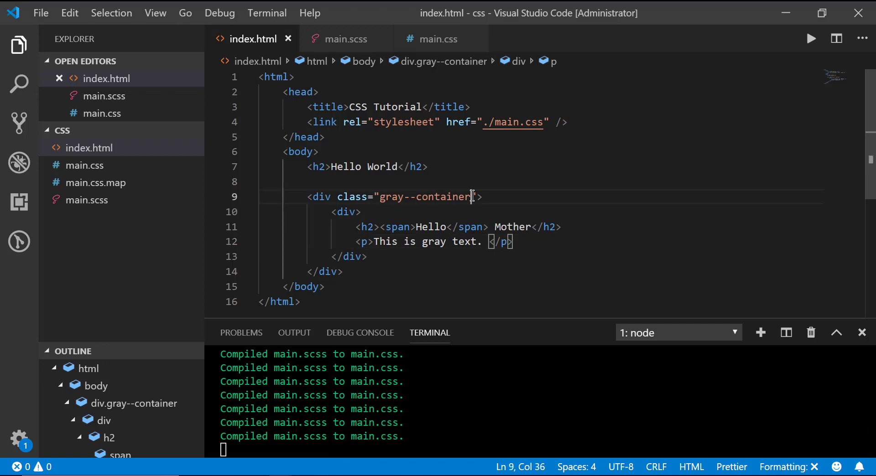
{"action": "type", "text": "blue"}
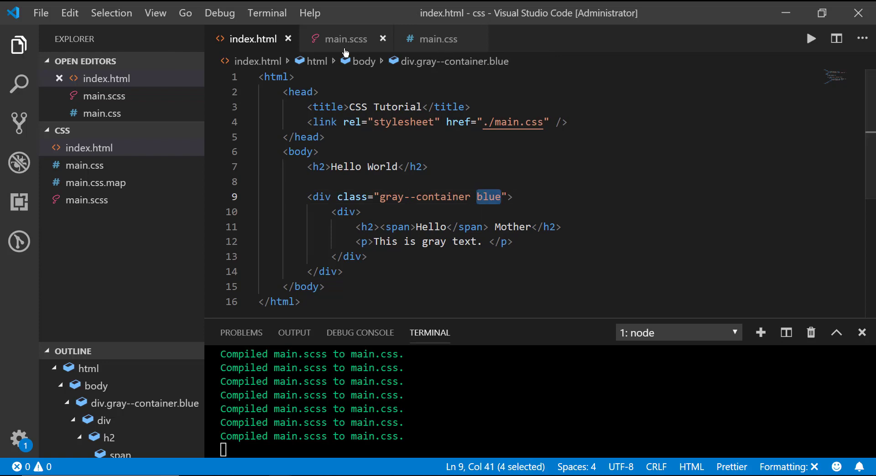
Step: Start a nested &.blue rule inside .gray--container in main.scss
{"action": "left_click", "coordinate": [343, 38]}
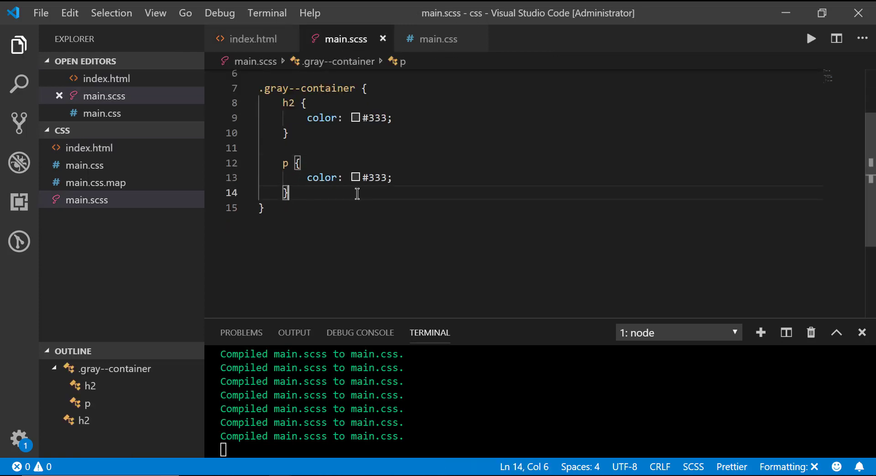
{"action": "key", "text": "Enter"}
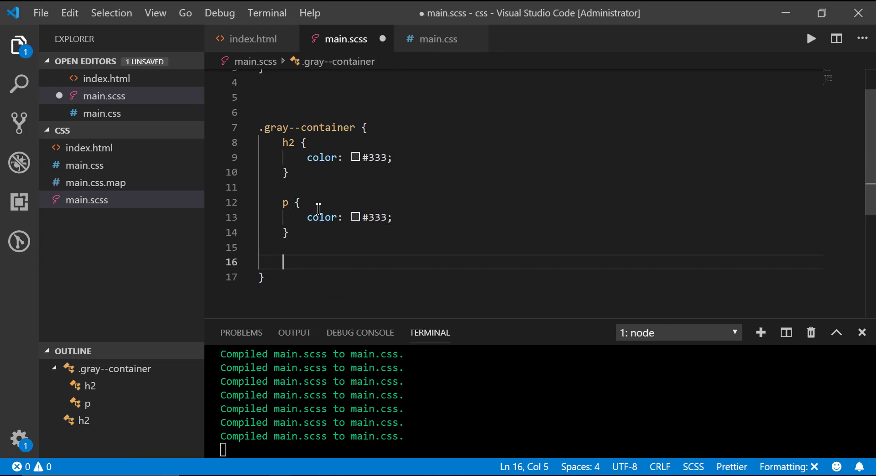
{"action": "type", "text": "blue {"}
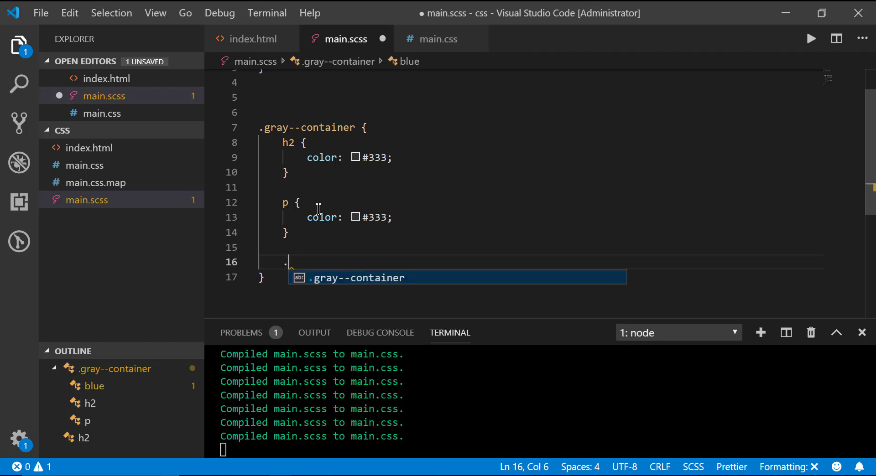
{"action": "type", "text": "blue {"}
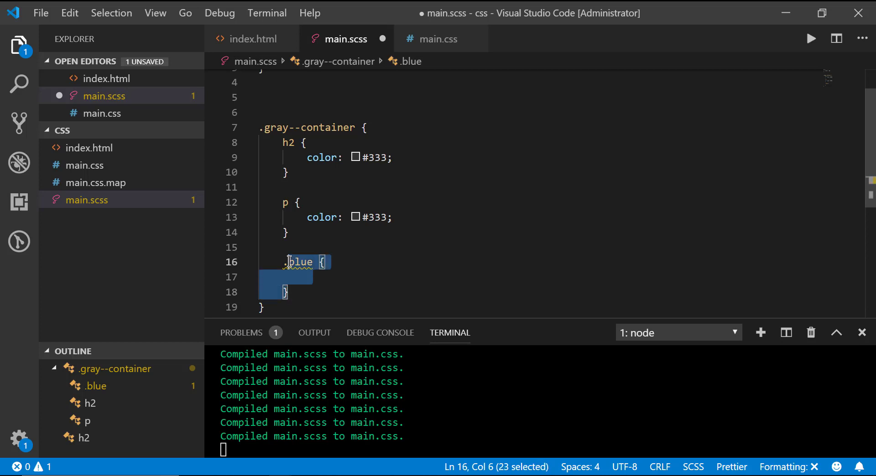
{"action": "type", "text": "&"}
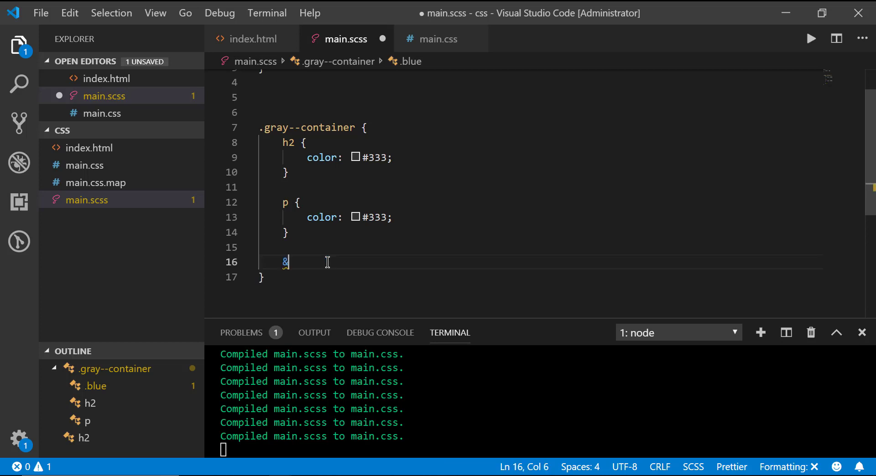
{"action": "type", "text": ".blue"}
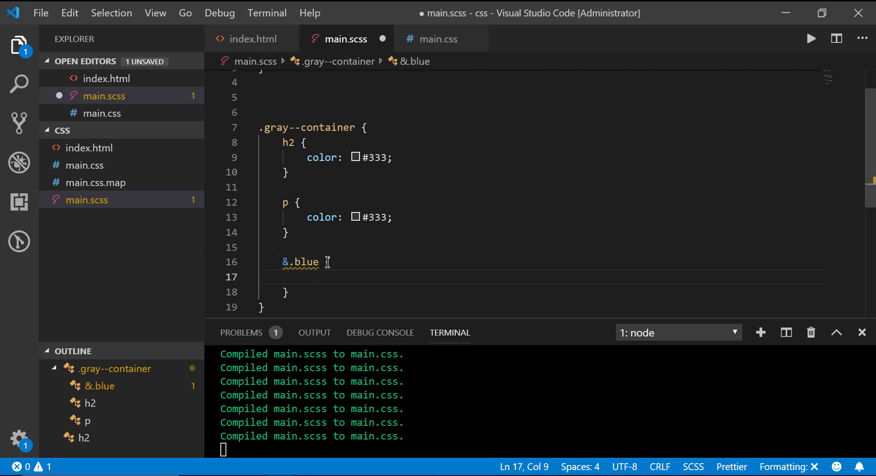
{"action": "type", "text": "{"}
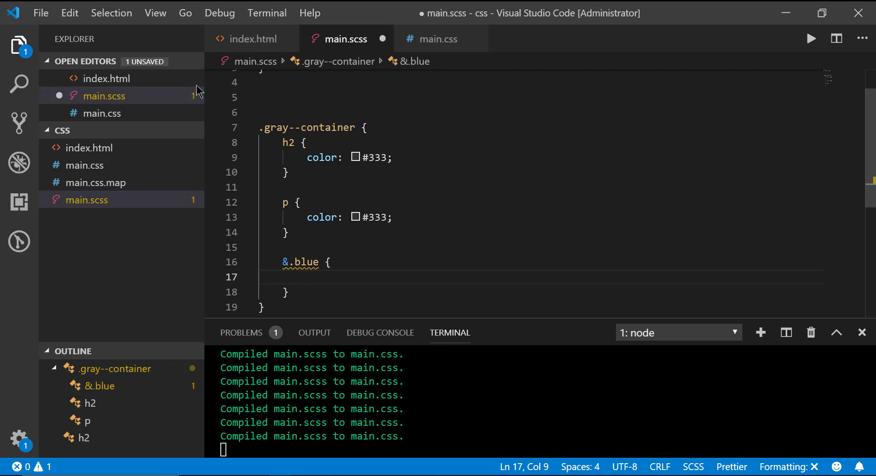
Step: Confirm the div's gray--container blue classes and give &.blue an h2 coloured blue
{"action": "left_click", "coordinate": [252, 39]}
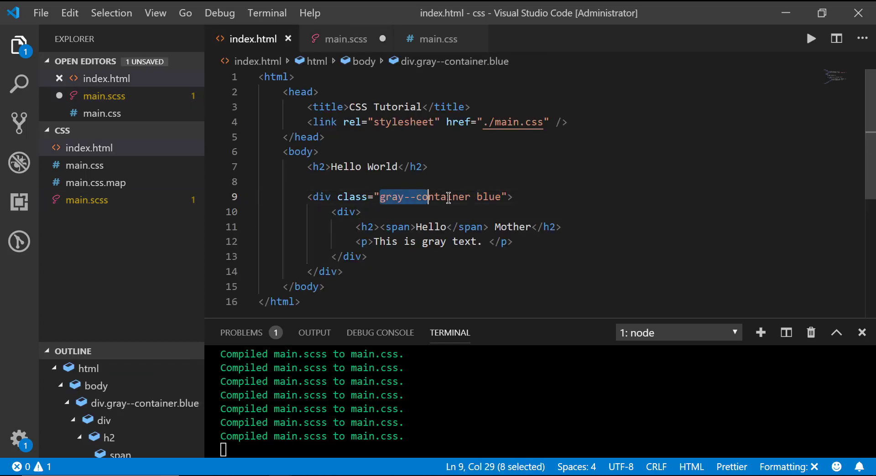
{"action": "double_click", "coordinate": [487, 196]}
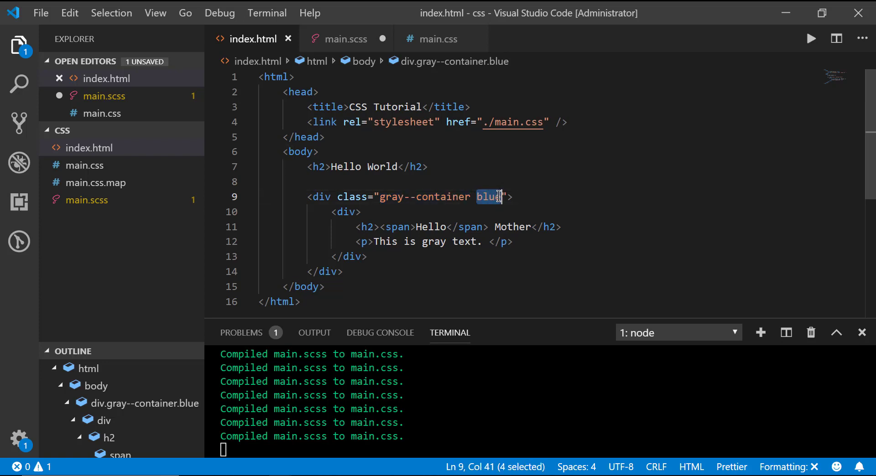
{"action": "left_click", "coordinate": [345, 38]}
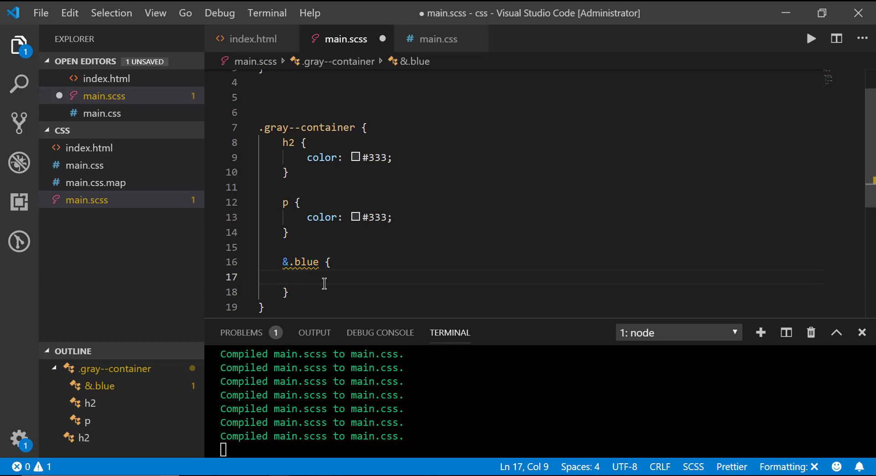
{"action": "type", "text": "h2 {"}
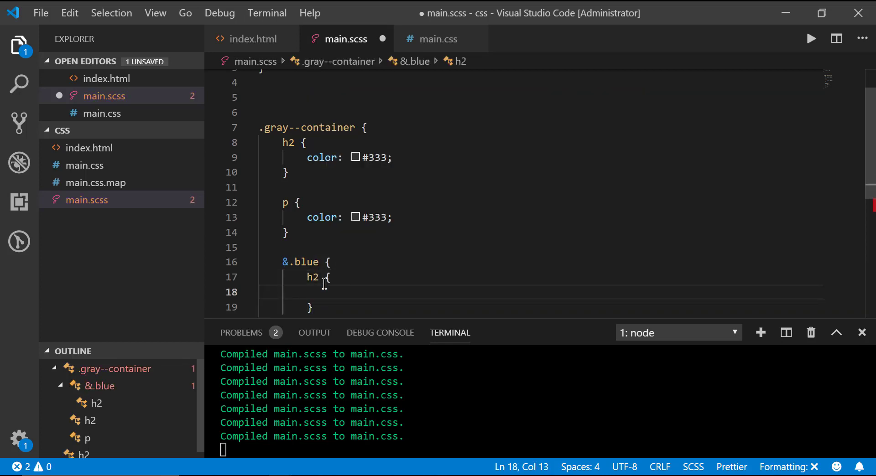
{"action": "type", "text": "color: blue;"}
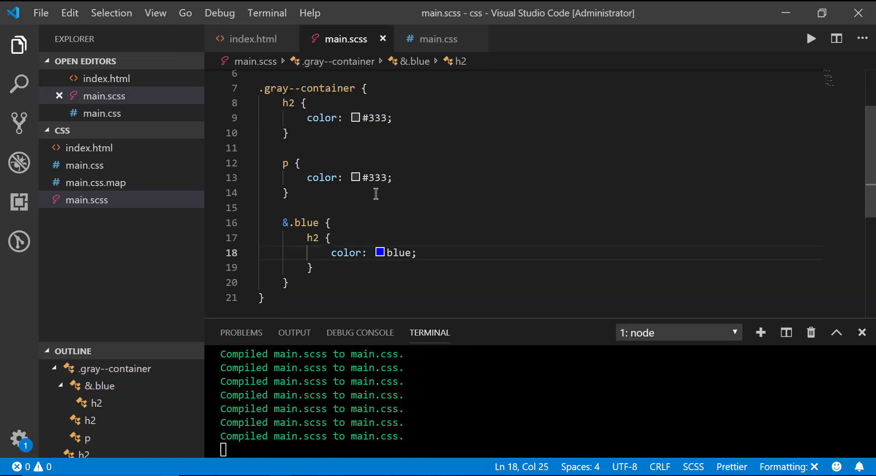
{"action": "mouse_move", "coordinate": [460, 167]}
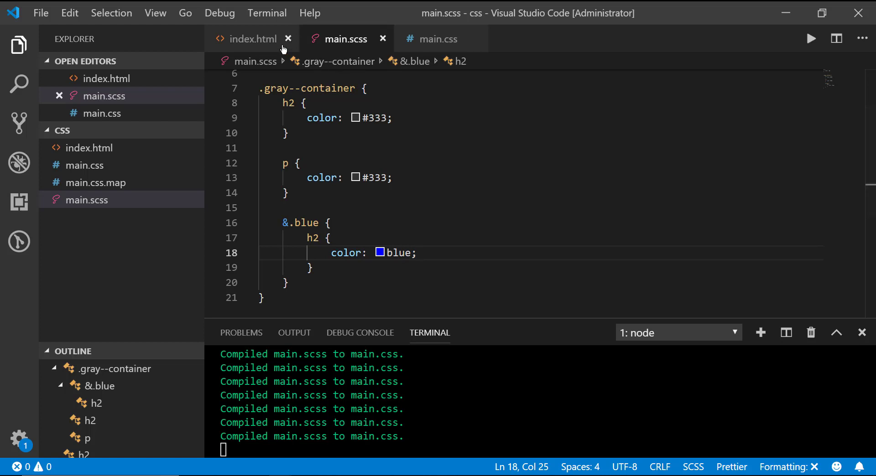
Step: Review the inner div and container classes in index.html
{"action": "left_click", "coordinate": [252, 39]}
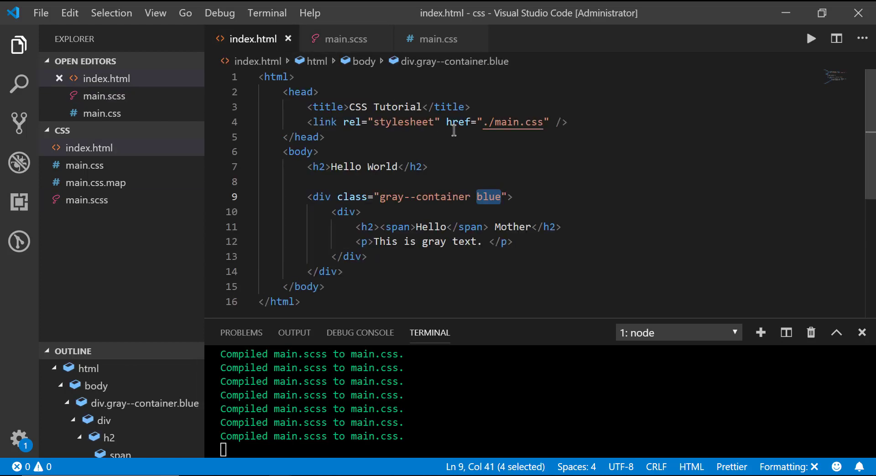
{"action": "left_click", "coordinate": [346, 212]}
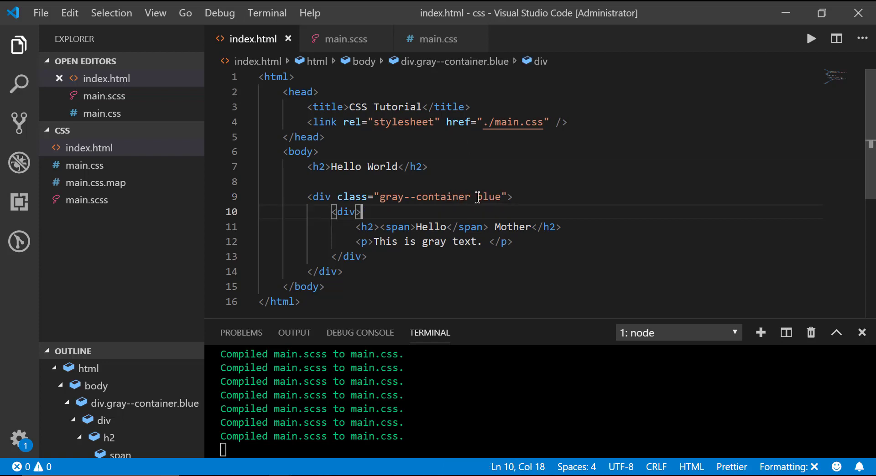
{"action": "left_click_drag", "start_coordinate": [380, 196], "coordinate": [502, 197]}
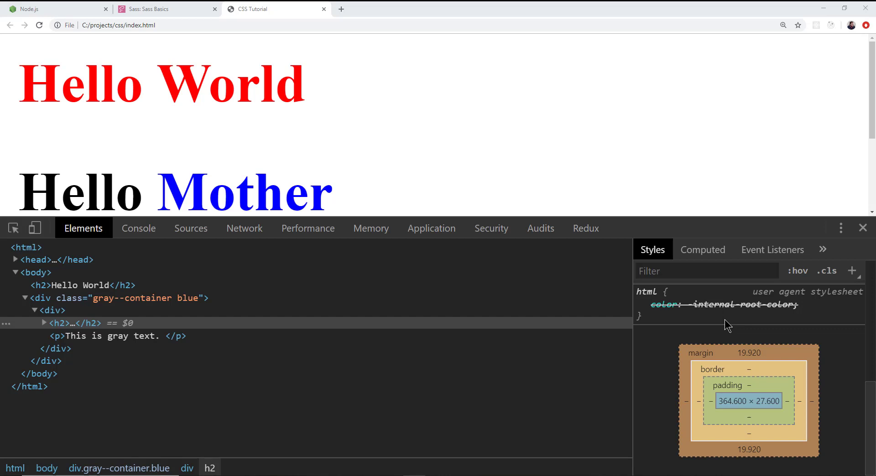
{"action": "mouse_move", "coordinate": [651, 338]}
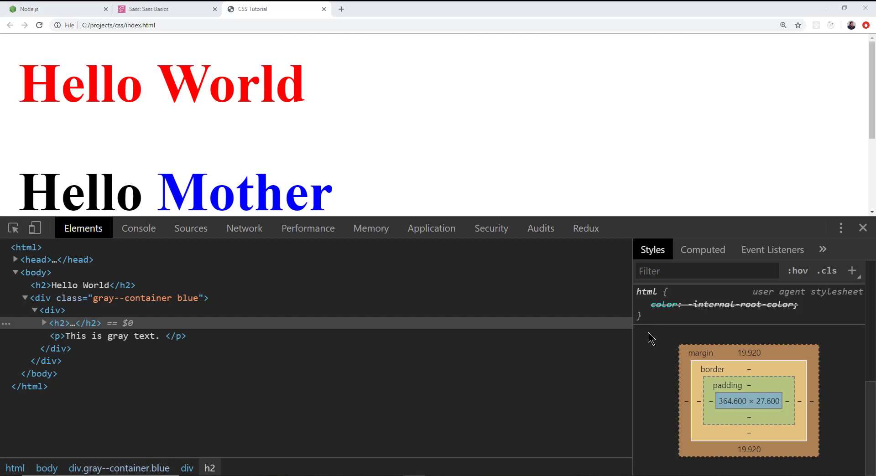
{"action": "mouse_move", "coordinate": [647, 352]}
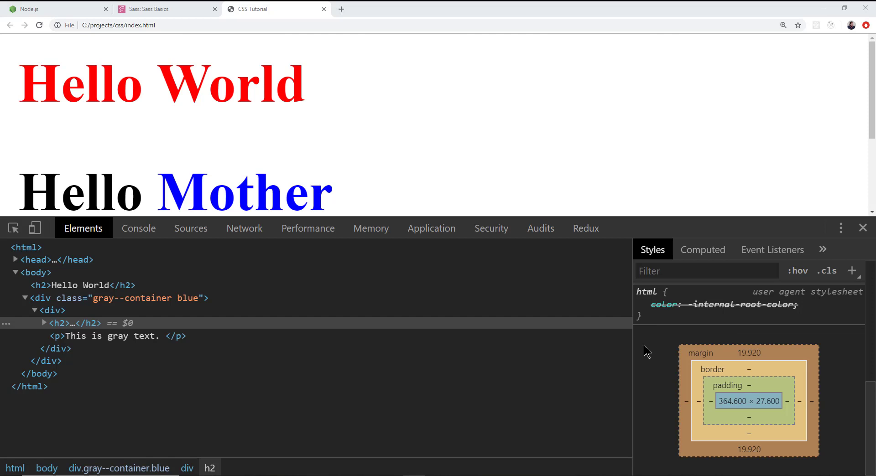
{"action": "mouse_move", "coordinate": [653, 364]}
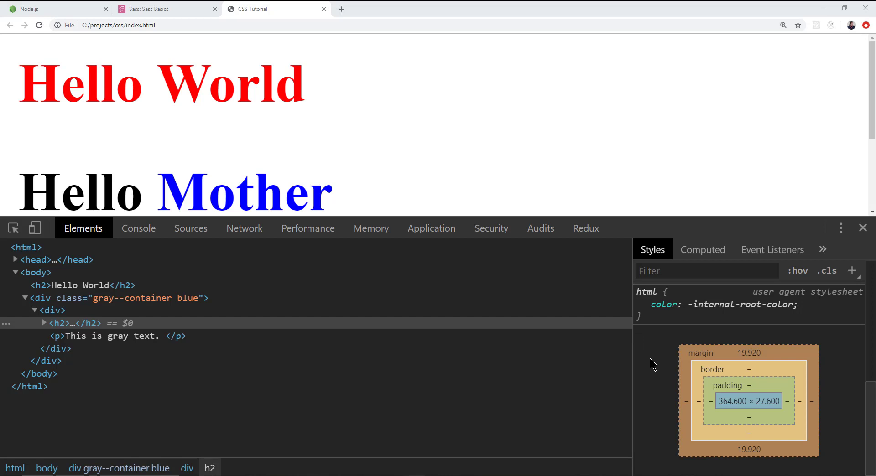
{"action": "mouse_move", "coordinate": [657, 358]}
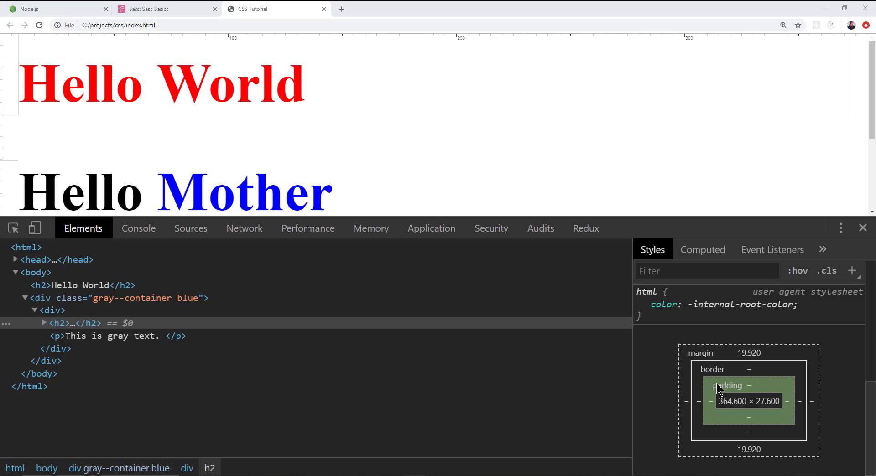
{"action": "mouse_move", "coordinate": [701, 352]}
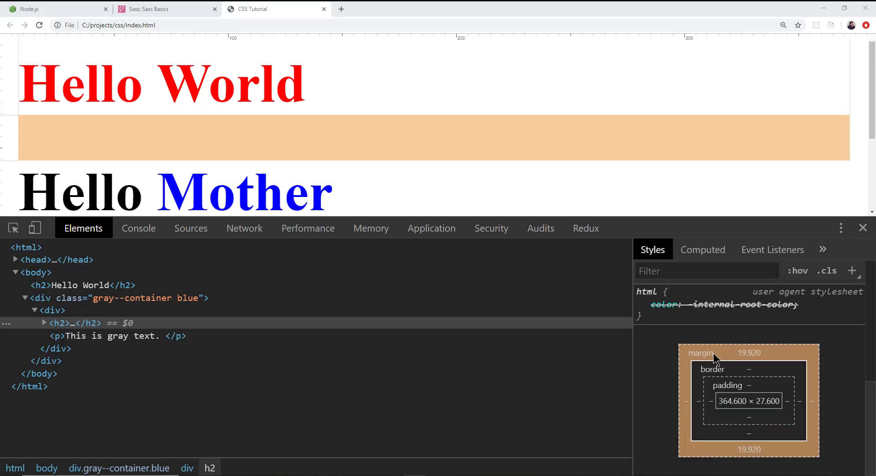
{"action": "mouse_move", "coordinate": [723, 394]}
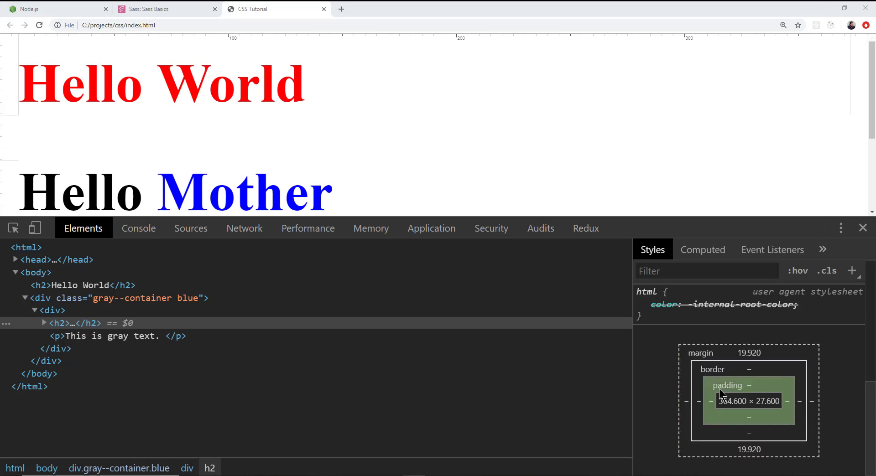
{"action": "mouse_move", "coordinate": [718, 369]}
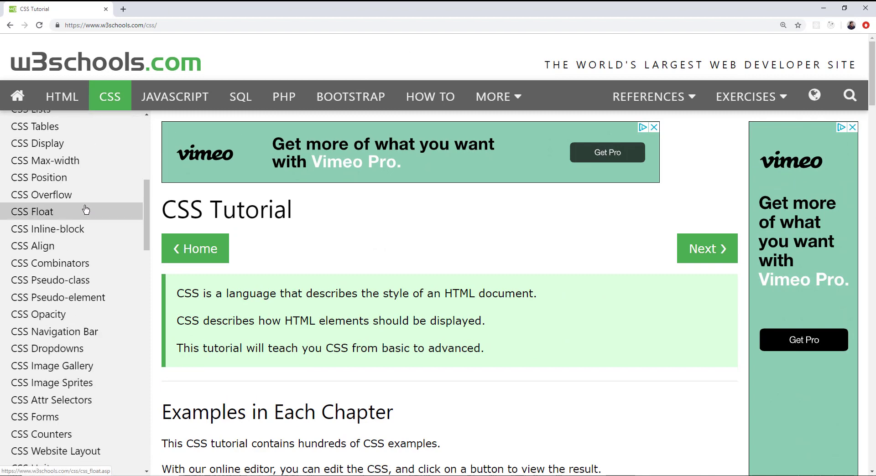
Step: Scroll the CSS Tutorial chapter list down past CSS Specificity
{"action": "scroll", "scroll_direction": "down", "scroll_amount": 3}
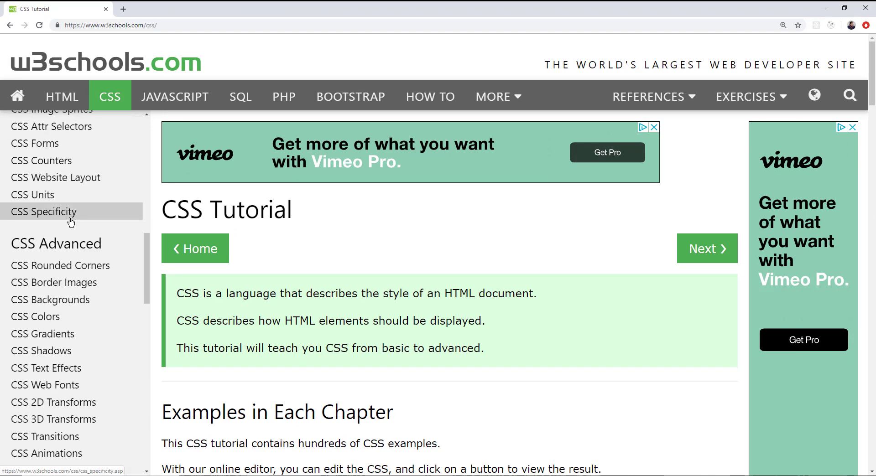
{"action": "scroll", "scroll_direction": "down", "scroll_amount": 3}
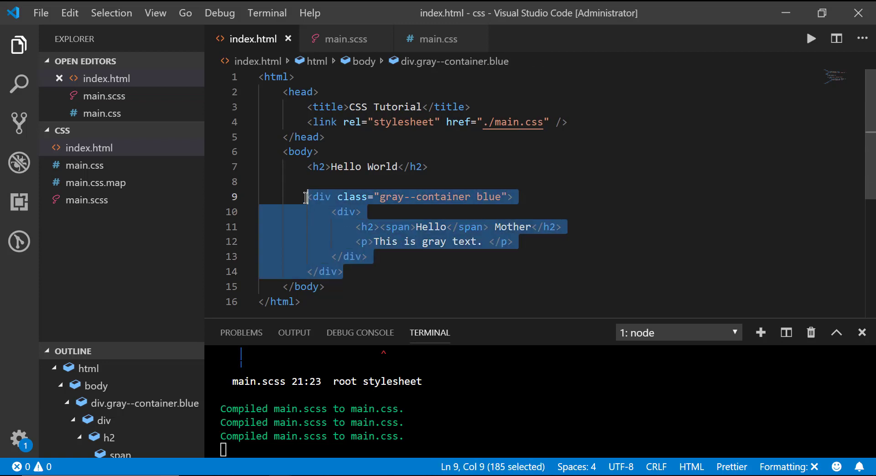
{"action": "mouse_move", "coordinate": [429, 264]}
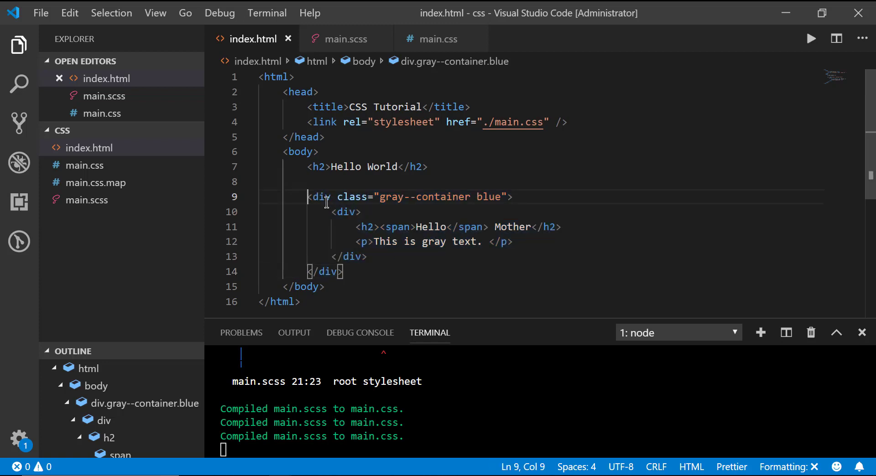
{"action": "left_click", "coordinate": [344, 271]}
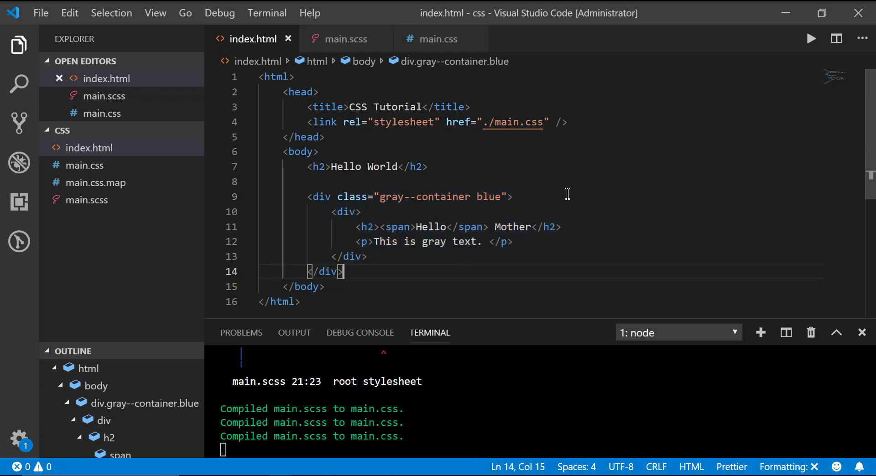
{"action": "mouse_move", "coordinate": [773, 223]}
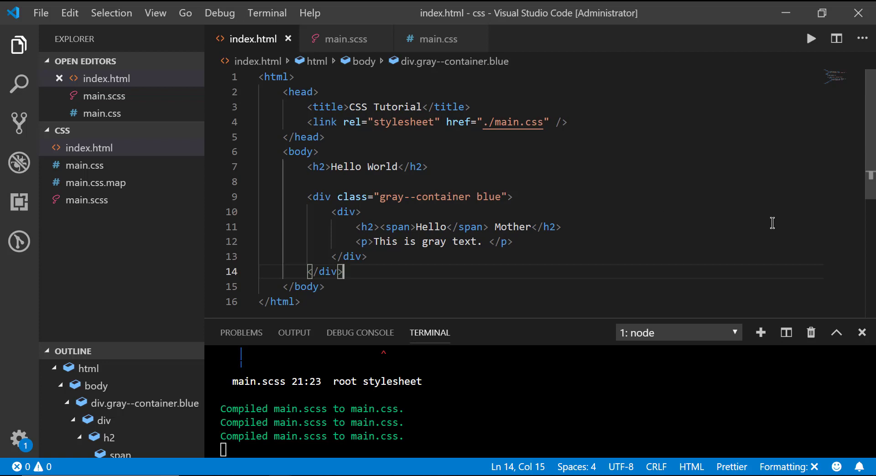